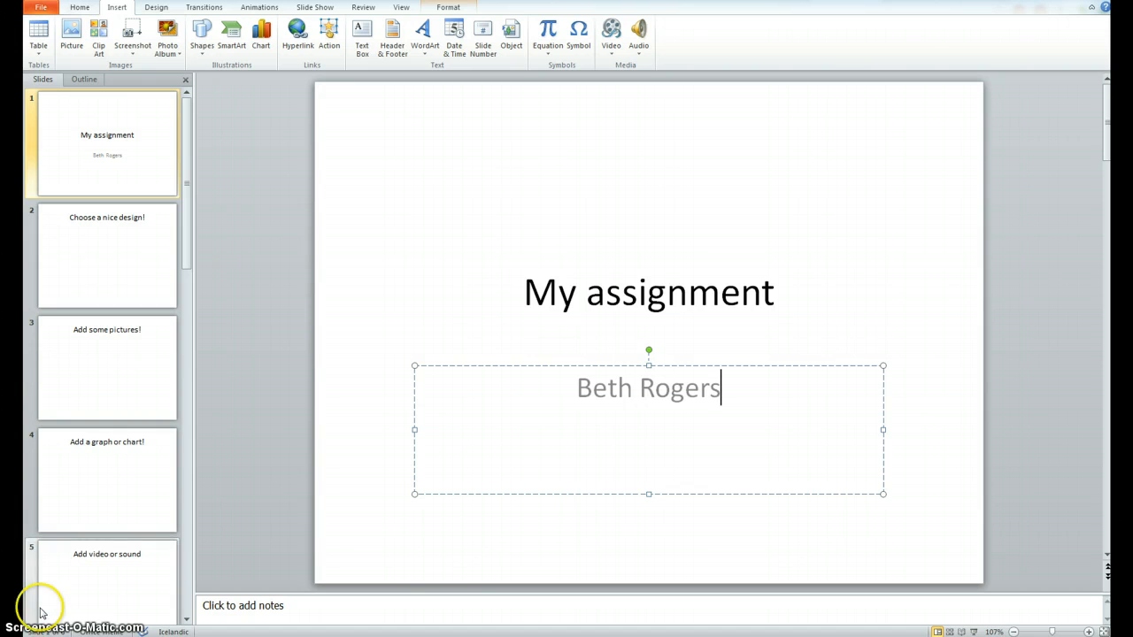
{"action": "mouse_move", "coordinate": [706, 353]}
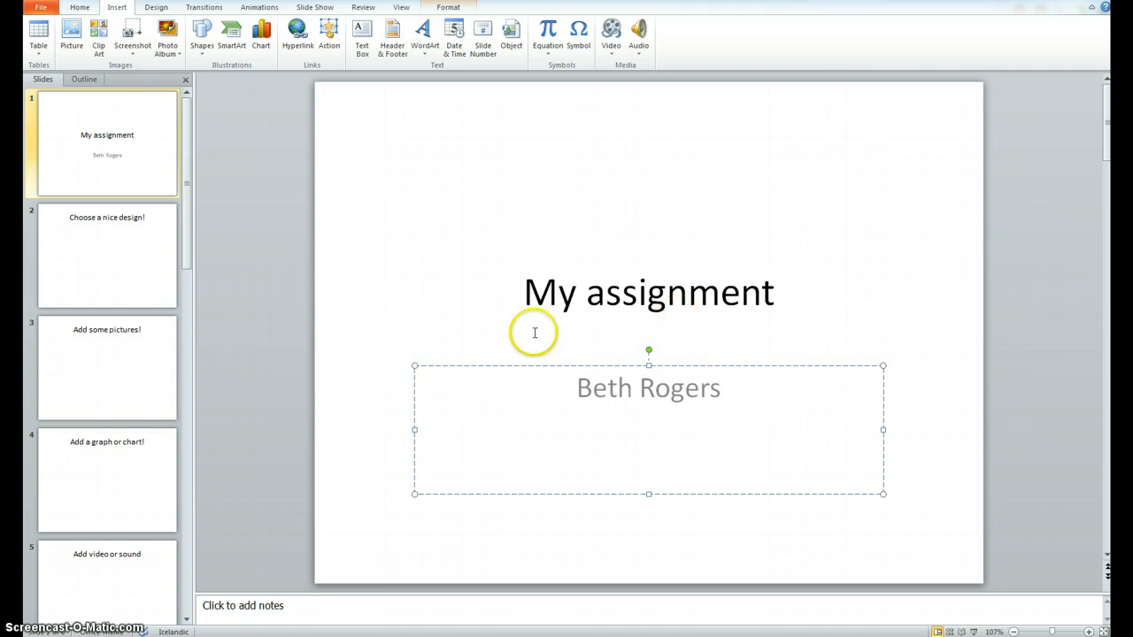
{"action": "mouse_move", "coordinate": [646, 335]}
{"action": "type", "text": "A"}
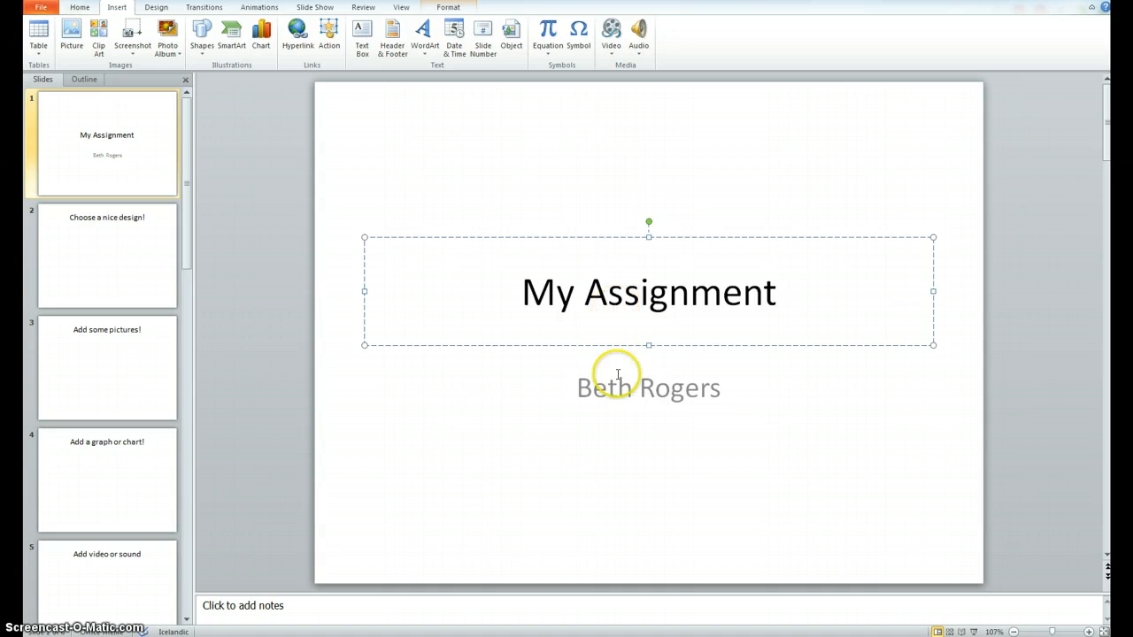
Move into the subtitle placeholder of the 'My Assignment' title slide to edit it
{"action": "left_click", "coordinate": [648, 388]}
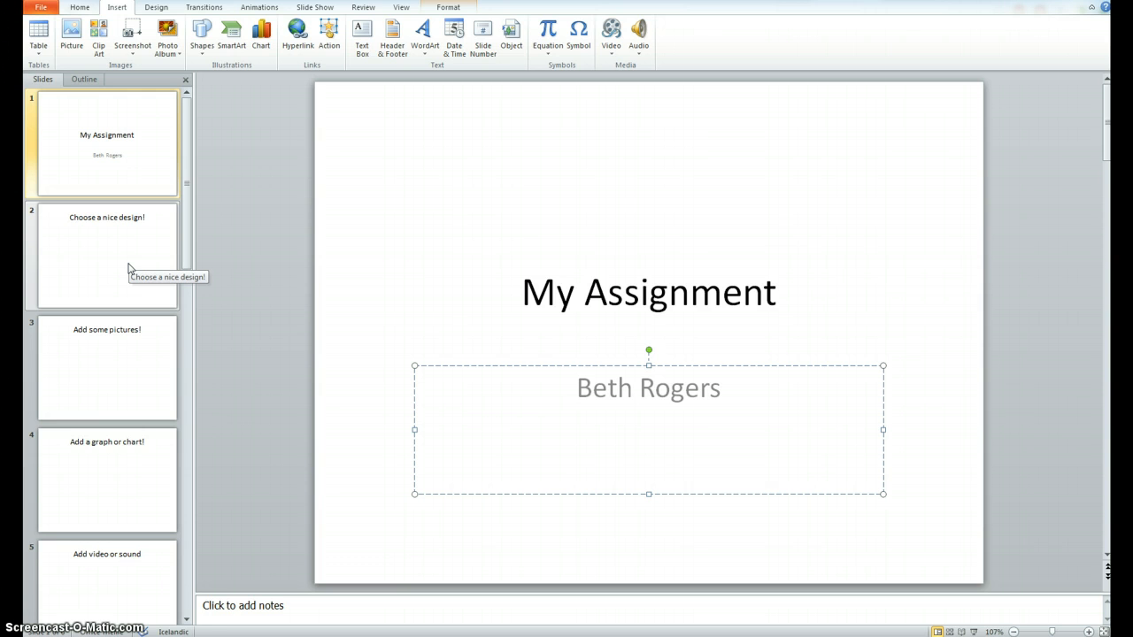
{"action": "left_click", "coordinate": [633, 387]}
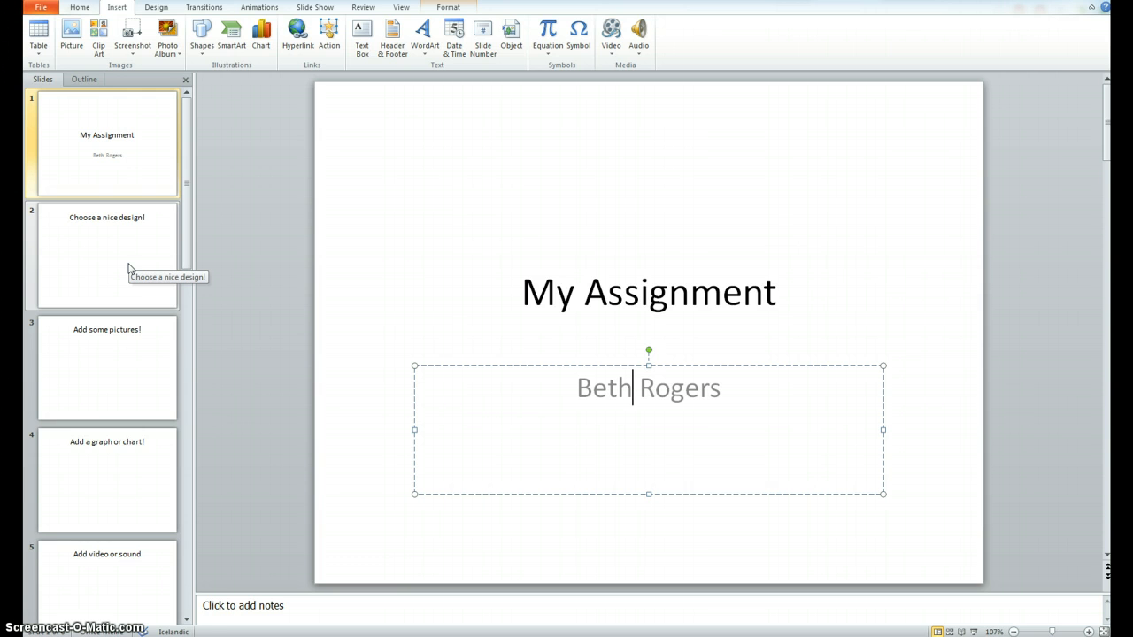
{"action": "mouse_move", "coordinate": [332, 137]}
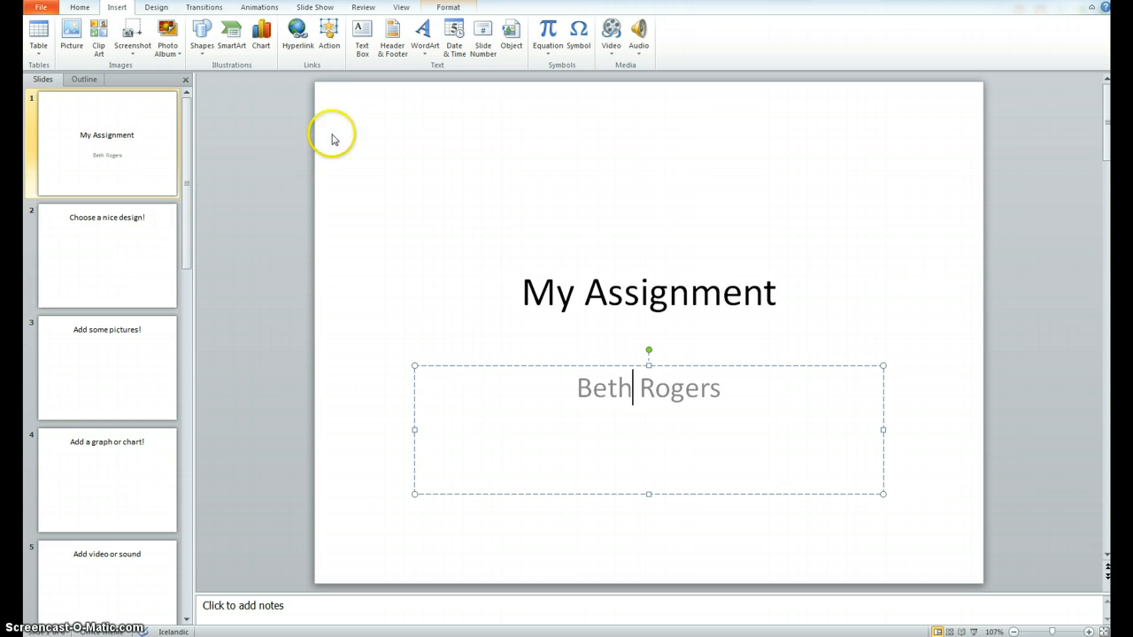
{"action": "mouse_move", "coordinate": [361, 49]}
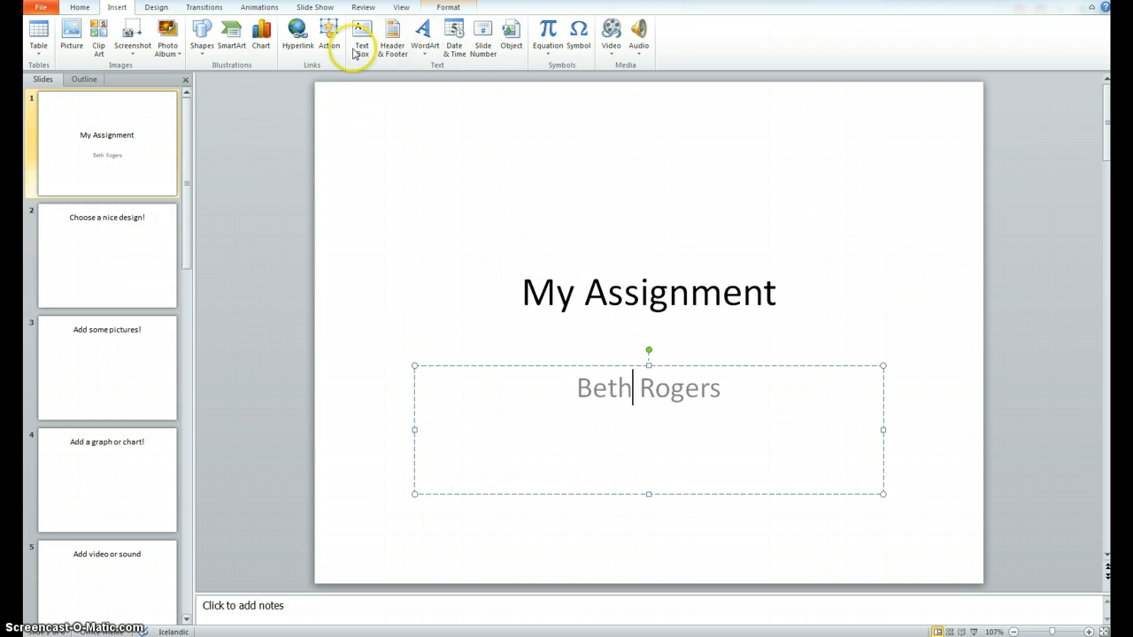
{"action": "mouse_move", "coordinate": [155, 7]}
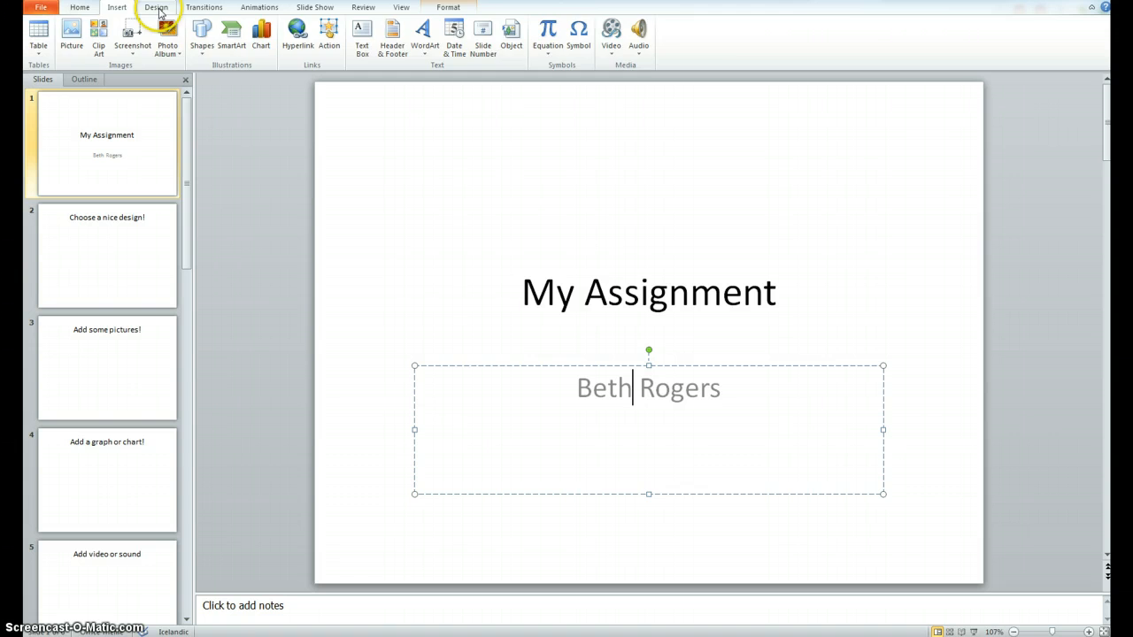
Preview design themes and apply the dark damask Black Tie theme to all slides
{"action": "left_click", "coordinate": [155, 6]}
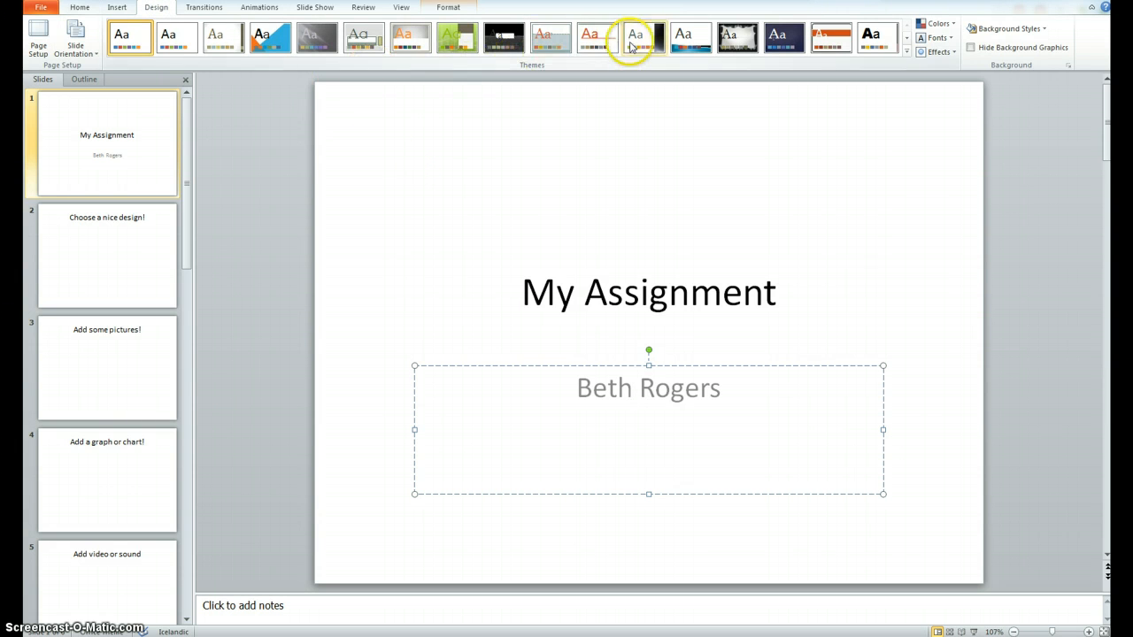
{"action": "left_click", "coordinate": [551, 37]}
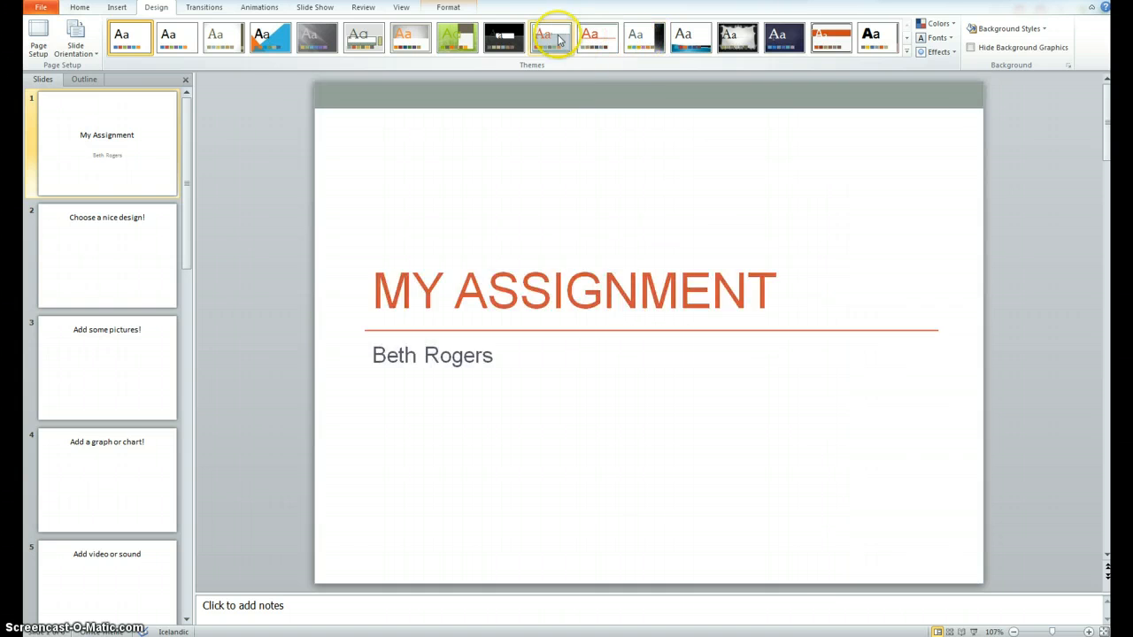
{"action": "left_click", "coordinate": [503, 37]}
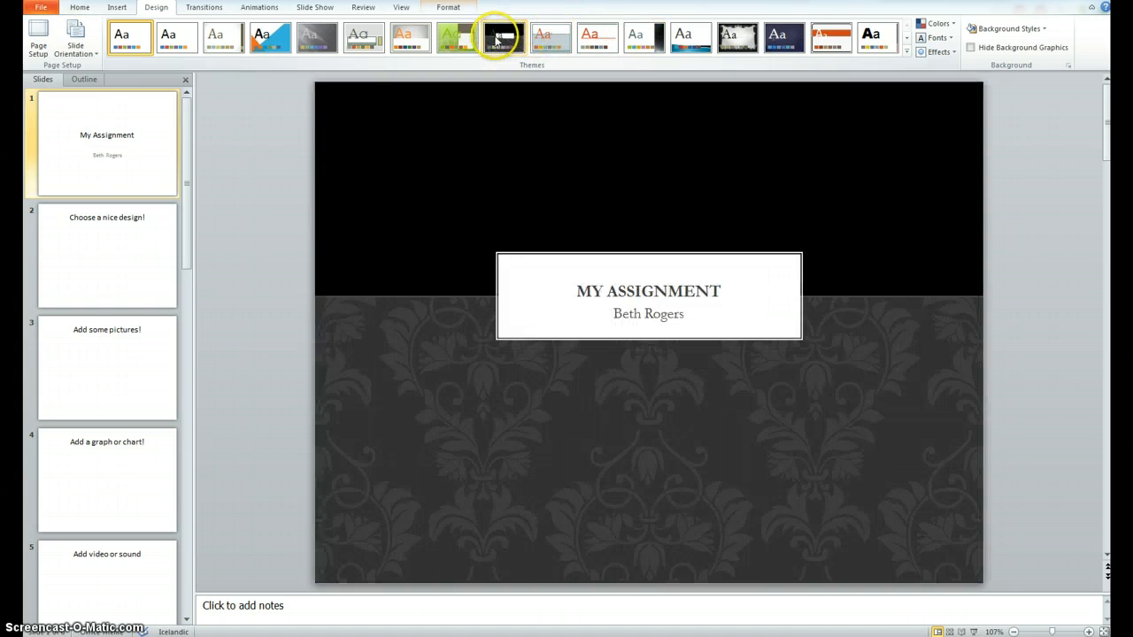
{"action": "left_click", "coordinate": [420, 37]}
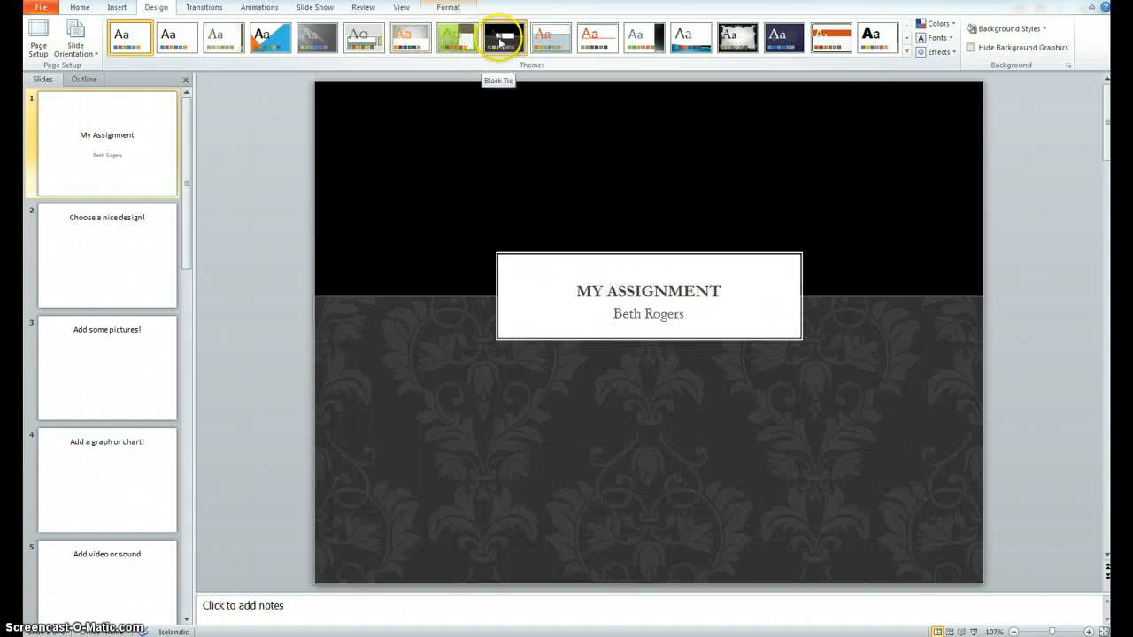
{"action": "left_click", "coordinate": [501, 37]}
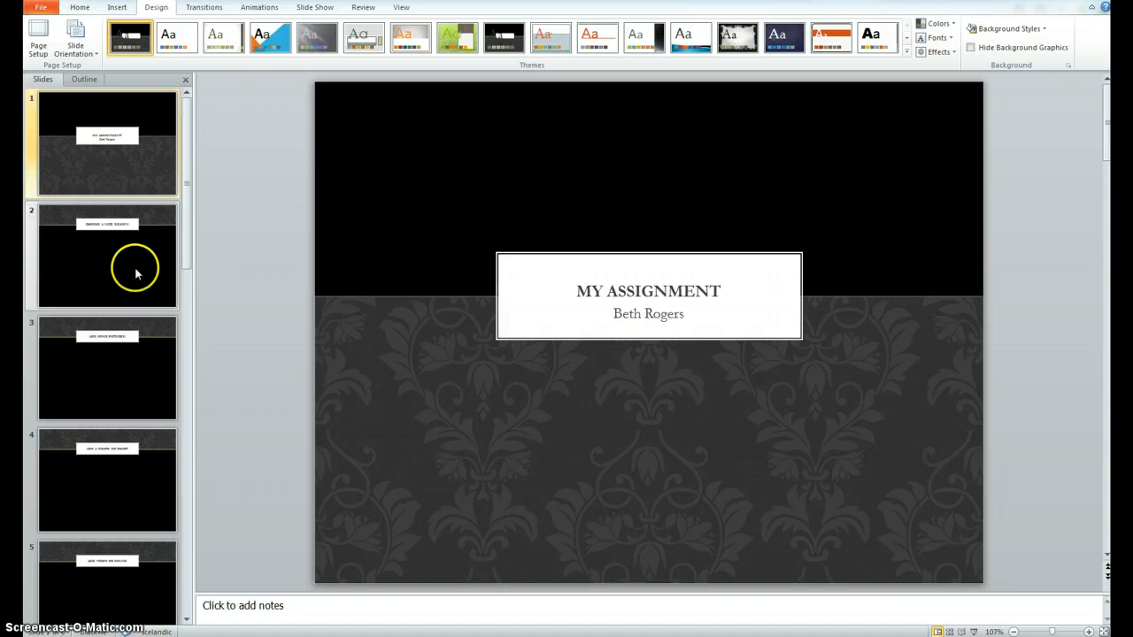
Delete slide 2, 'Choose a nice design!', from the Slides pane
{"action": "left_click", "coordinate": [106, 256]}
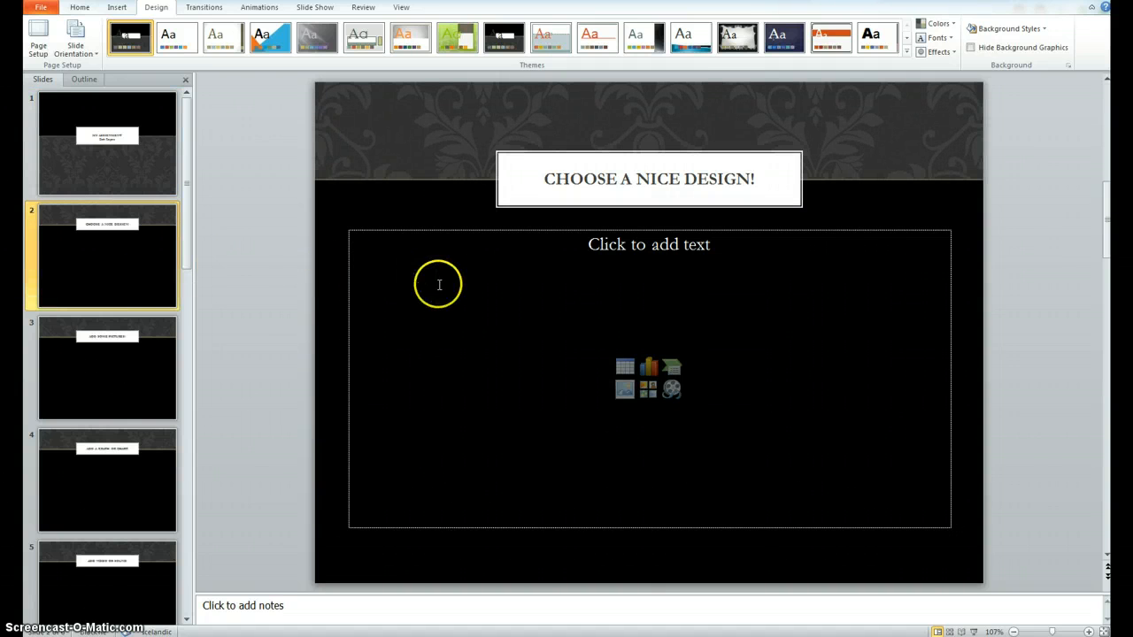
{"action": "mouse_move", "coordinate": [535, 359]}
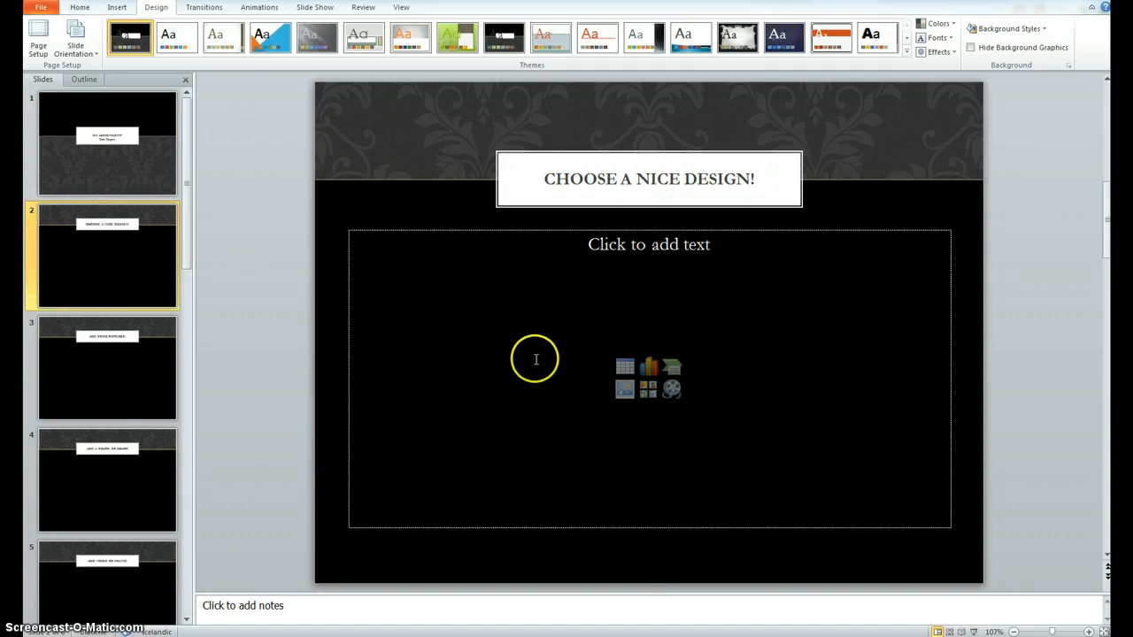
{"action": "mouse_move", "coordinate": [503, 369]}
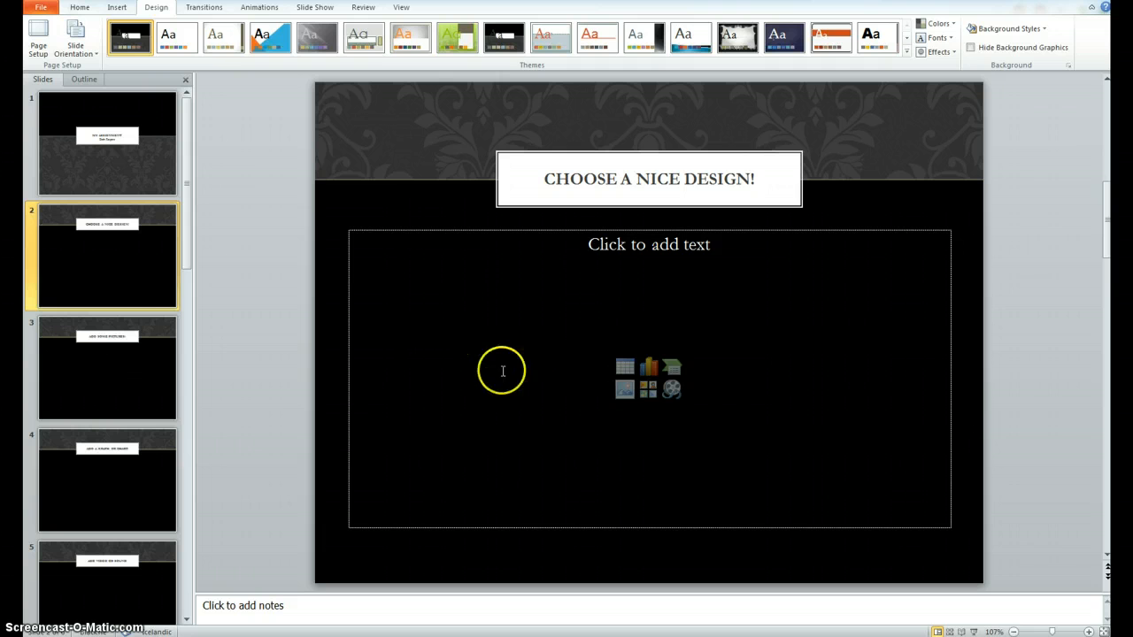
{"action": "right_click", "coordinate": [107, 257]}
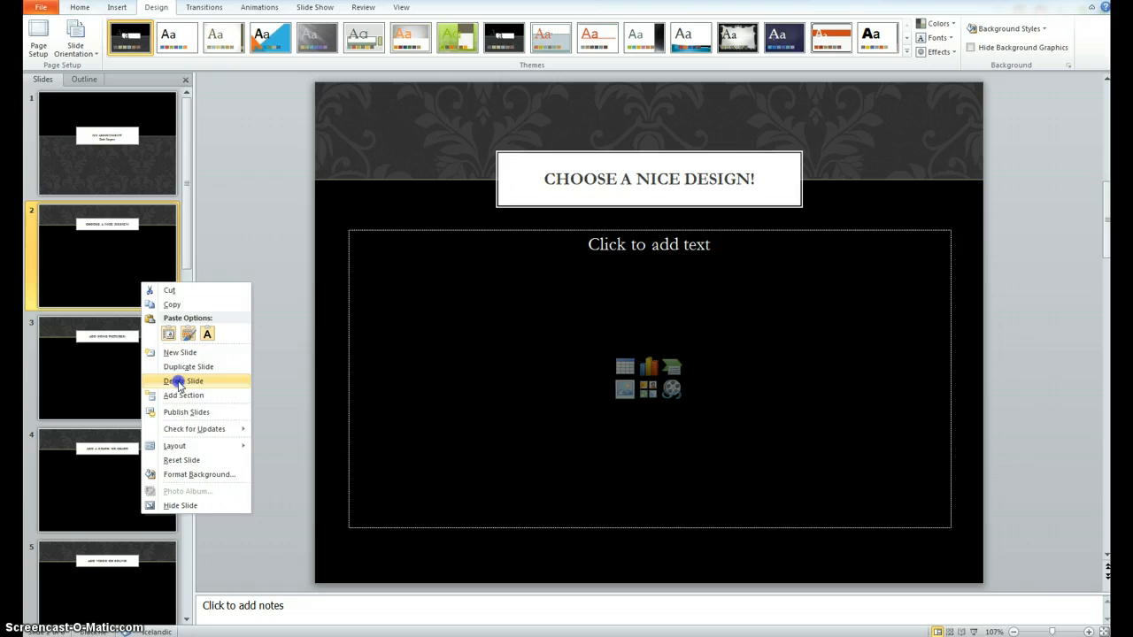
{"action": "left_click", "coordinate": [182, 381]}
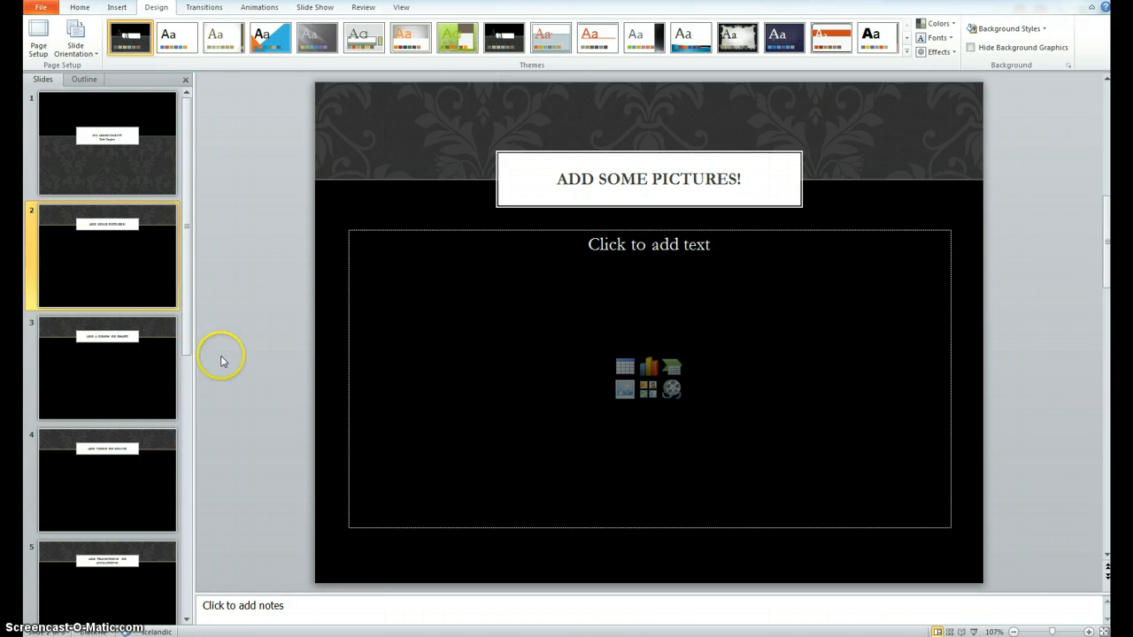
{"action": "mouse_move", "coordinate": [135, 290]}
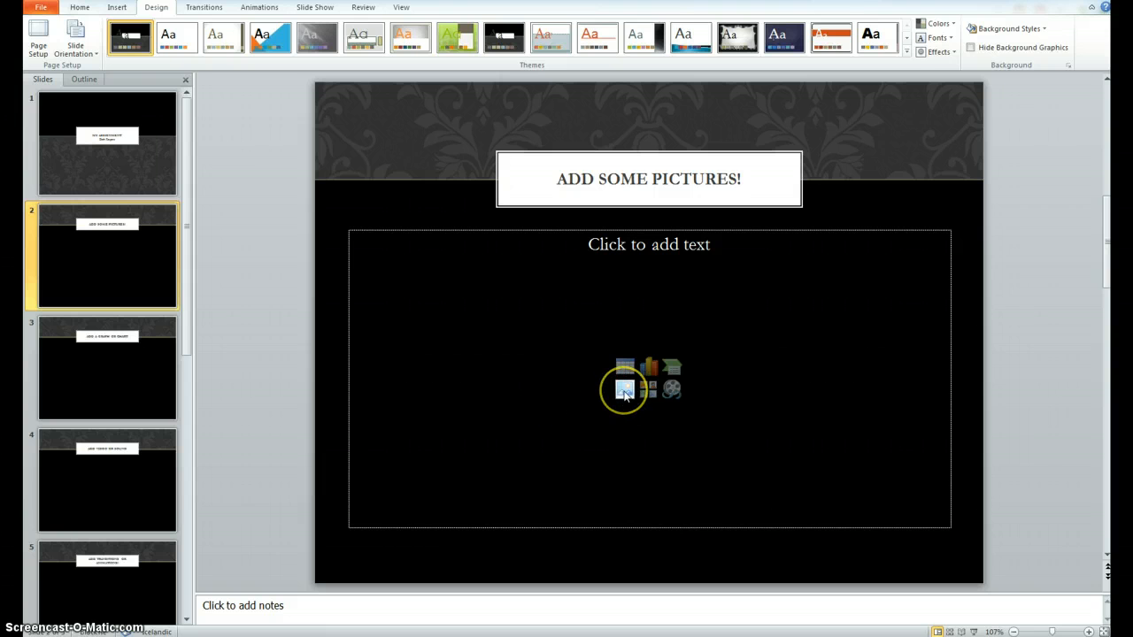
{"action": "left_click", "coordinate": [624, 389]}
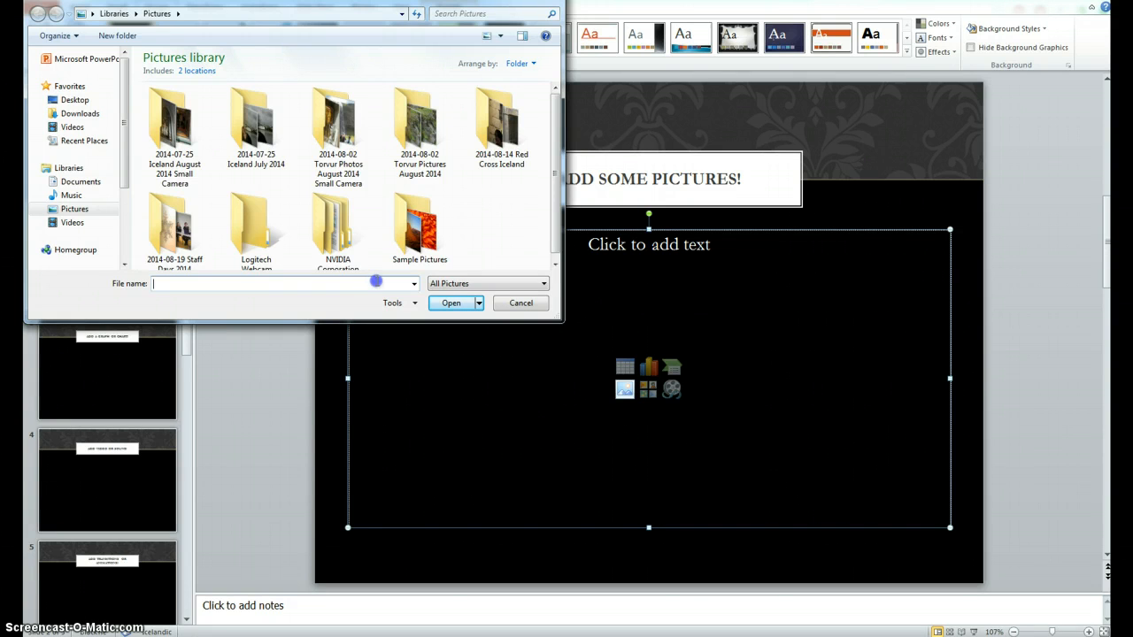
{"action": "double_click", "coordinate": [418, 226]}
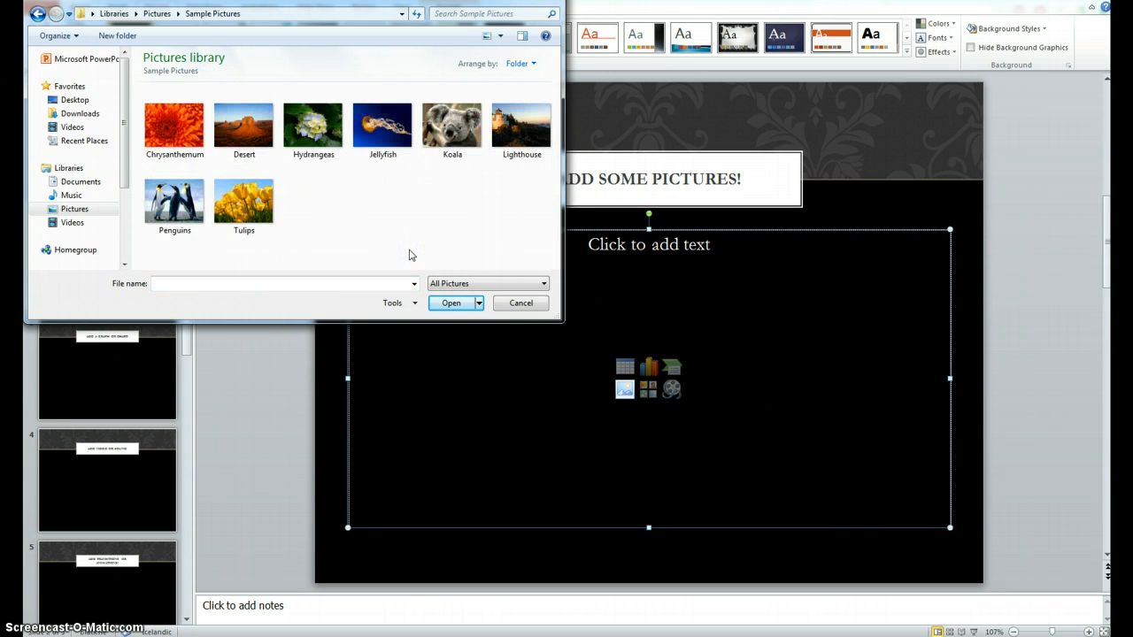
{"action": "left_click", "coordinate": [244, 199]}
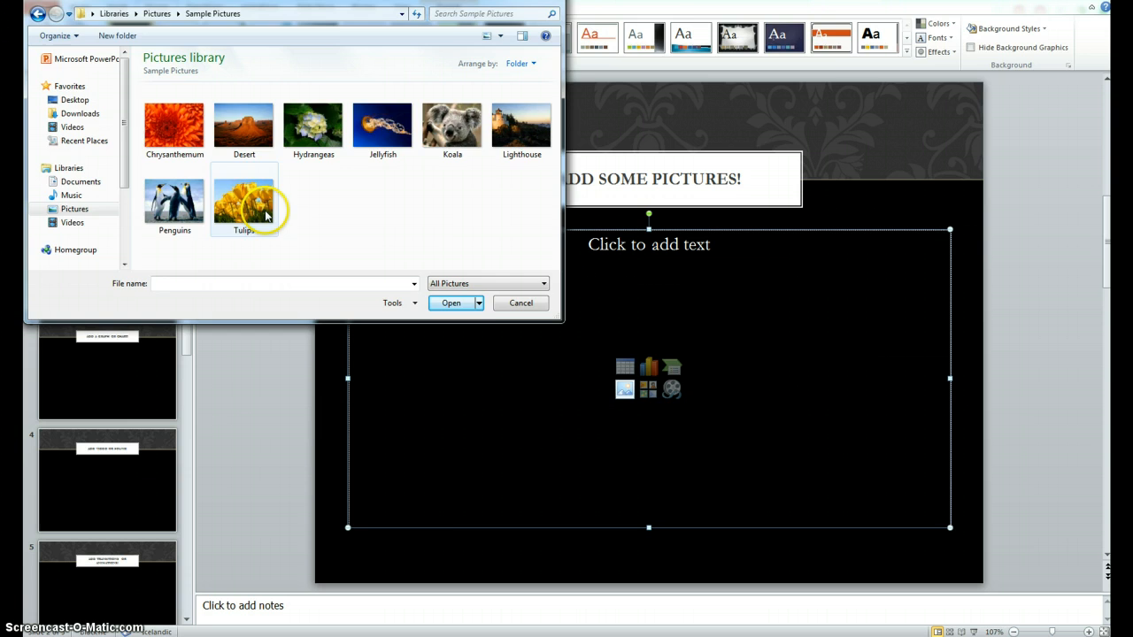
{"action": "left_click", "coordinate": [450, 303]}
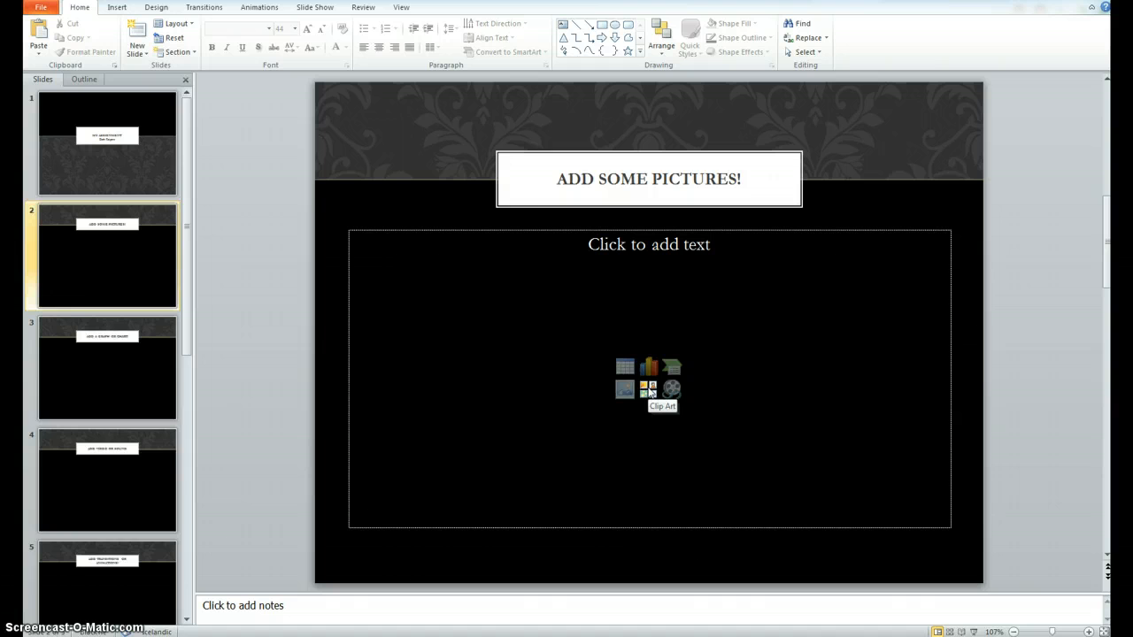
Search clip art for 'school', insert the school bus, and move it left
{"action": "left_click", "coordinate": [648, 389]}
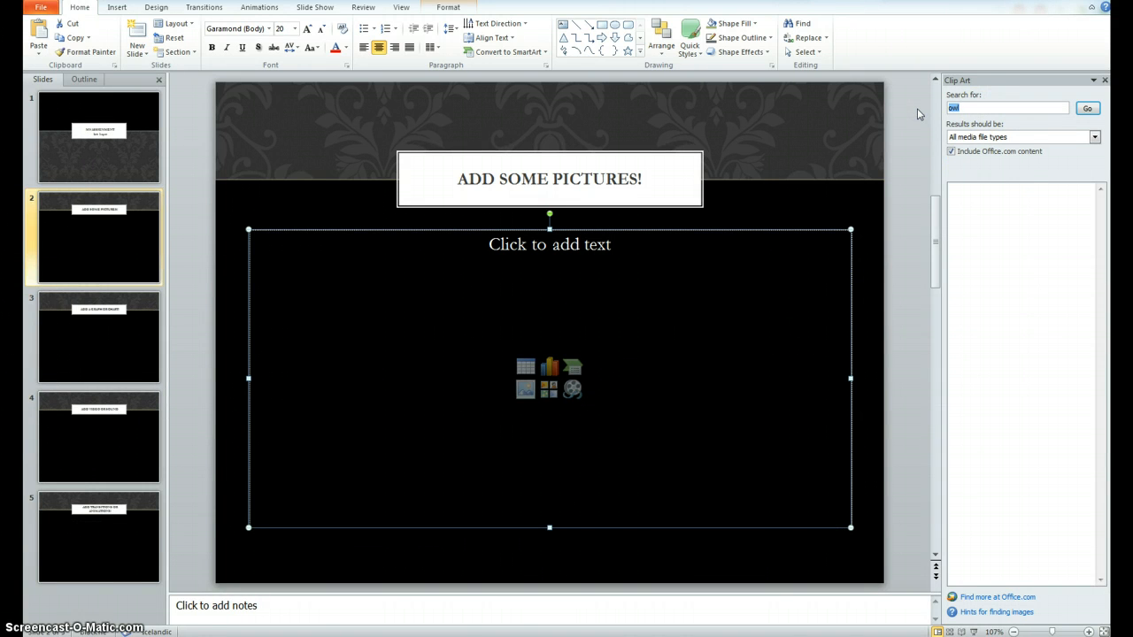
{"action": "type", "text": "schol"}
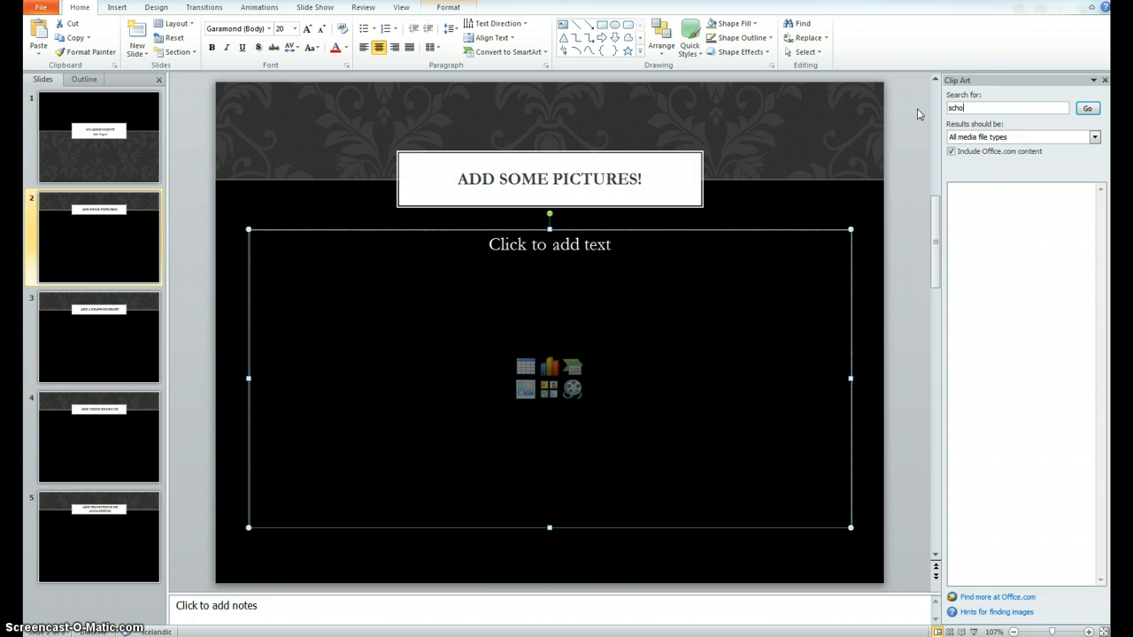
{"action": "left_click", "coordinate": [1087, 108]}
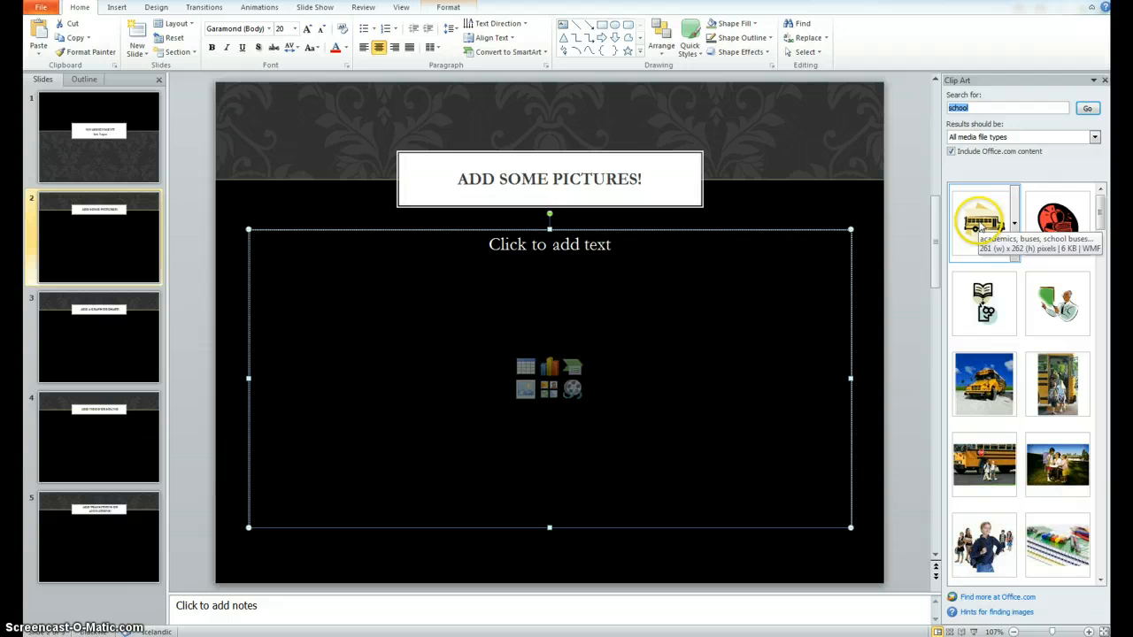
{"action": "left_click", "coordinate": [982, 219]}
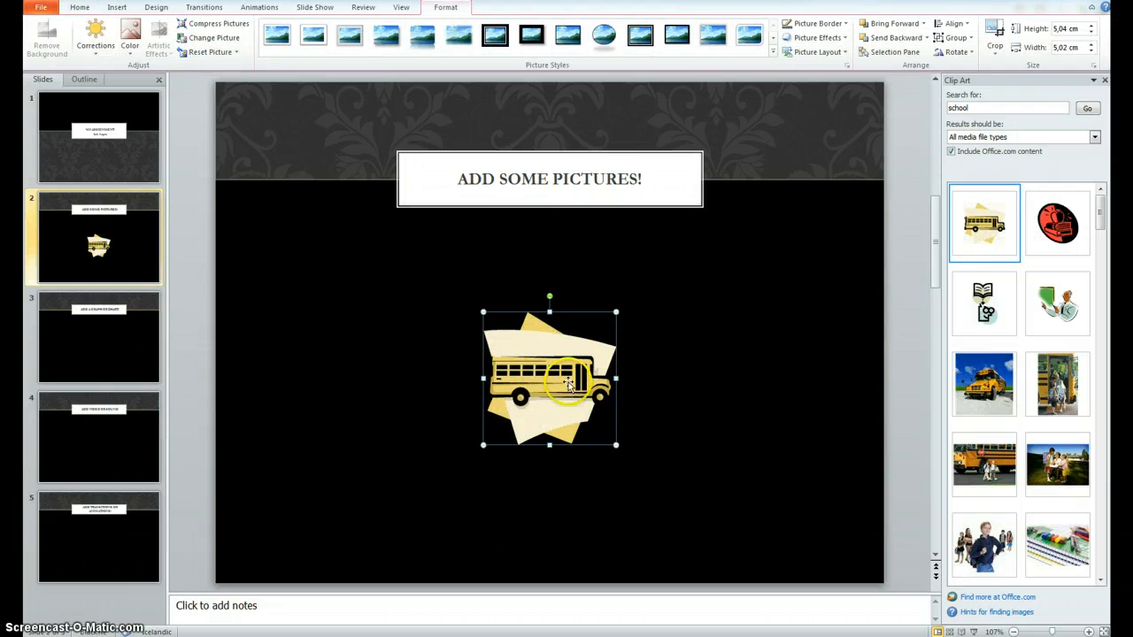
{"action": "left_click_drag", "start_coordinate": [549, 378], "coordinate": [363, 378]}
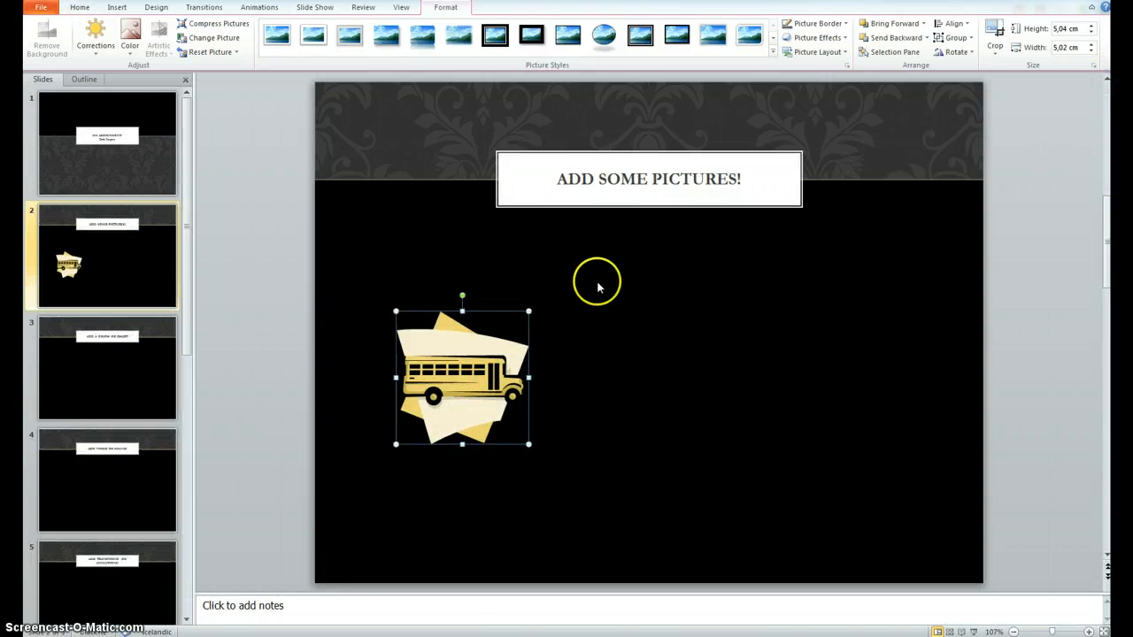
{"action": "mouse_move", "coordinate": [494, 339]}
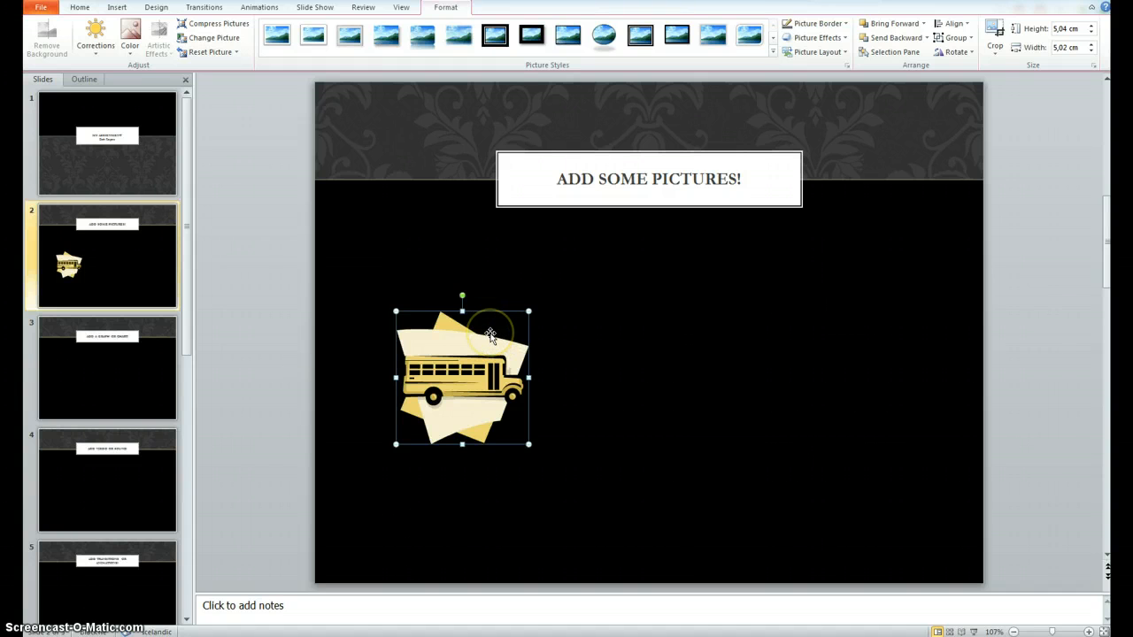
{"action": "mouse_move", "coordinate": [725, 445]}
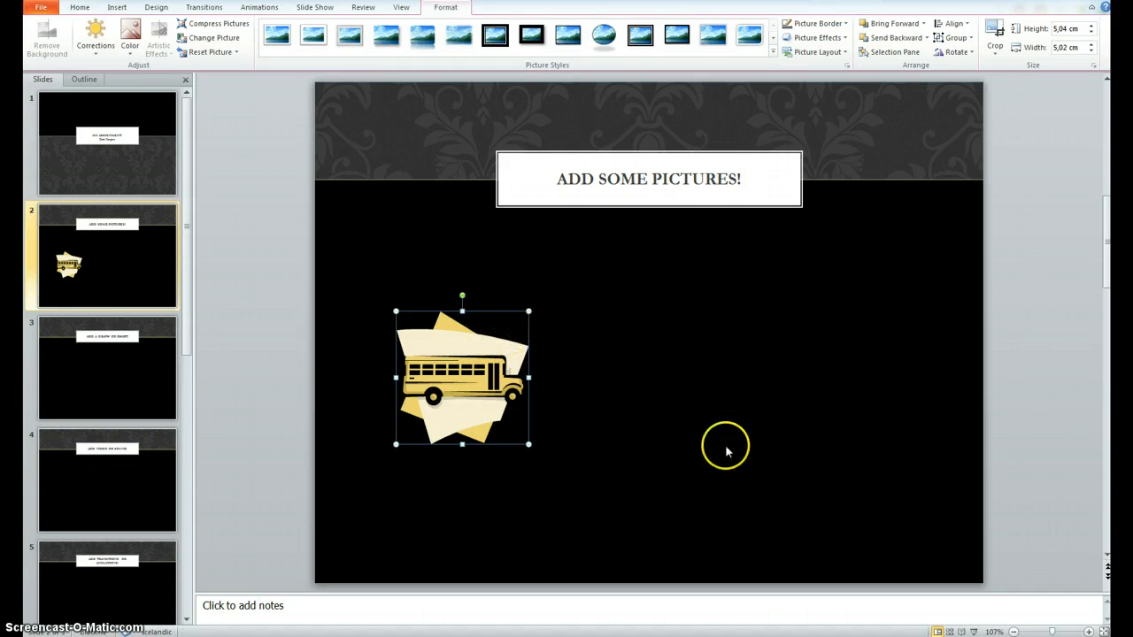
{"action": "mouse_move", "coordinate": [672, 434]}
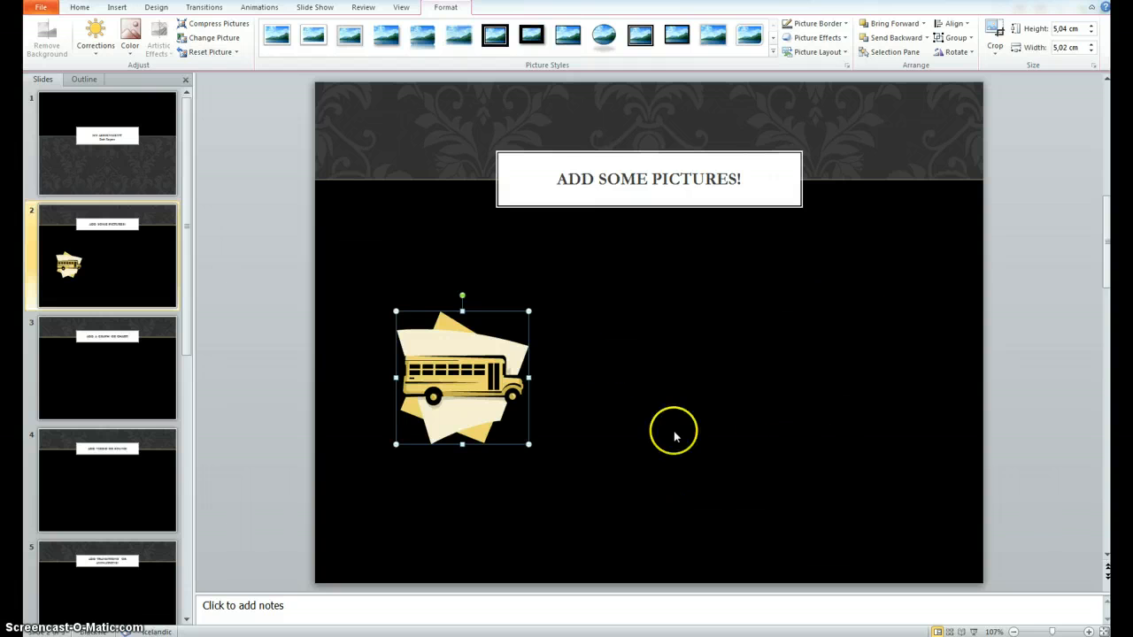
{"action": "mouse_move", "coordinate": [186, 81]}
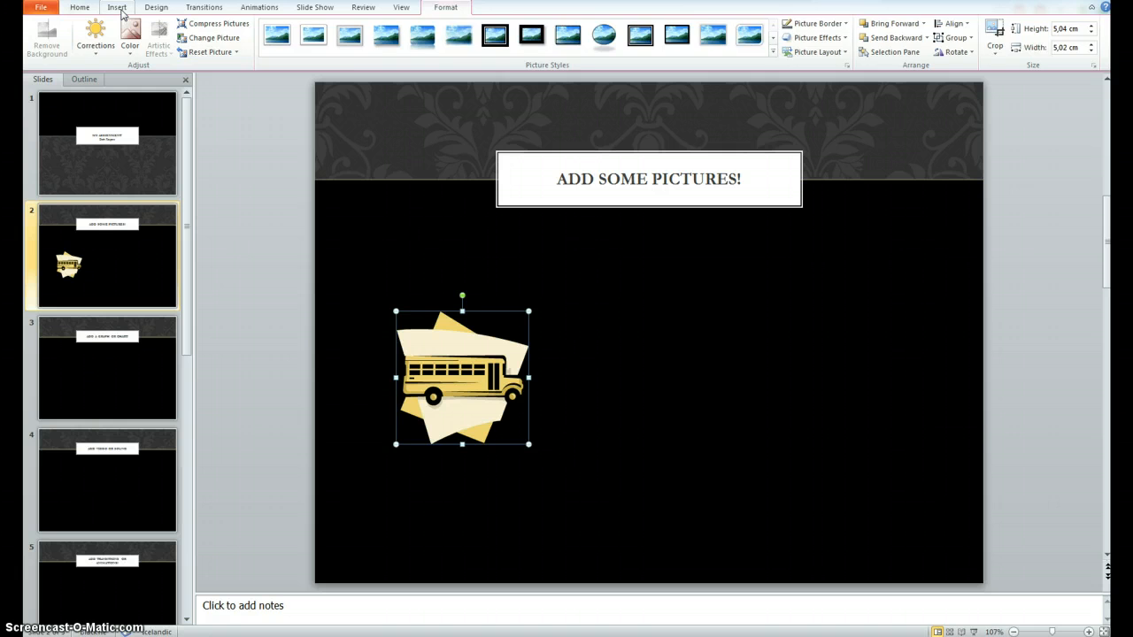
Begin inserting the yellow tulips photo onto slide 2
{"action": "left_click", "coordinate": [116, 7]}
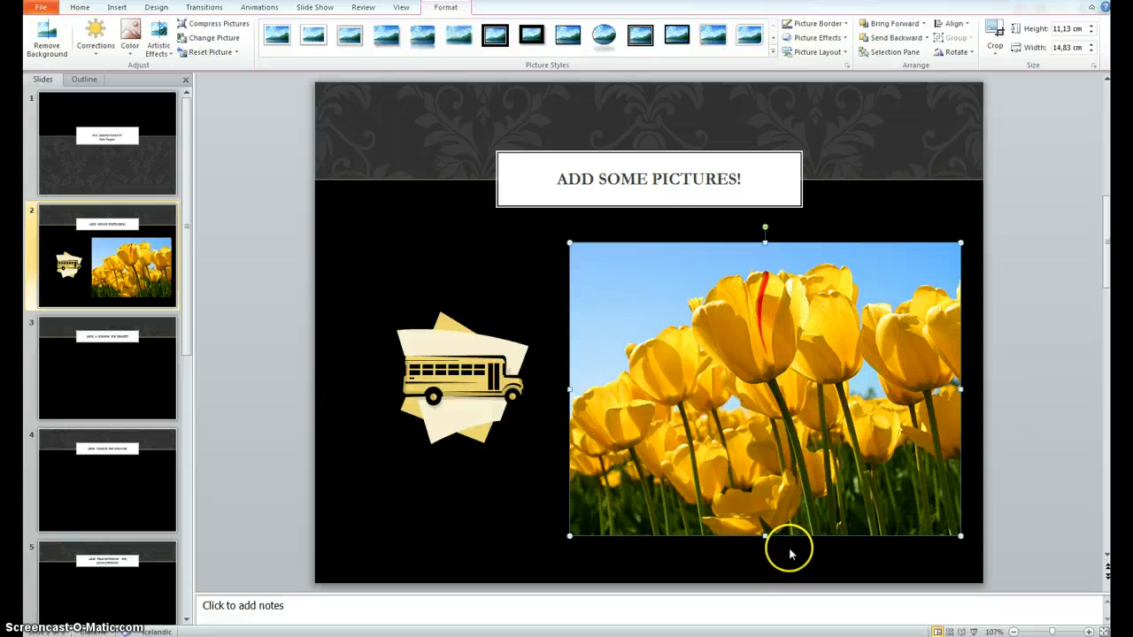
{"action": "mouse_move", "coordinate": [756, 431]}
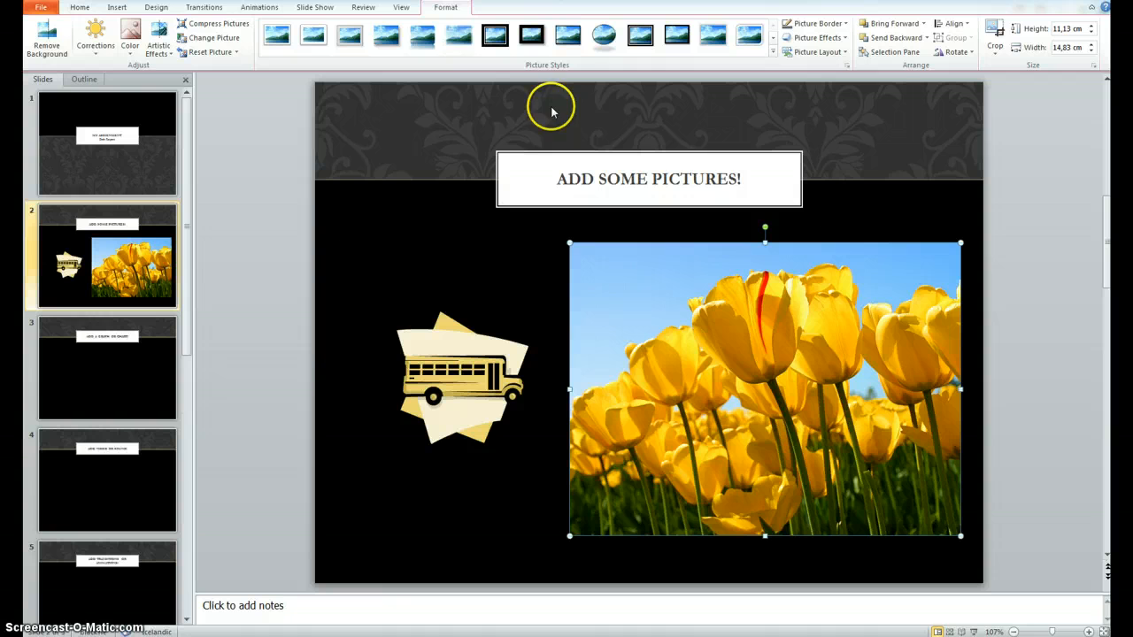
{"action": "mouse_move", "coordinate": [446, 24]}
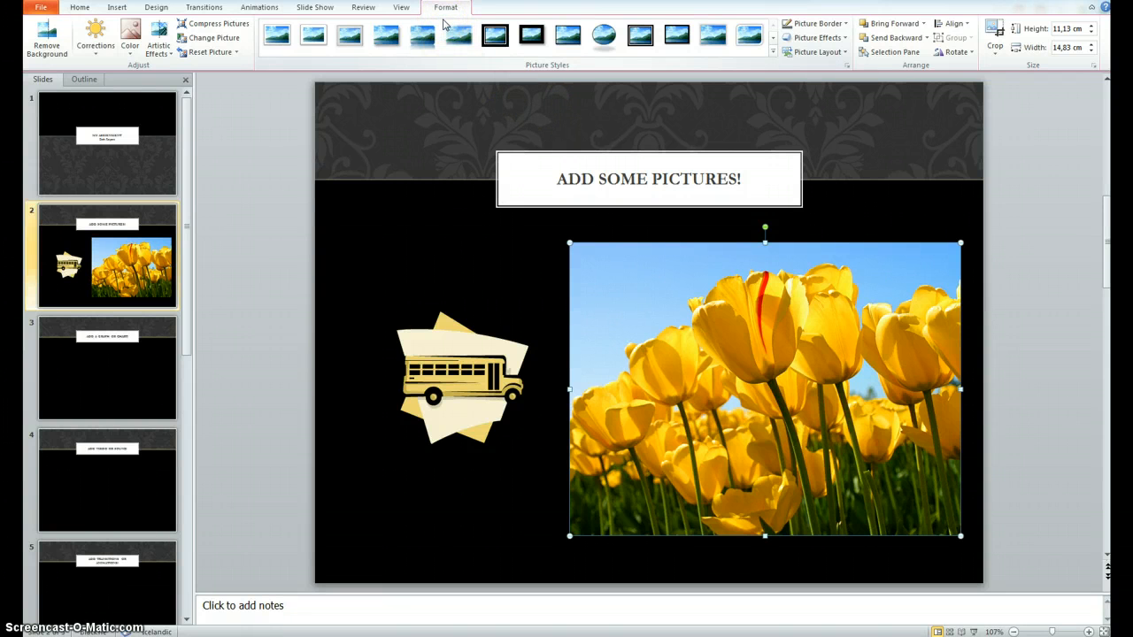
{"action": "left_click", "coordinate": [277, 36]}
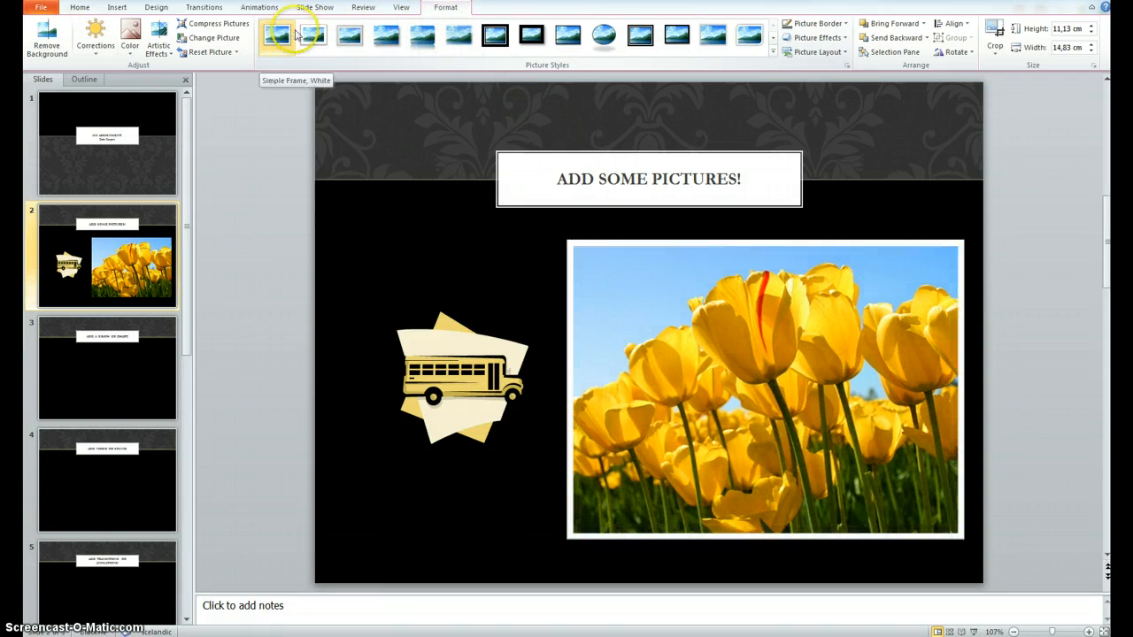
{"action": "left_click", "coordinate": [348, 35]}
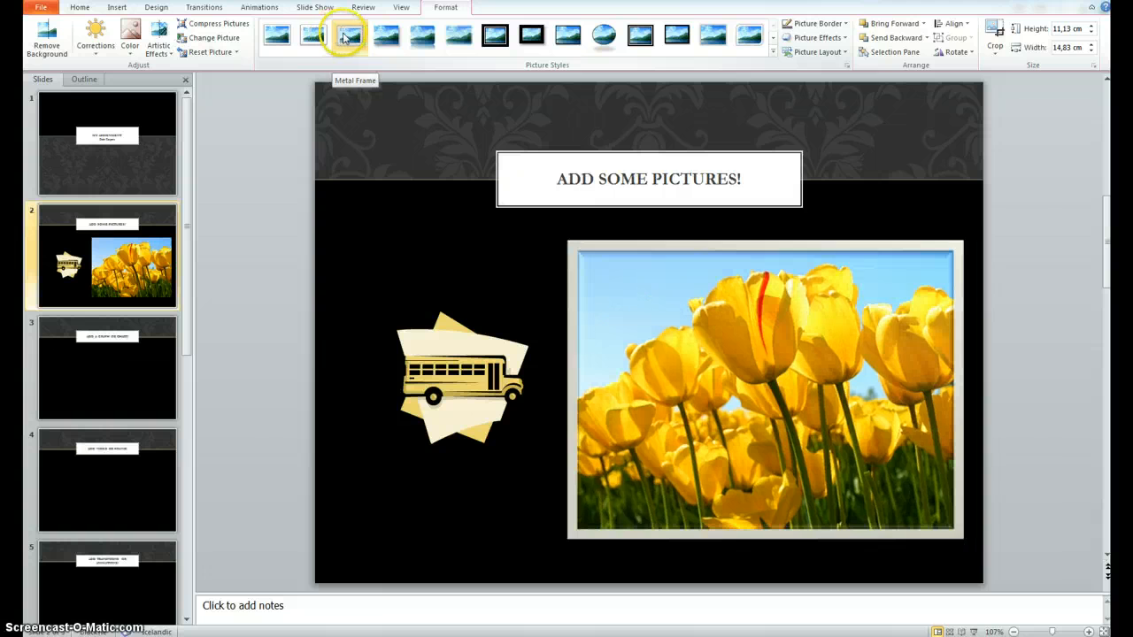
{"action": "left_click", "coordinate": [423, 36]}
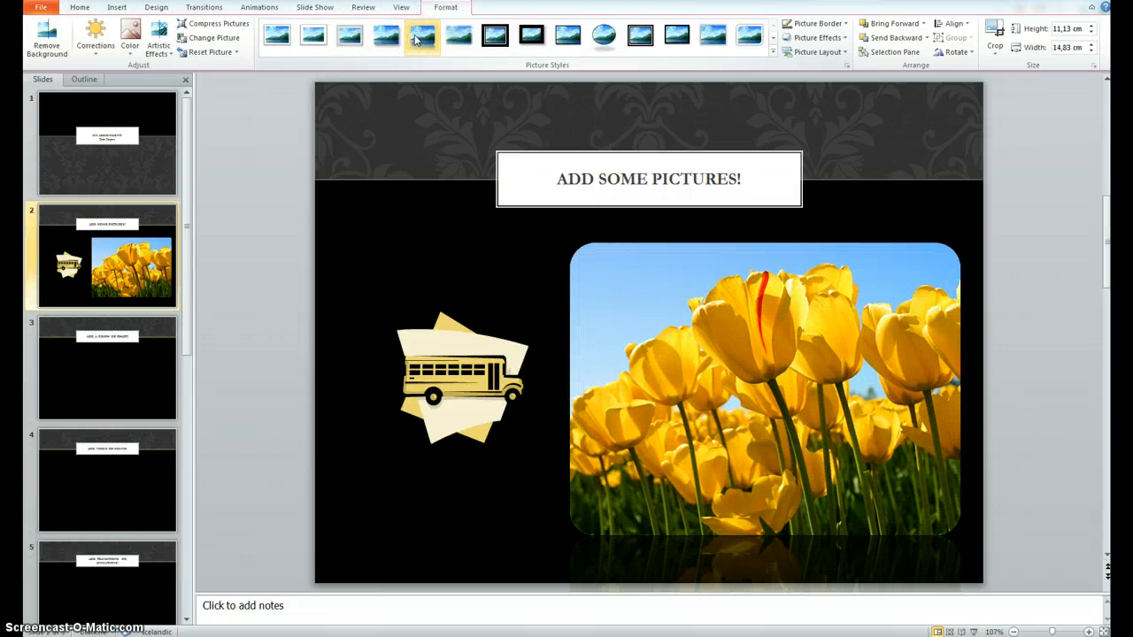
{"action": "left_click", "coordinate": [459, 35]}
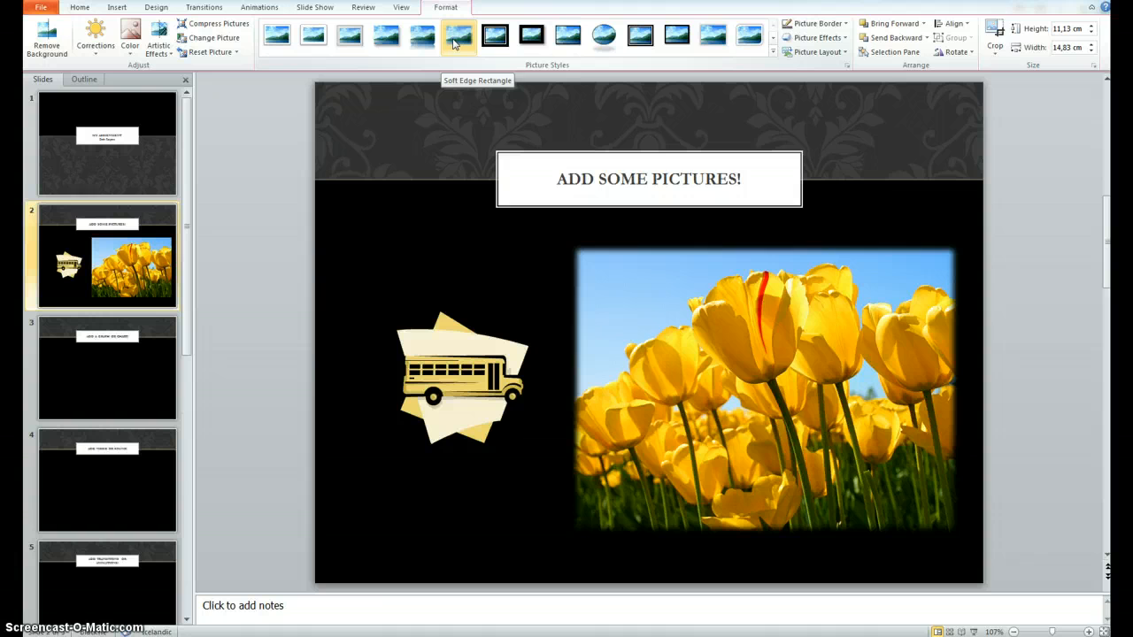
{"action": "left_click", "coordinate": [531, 35]}
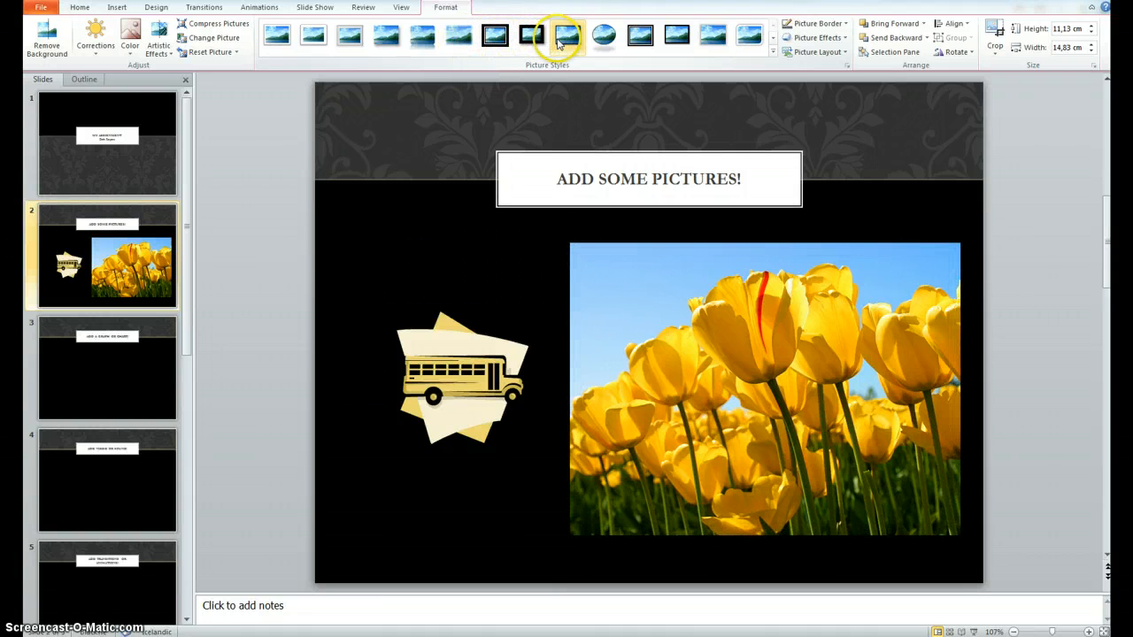
{"action": "mouse_move", "coordinate": [566, 35]}
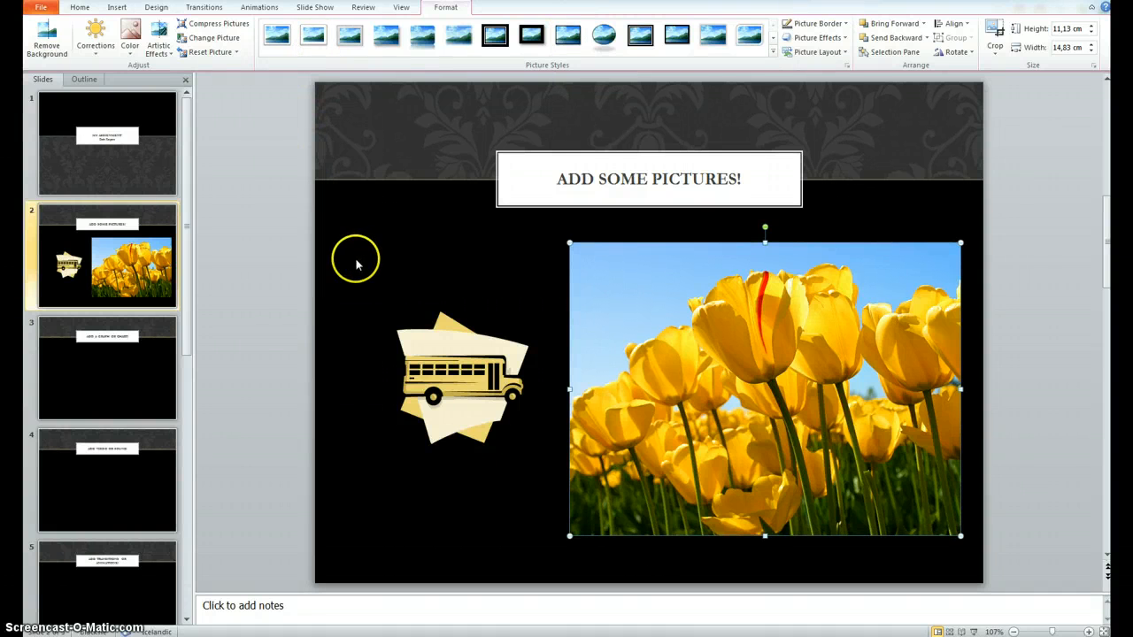
Go to slide 3, 'Add a graph or chart!', and view the Insert options
{"action": "left_click", "coordinate": [107, 367]}
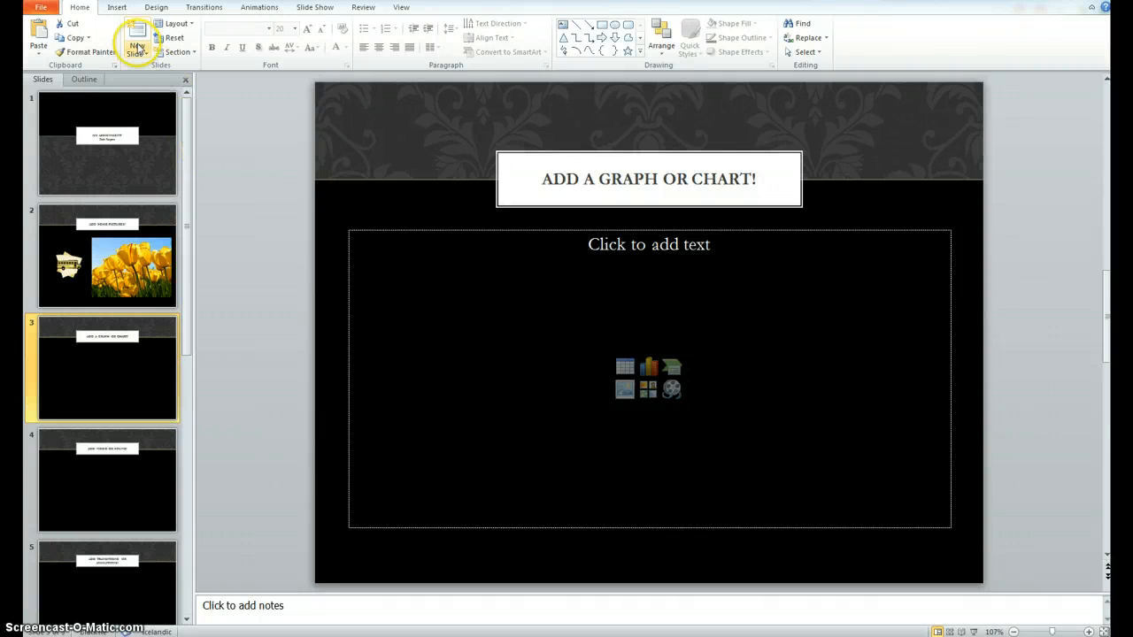
{"action": "left_click", "coordinate": [117, 7]}
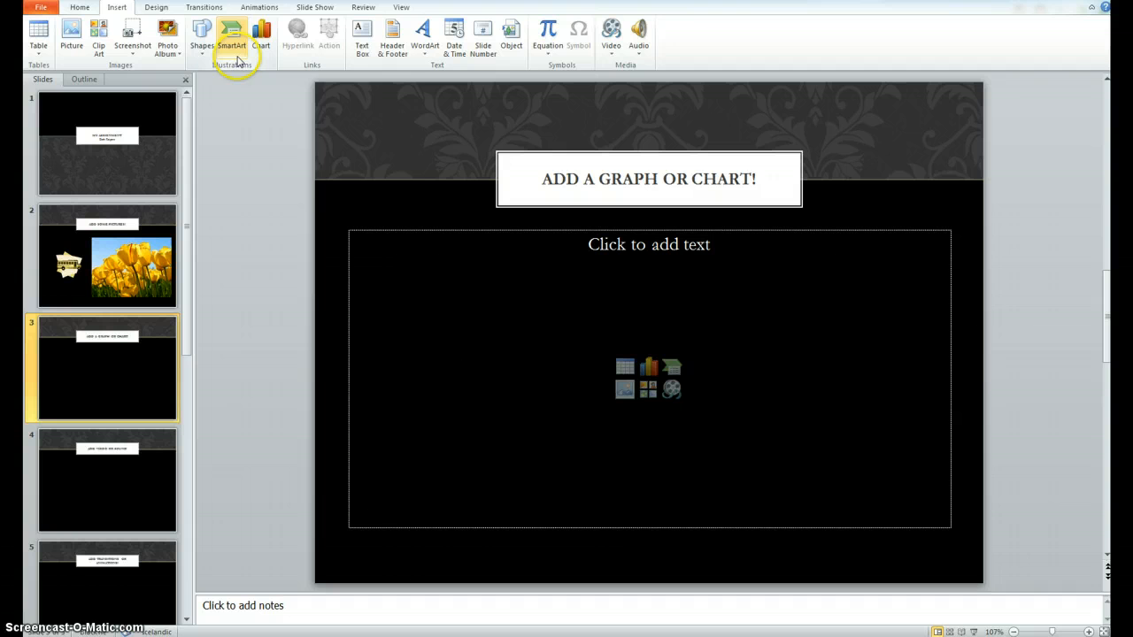
{"action": "mouse_move", "coordinate": [232, 36]}
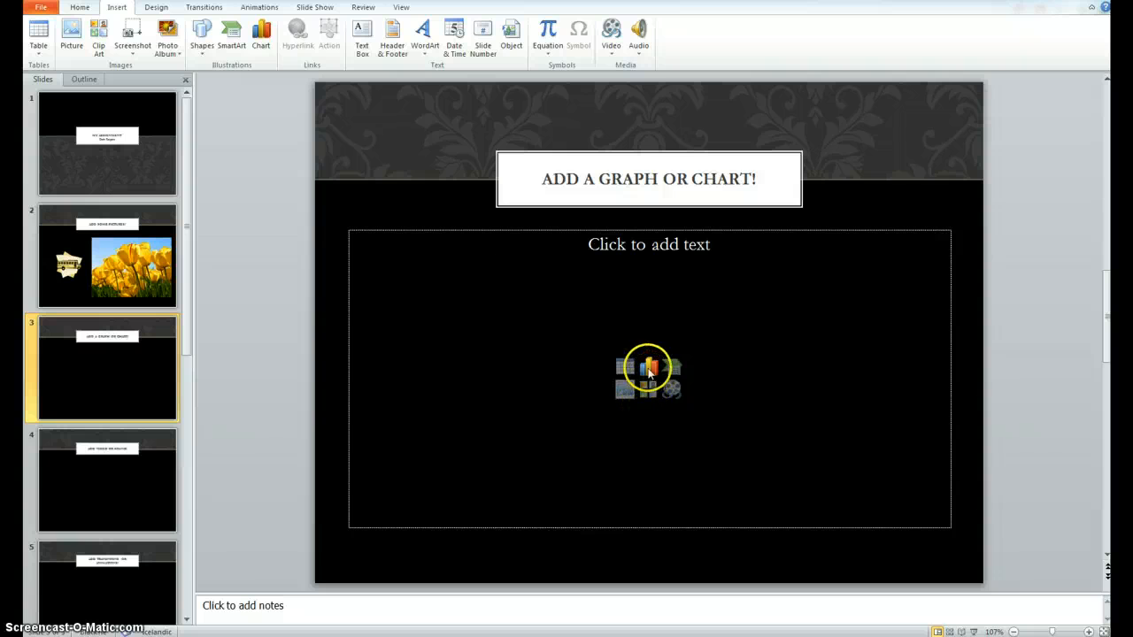
{"action": "mouse_move", "coordinate": [649, 368]}
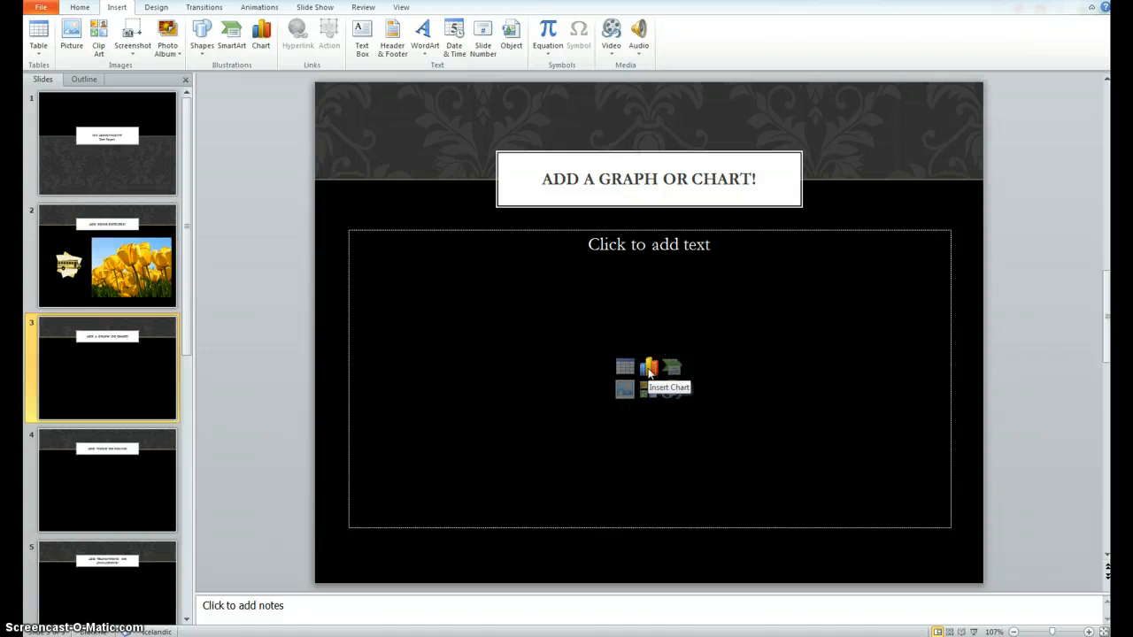
Insert a Clustered Bar chart into slide 3's content placeholder
{"action": "left_click", "coordinate": [648, 367]}
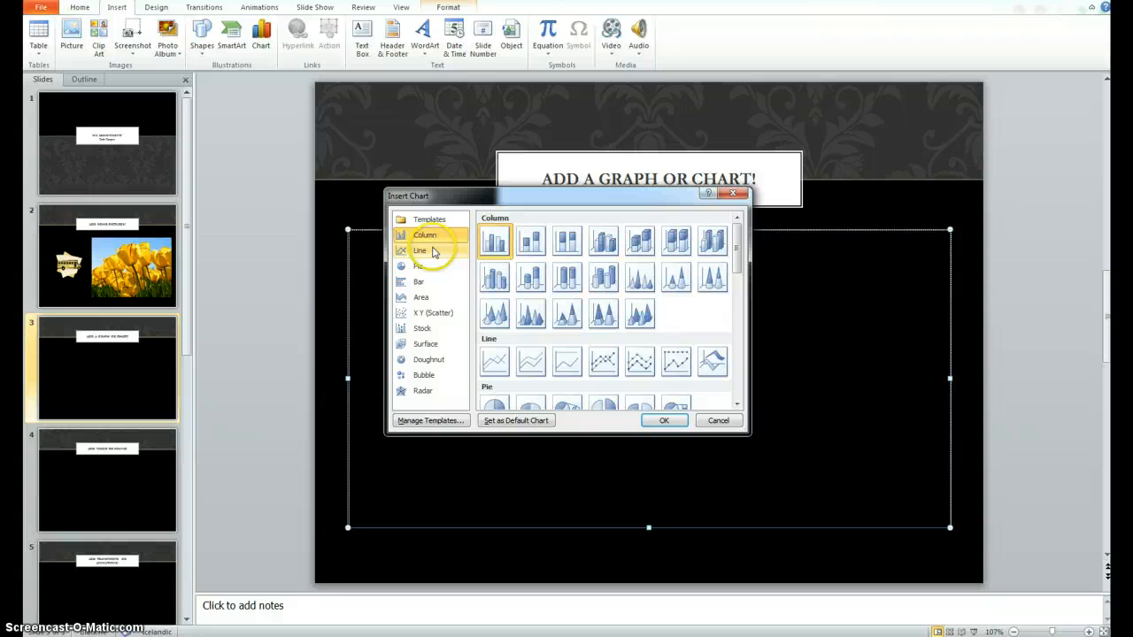
{"action": "left_click", "coordinate": [418, 265]}
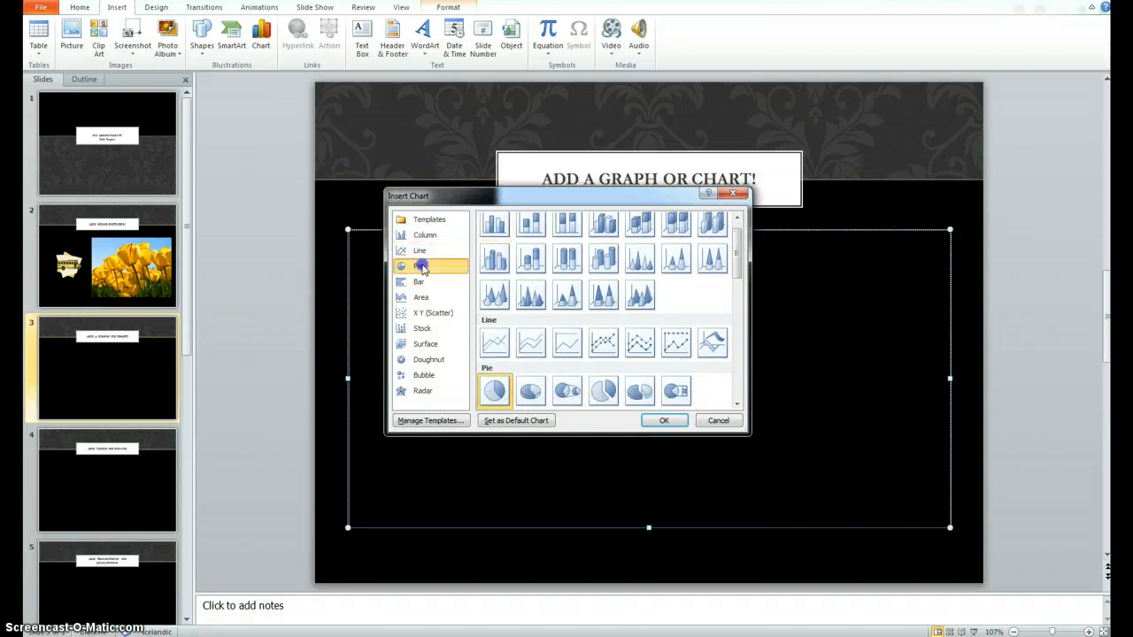
{"action": "left_click", "coordinate": [418, 281]}
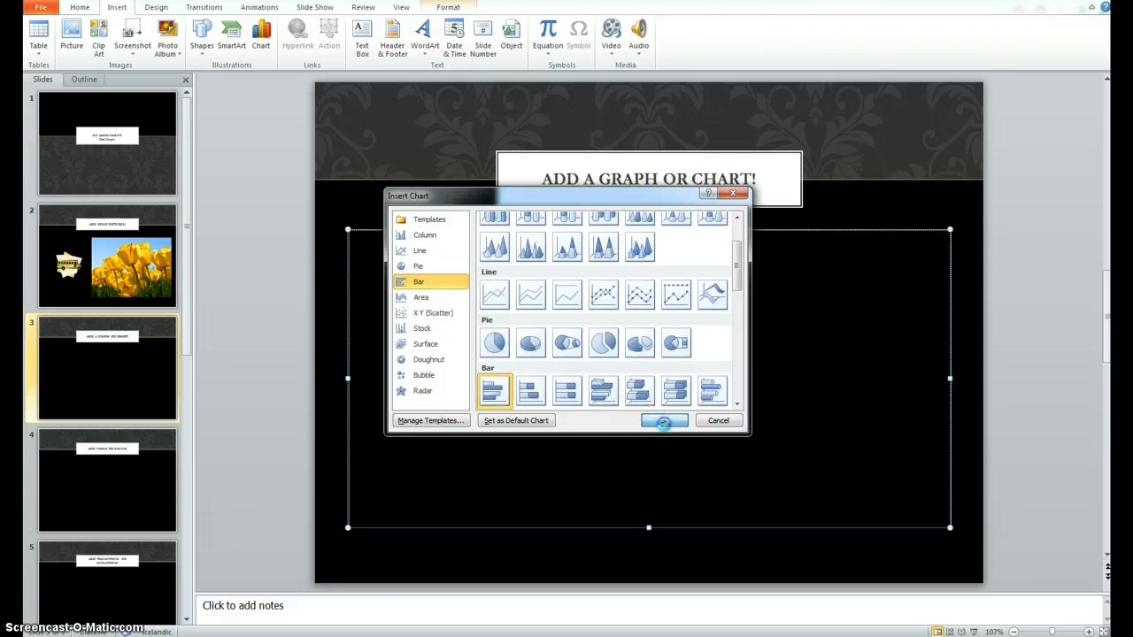
{"action": "left_click", "coordinate": [664, 420]}
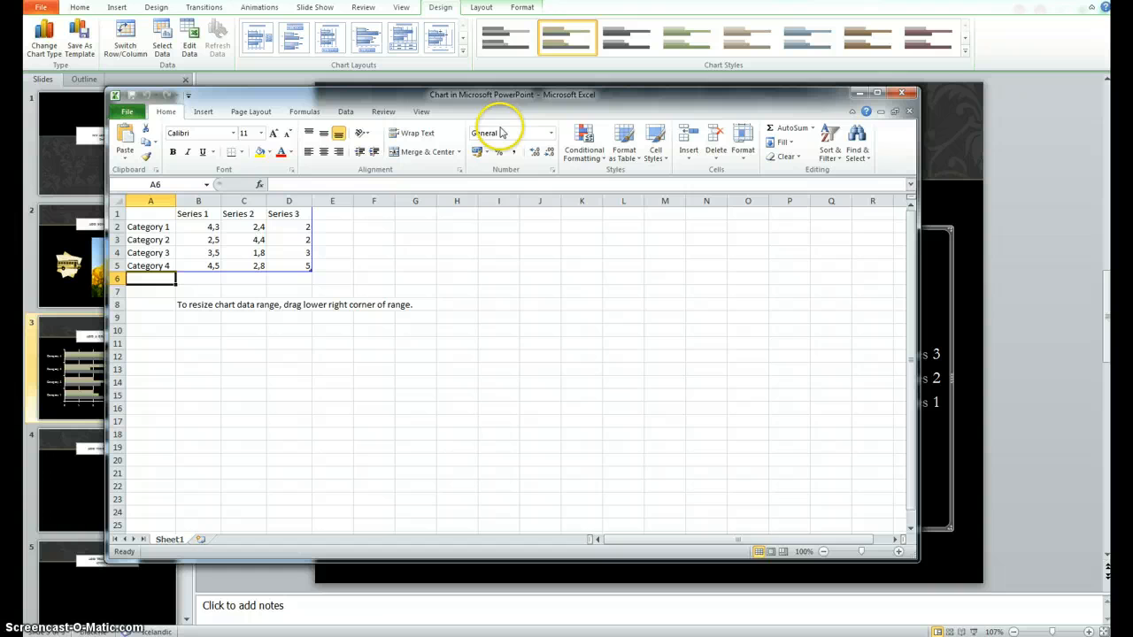
{"action": "mouse_move", "coordinate": [562, 106]}
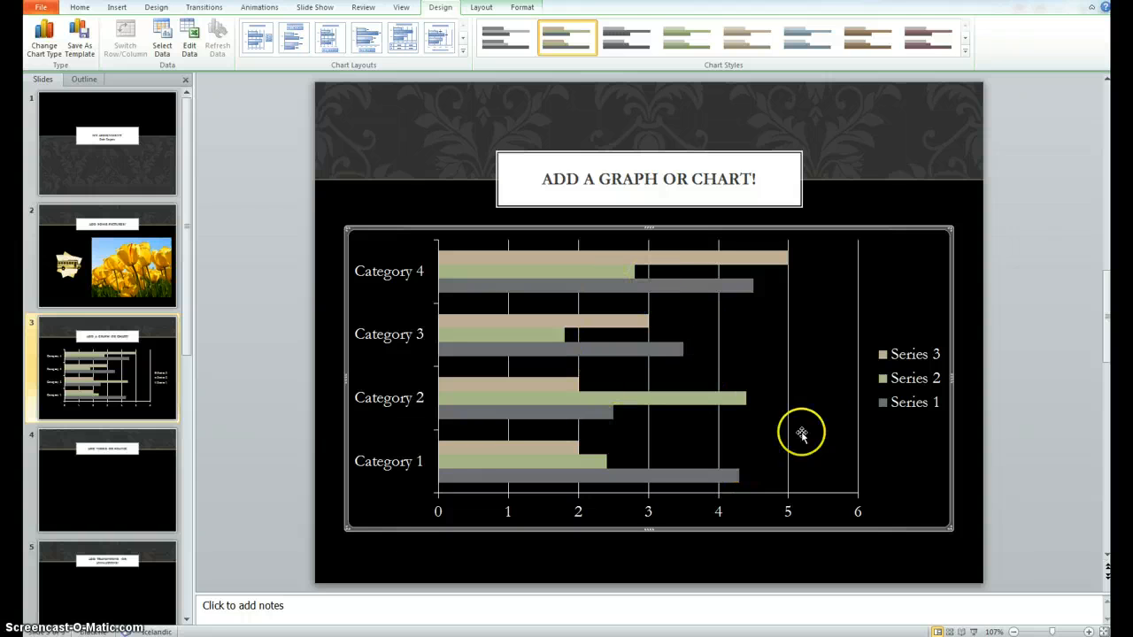
{"action": "mouse_move", "coordinate": [962, 340]}
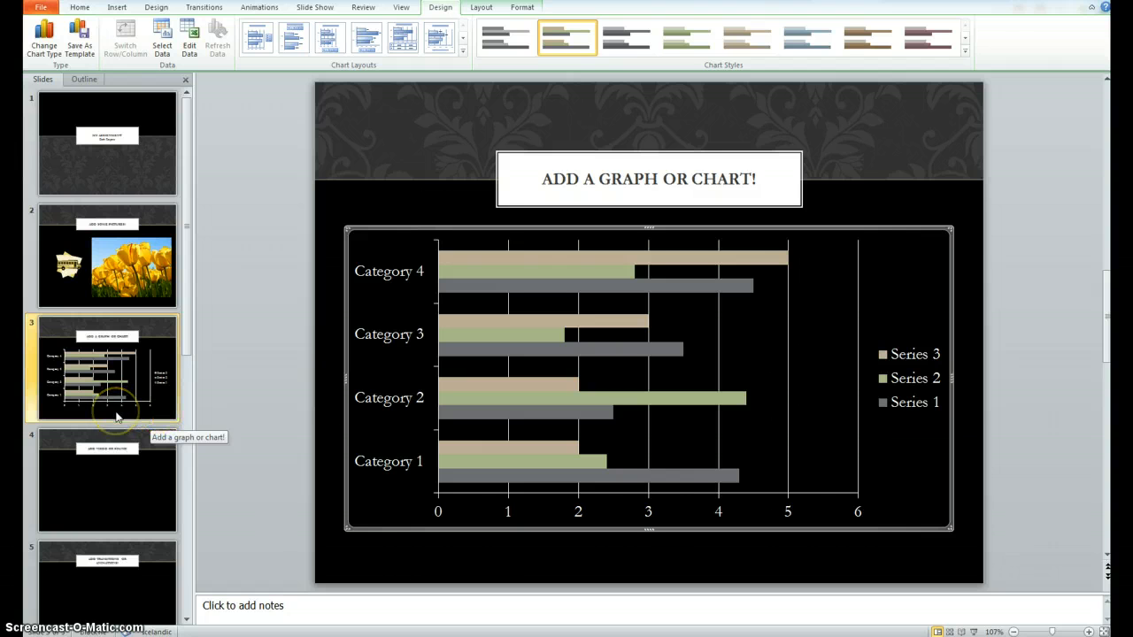
Add a new slide after the chart slide and title it SMARTART
{"action": "right_click", "coordinate": [106, 368]}
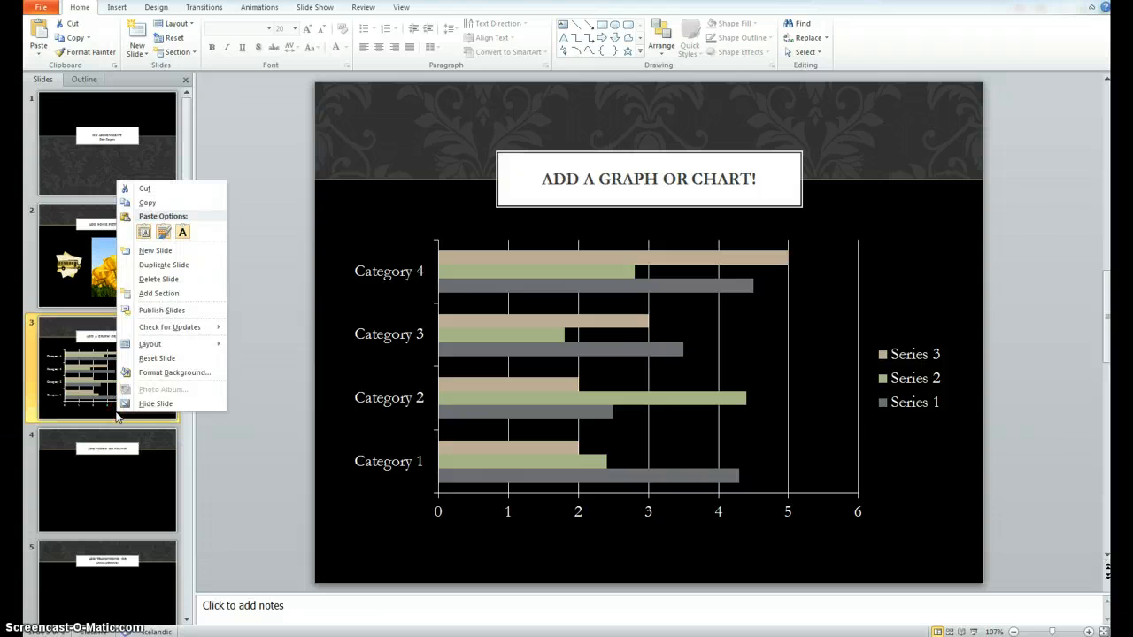
{"action": "mouse_move", "coordinate": [164, 264]}
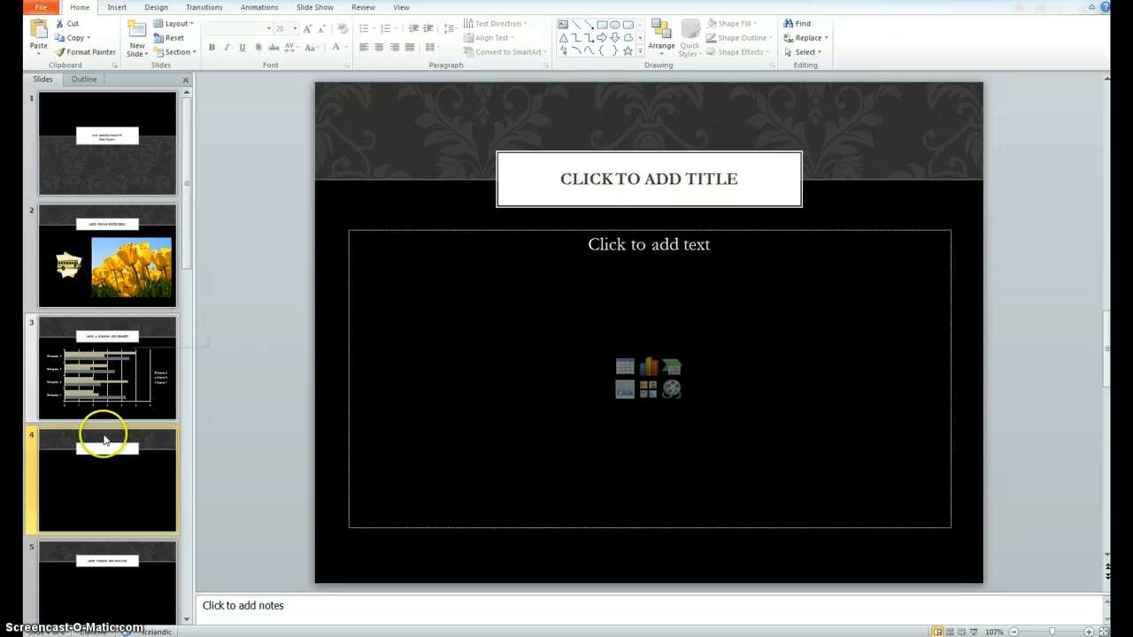
{"action": "left_click", "coordinate": [648, 179]}
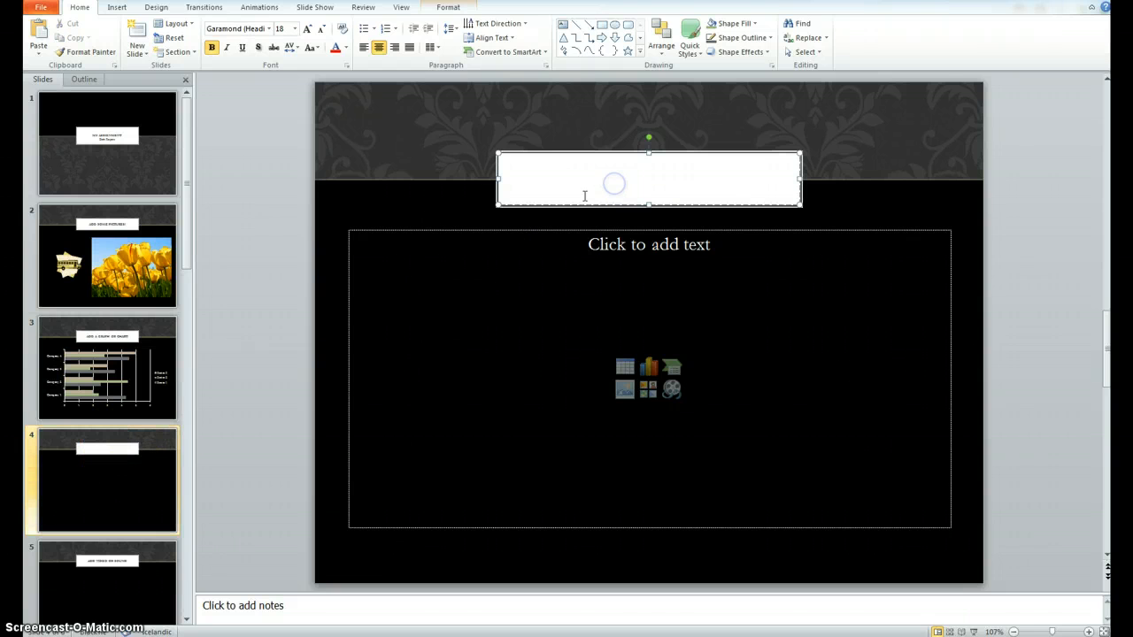
{"action": "type", "text": "SMARTA"}
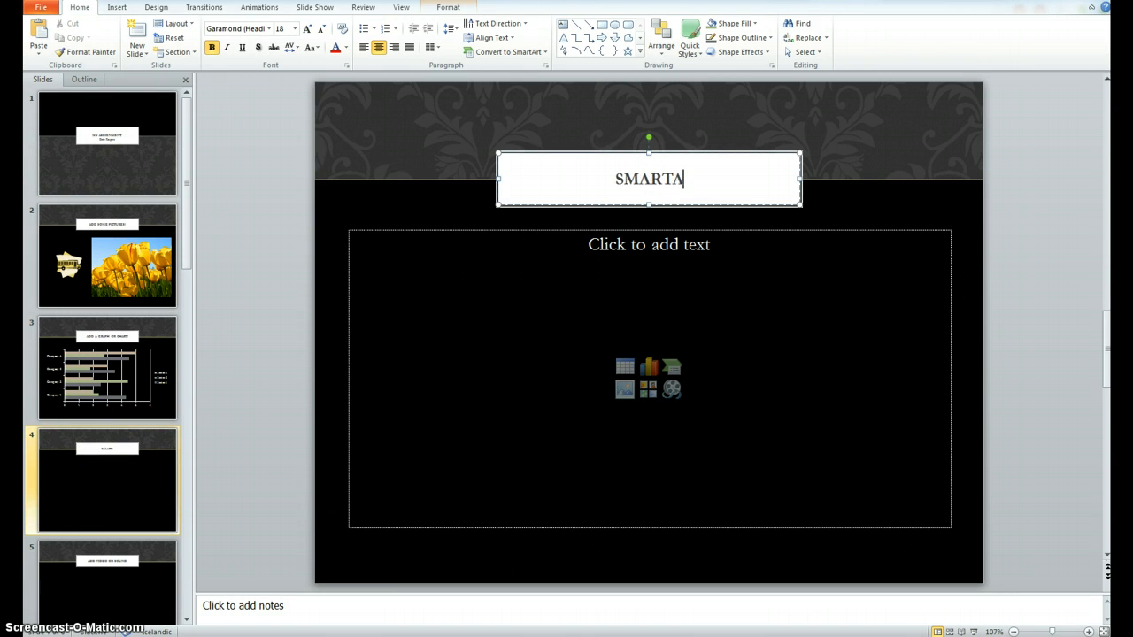
{"action": "type", "text": "RT"}
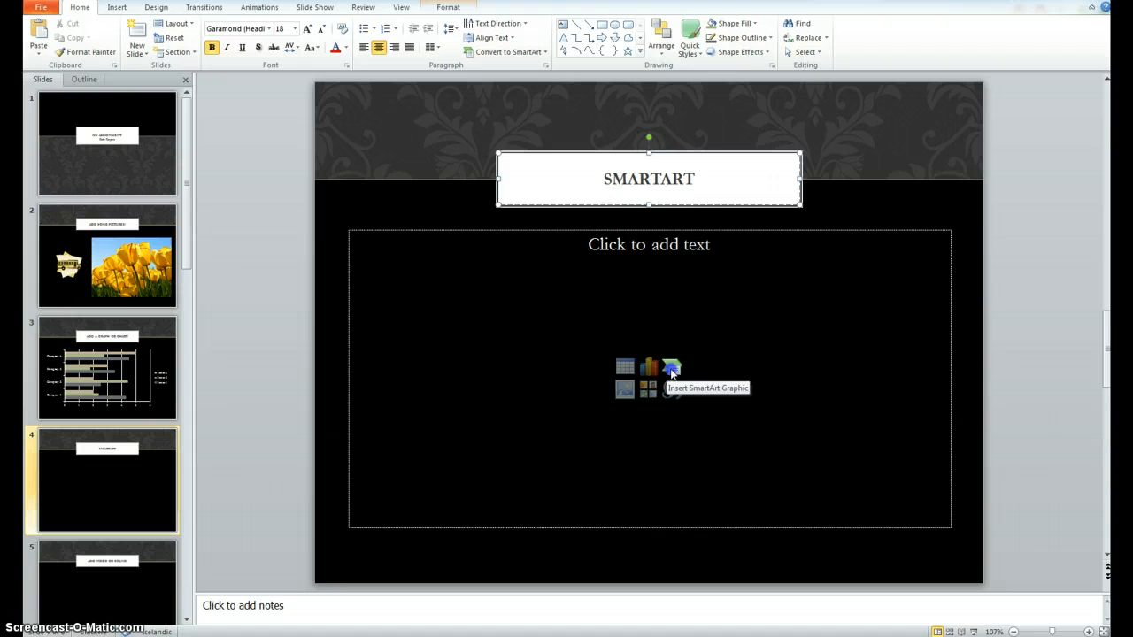
Insert a Basic Venn diagram from the Relationship SmartArt layouts
{"action": "left_click", "coordinate": [672, 367]}
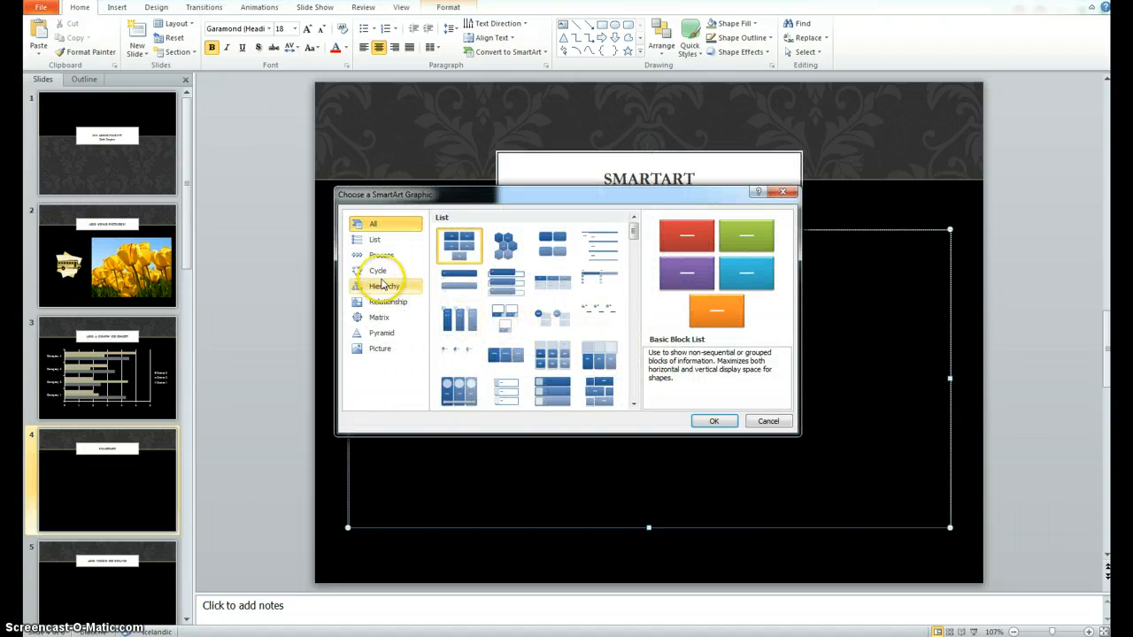
{"action": "left_click", "coordinate": [375, 239]}
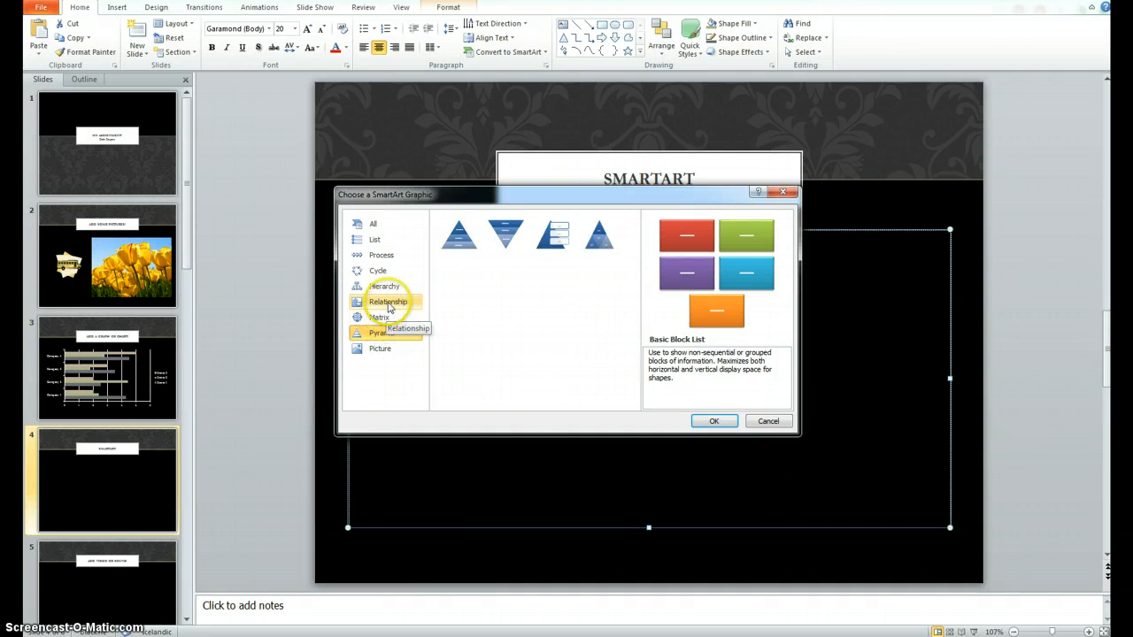
{"action": "left_click", "coordinate": [388, 302]}
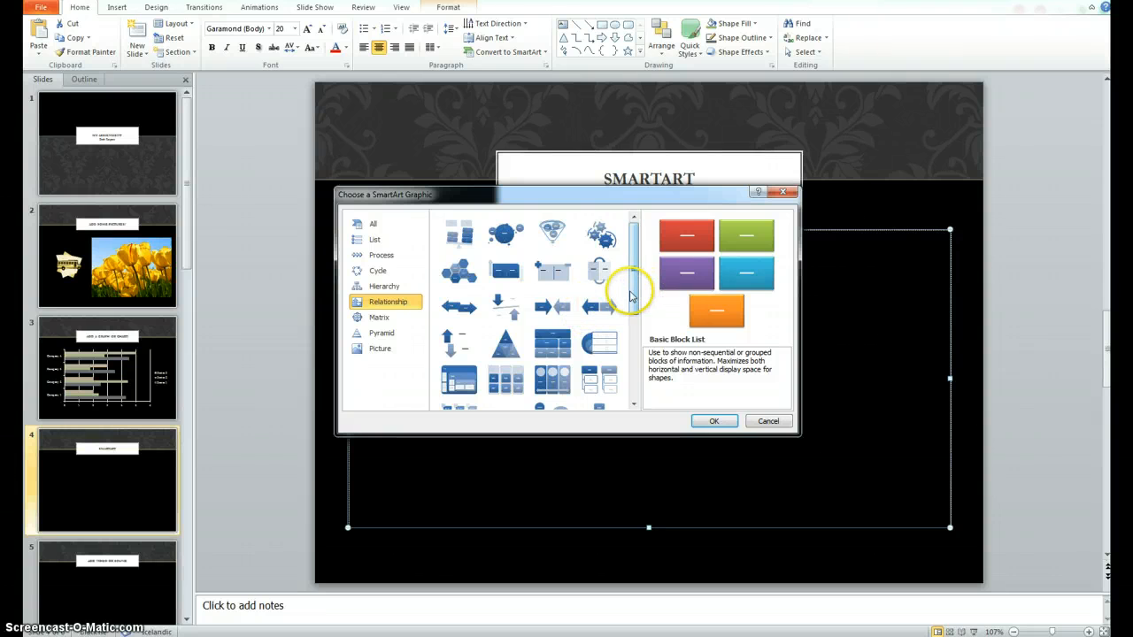
{"action": "scroll", "scroll_direction": "down", "scroll_amount": 3}
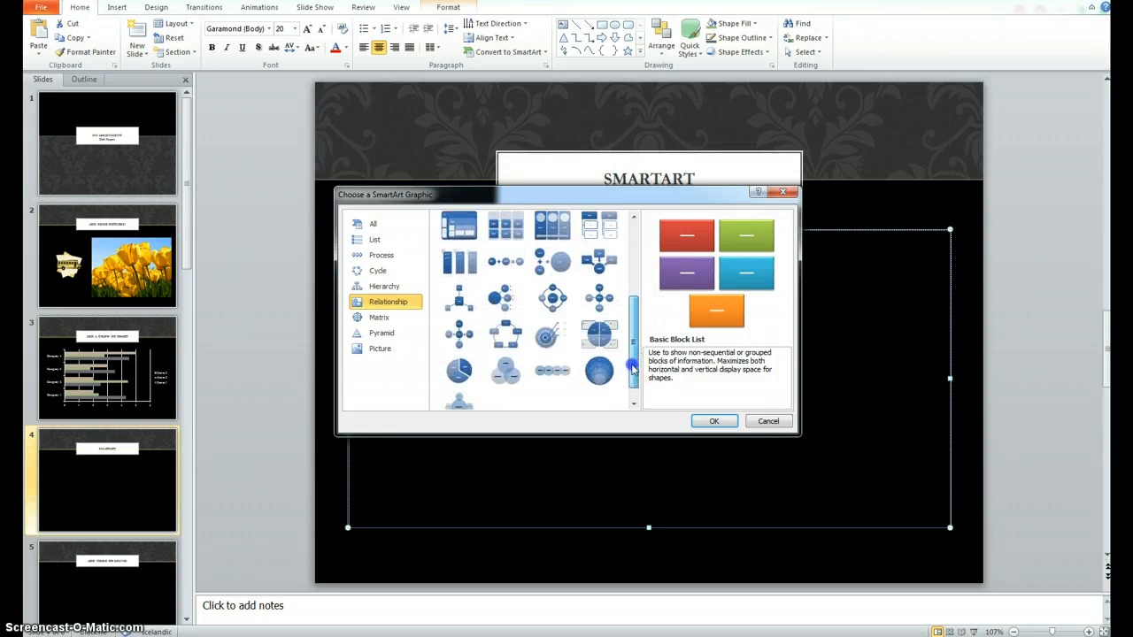
{"action": "left_click", "coordinate": [506, 348]}
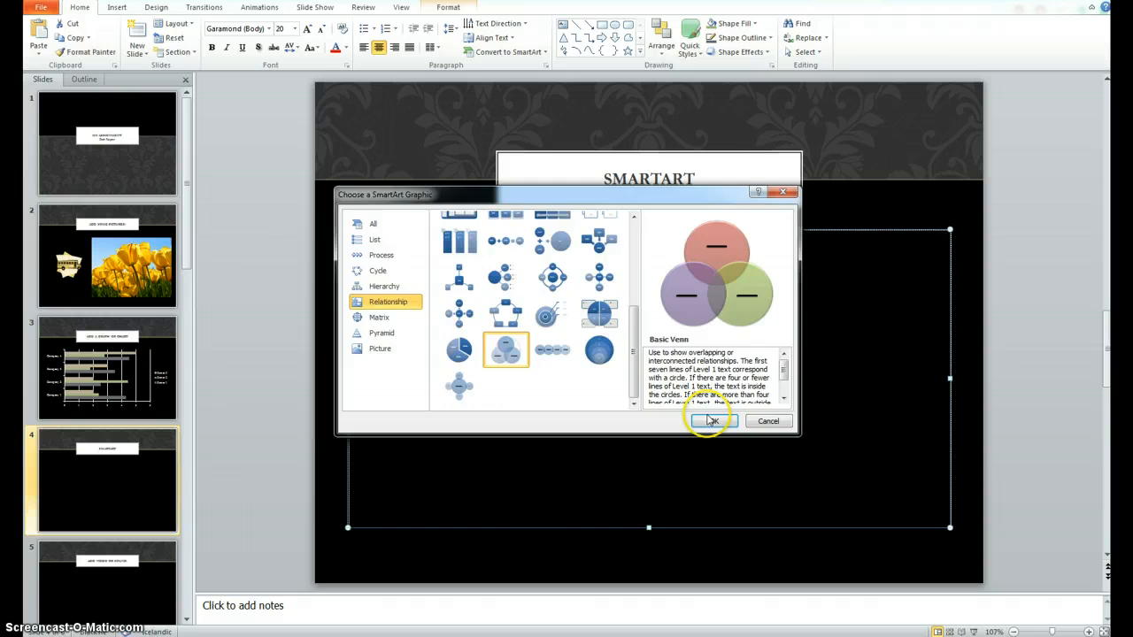
{"action": "left_click", "coordinate": [712, 420]}
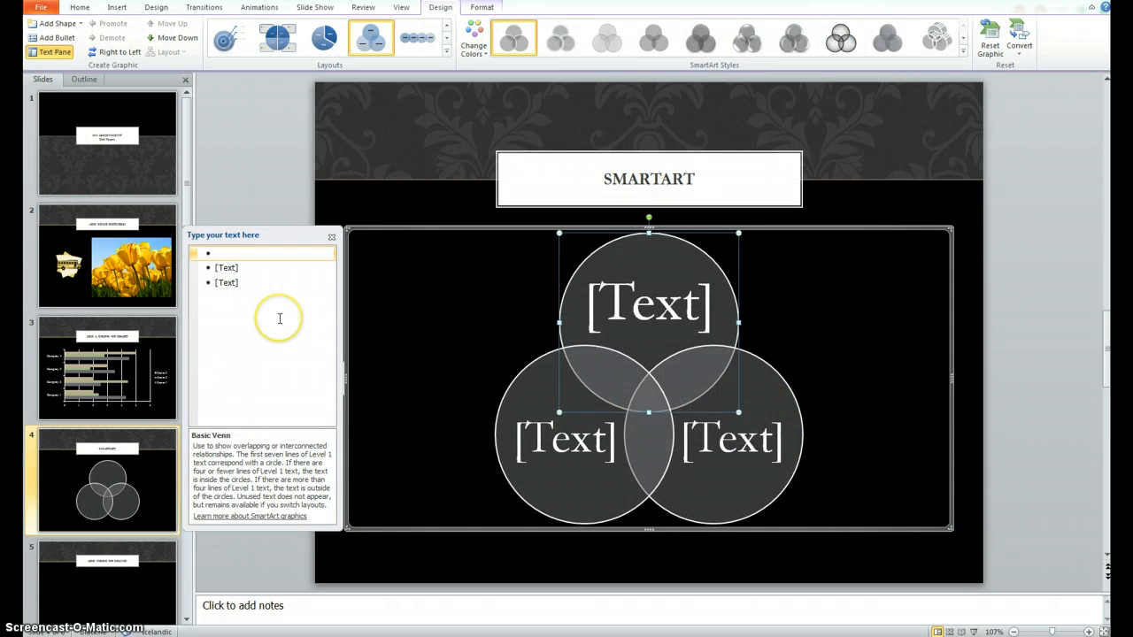
{"action": "mouse_move", "coordinate": [278, 321]}
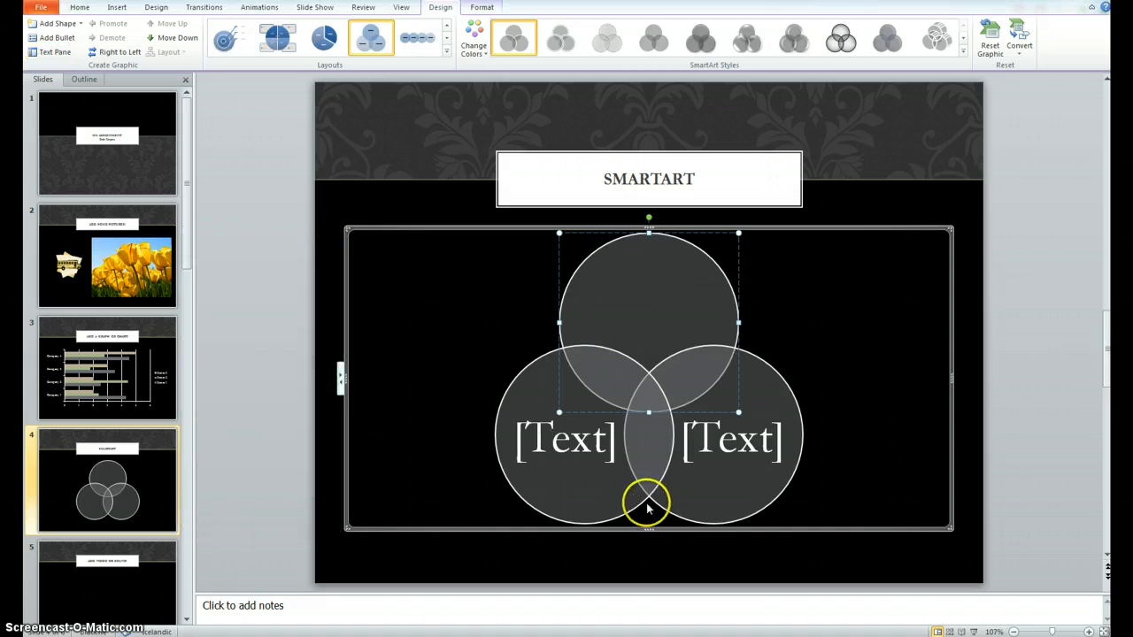
Label the Venn diagram's top circle 'School', then return to slide 3
{"action": "type", "text": "Sch"}
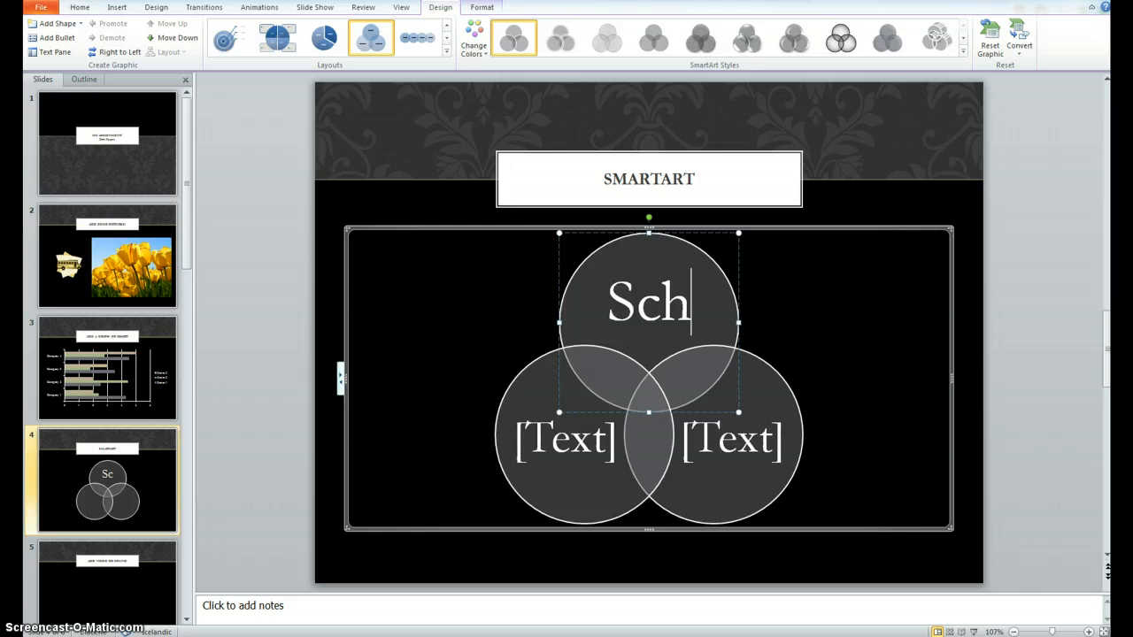
{"action": "type", "text": "ool"}
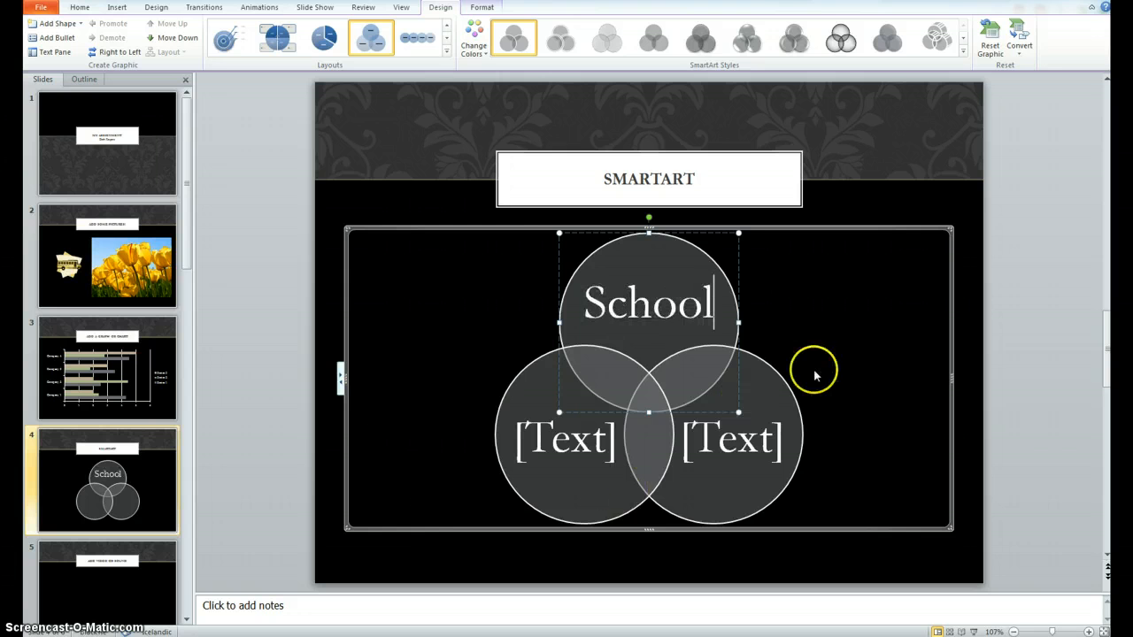
{"action": "mouse_move", "coordinate": [206, 365]}
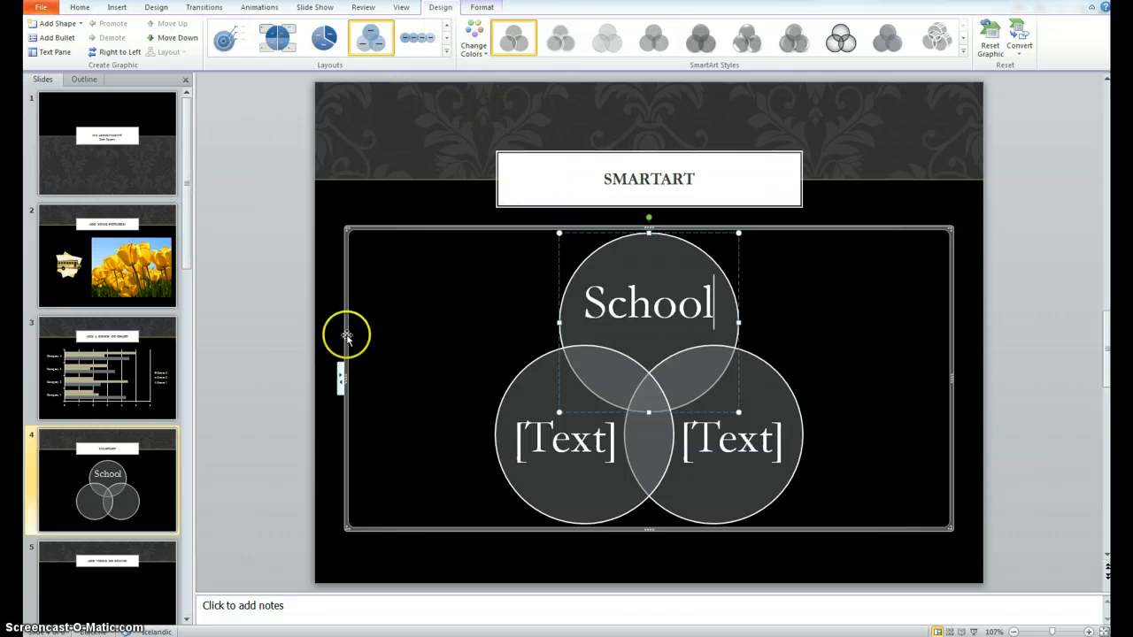
{"action": "left_click", "coordinate": [106, 368]}
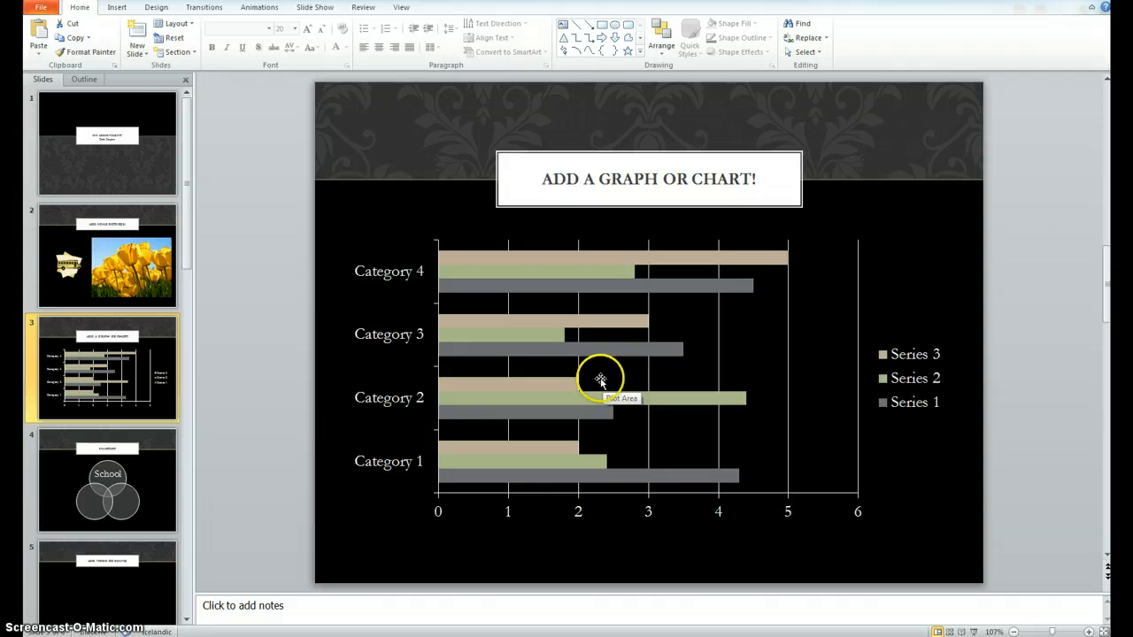
Try several pink and blue shaded chart styles on the bar chart and apply the final one
{"action": "double_click", "coordinate": [600, 378]}
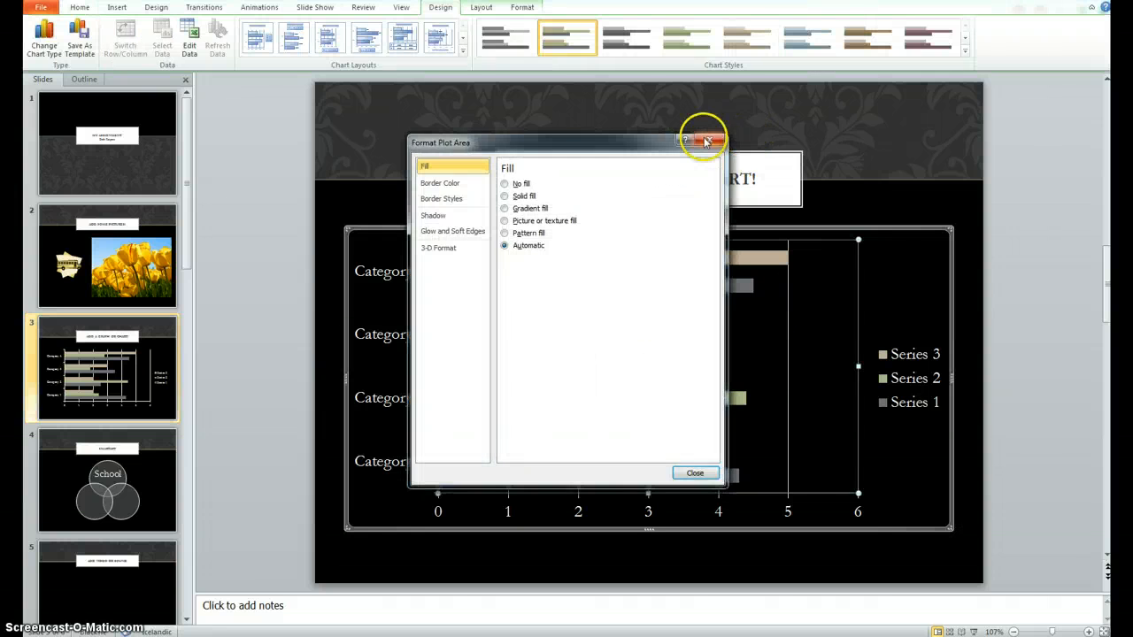
{"action": "left_click", "coordinate": [707, 140]}
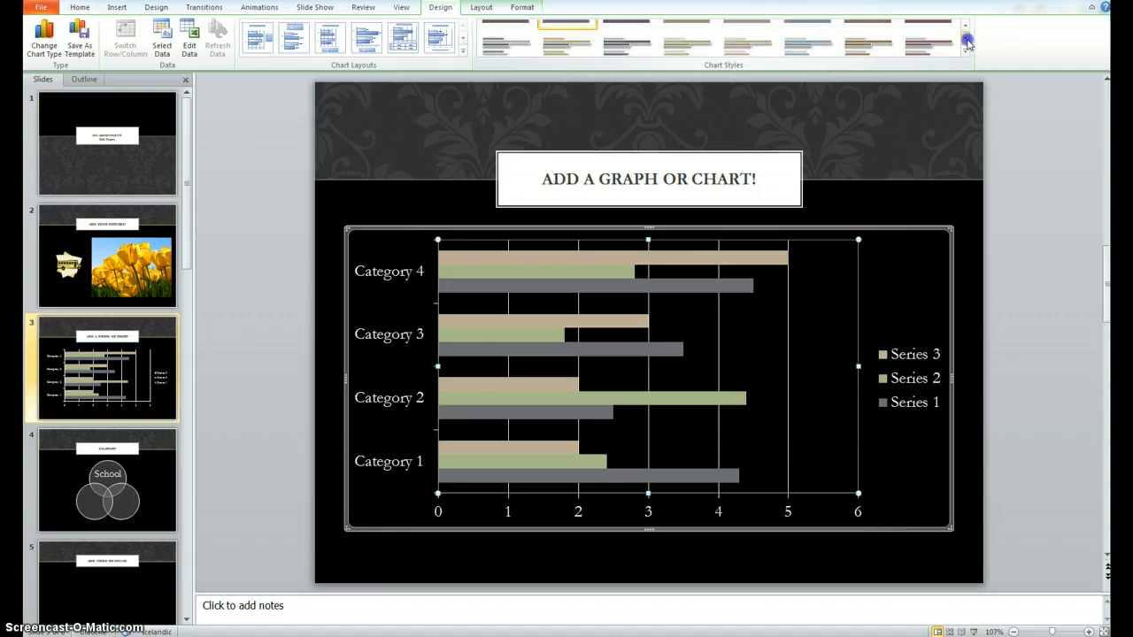
{"action": "left_click", "coordinate": [928, 38]}
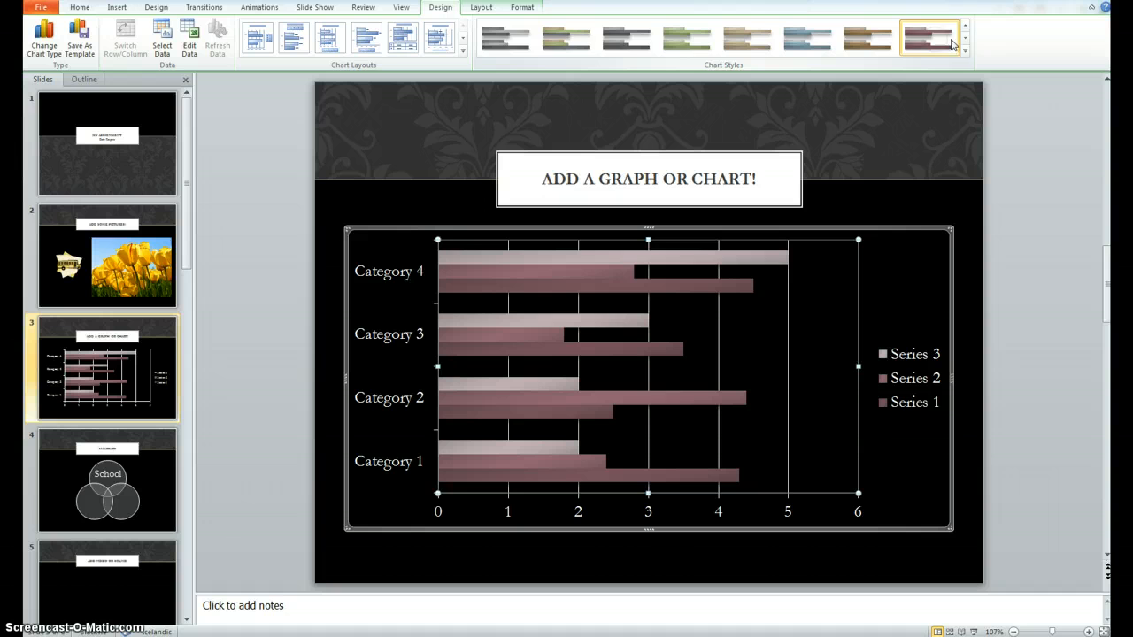
{"action": "left_click", "coordinate": [930, 39]}
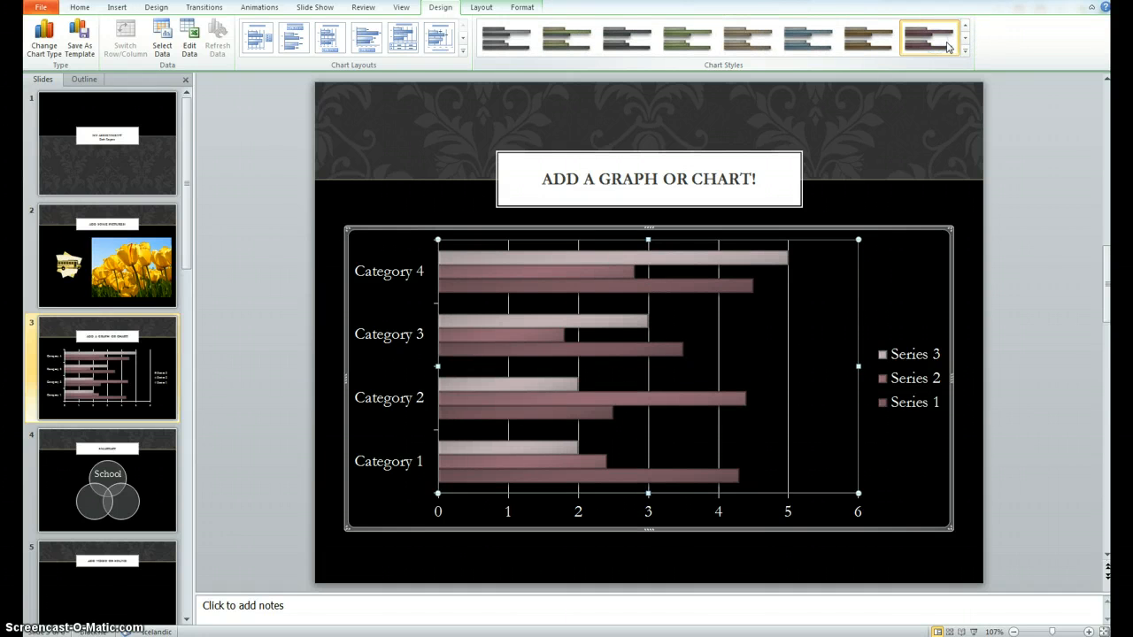
{"action": "left_click", "coordinate": [806, 38]}
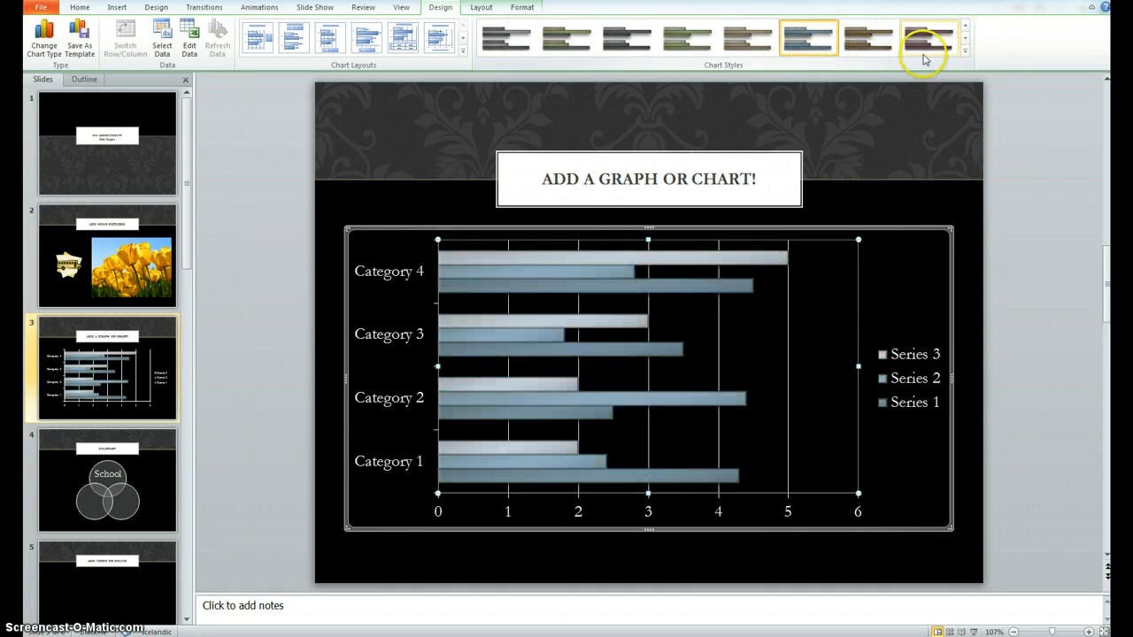
{"action": "left_click", "coordinate": [688, 37]}
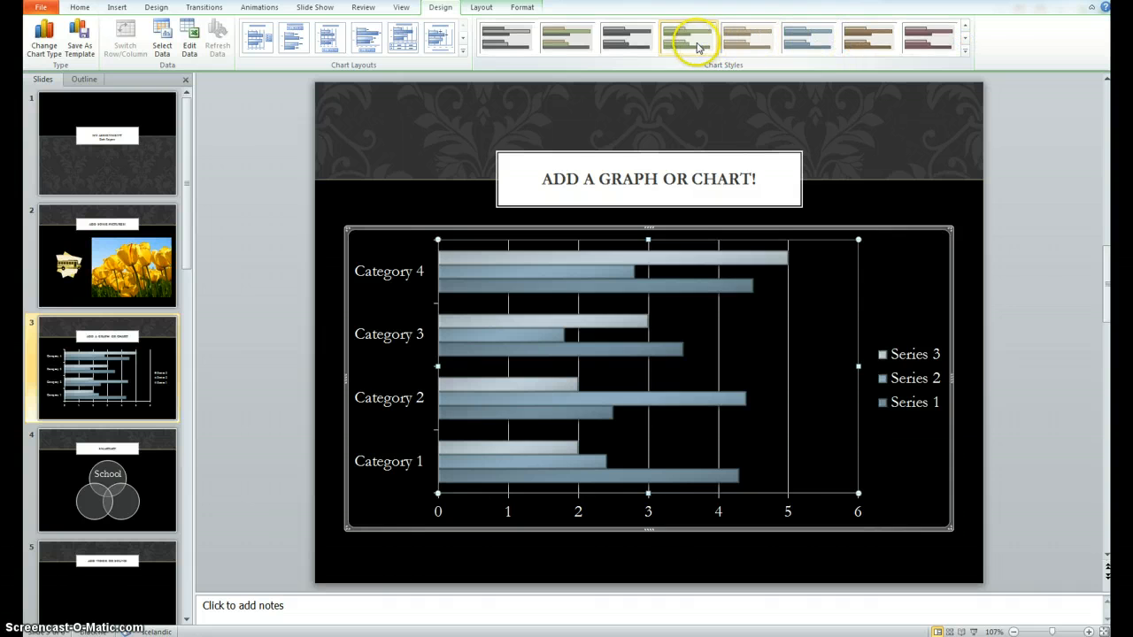
{"action": "left_click", "coordinate": [627, 37]}
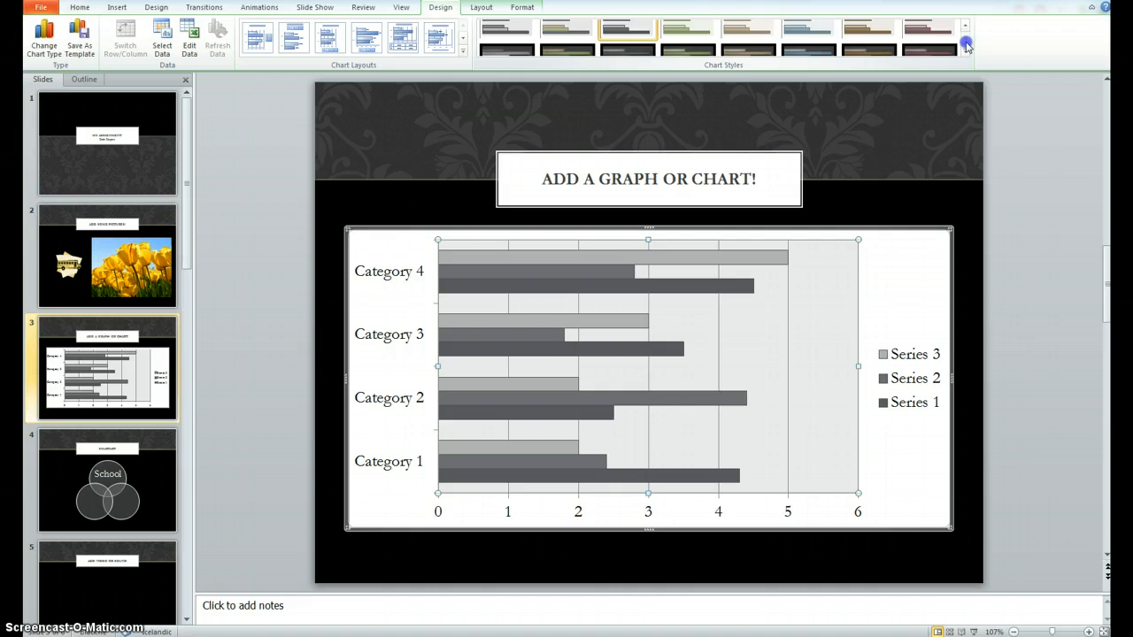
{"action": "left_click", "coordinate": [928, 37]}
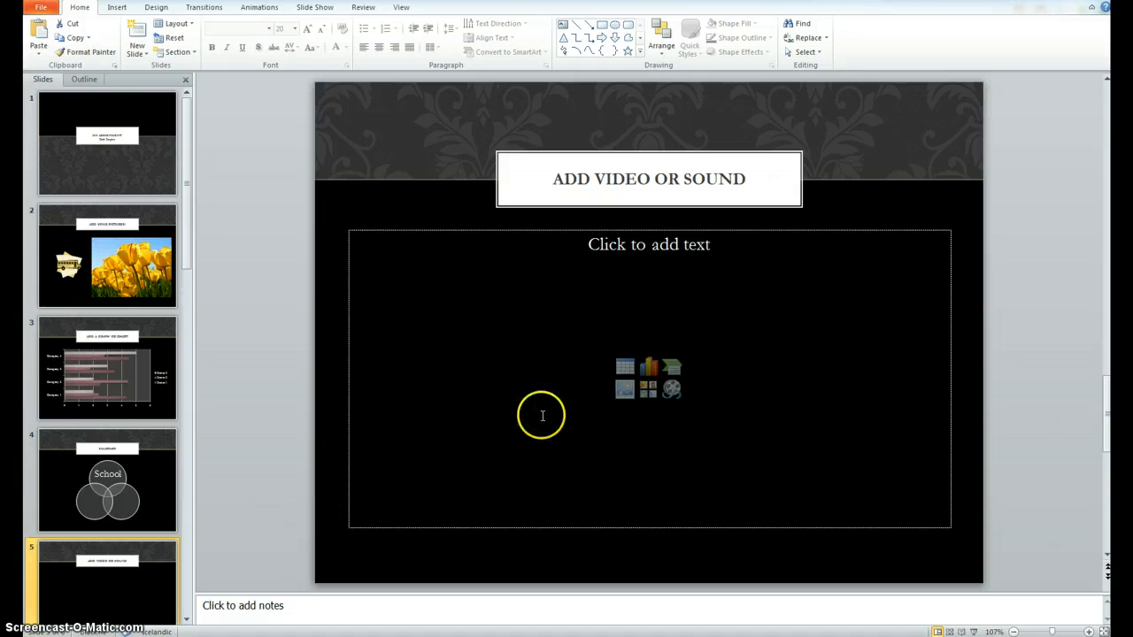
{"action": "mouse_move", "coordinate": [546, 408]}
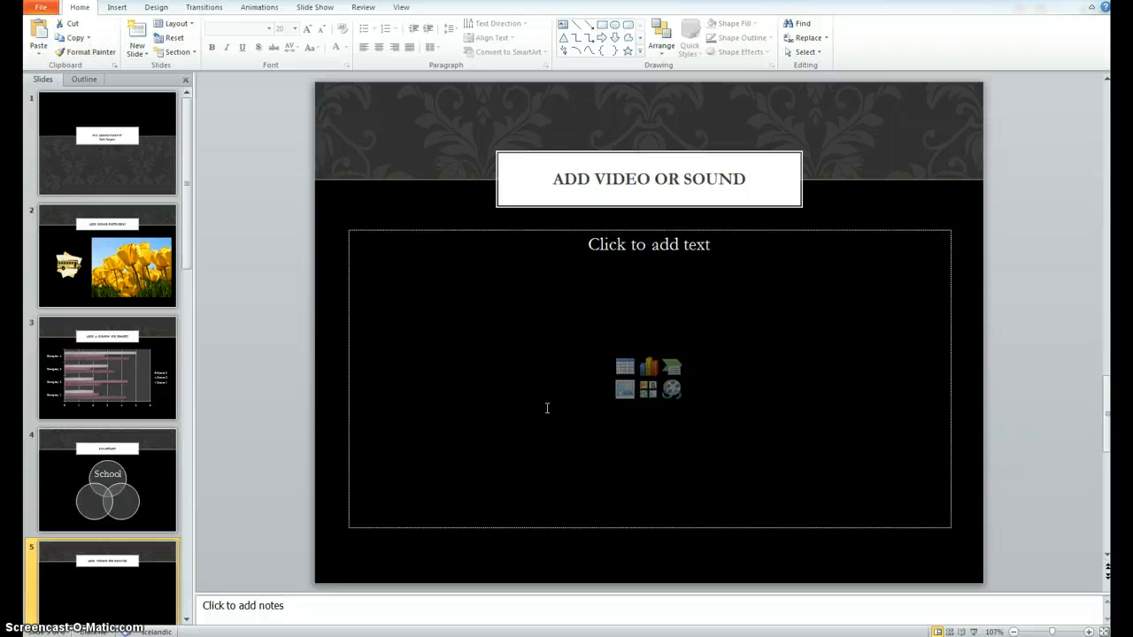
{"action": "mouse_move", "coordinate": [559, 347]}
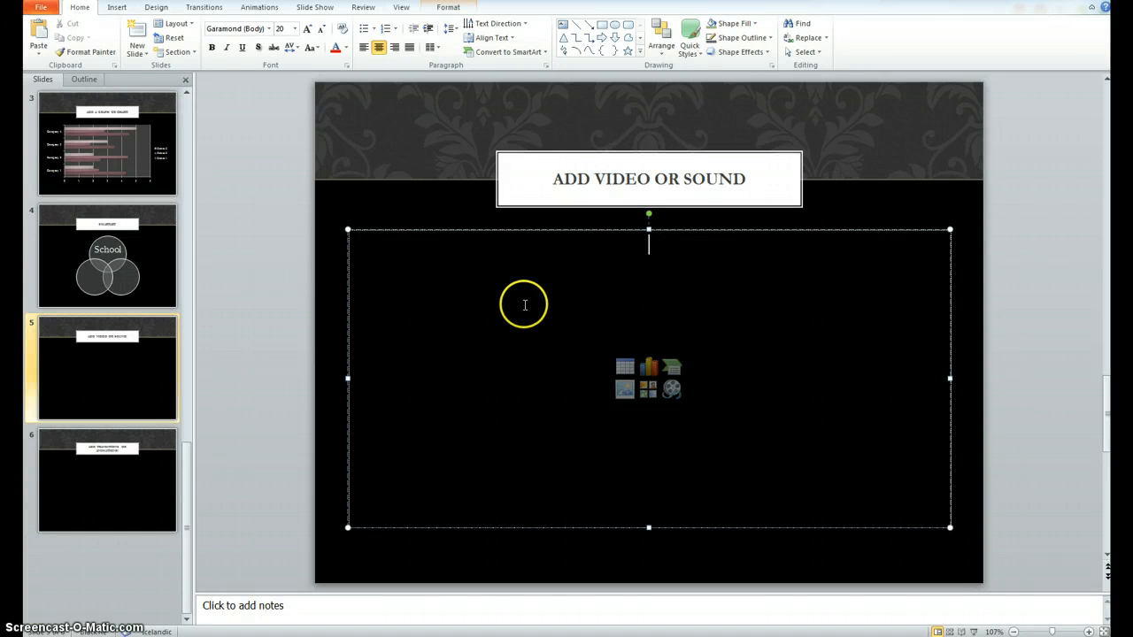
{"action": "mouse_move", "coordinate": [515, 302]}
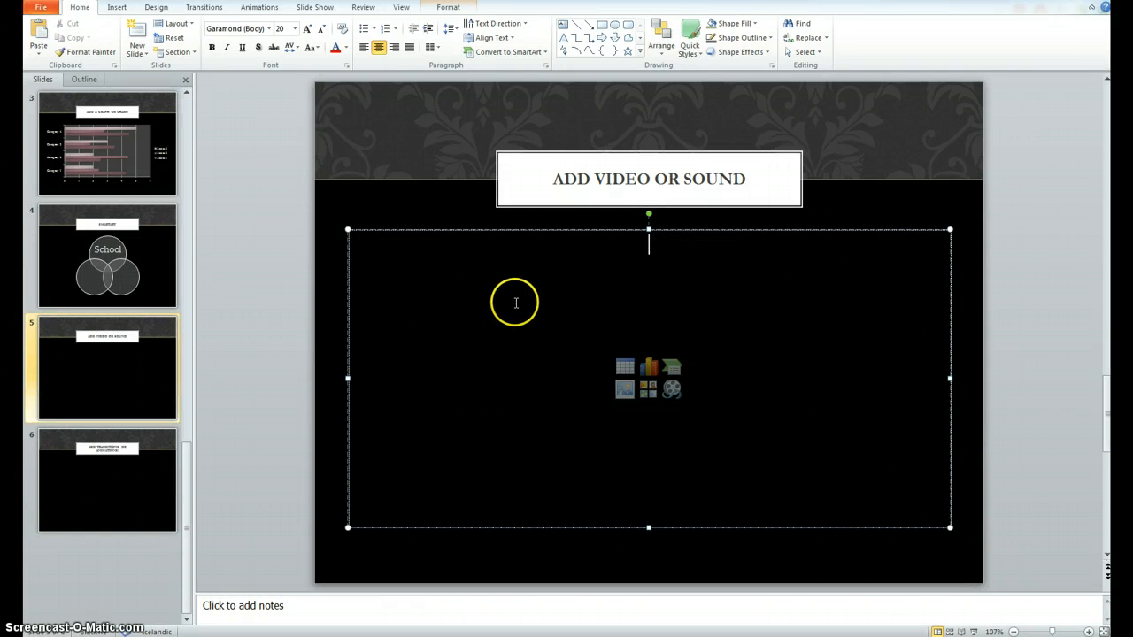
Type 'Check out this video!' into slide 5's content placeholder
{"action": "type", "text": "Check out th"}
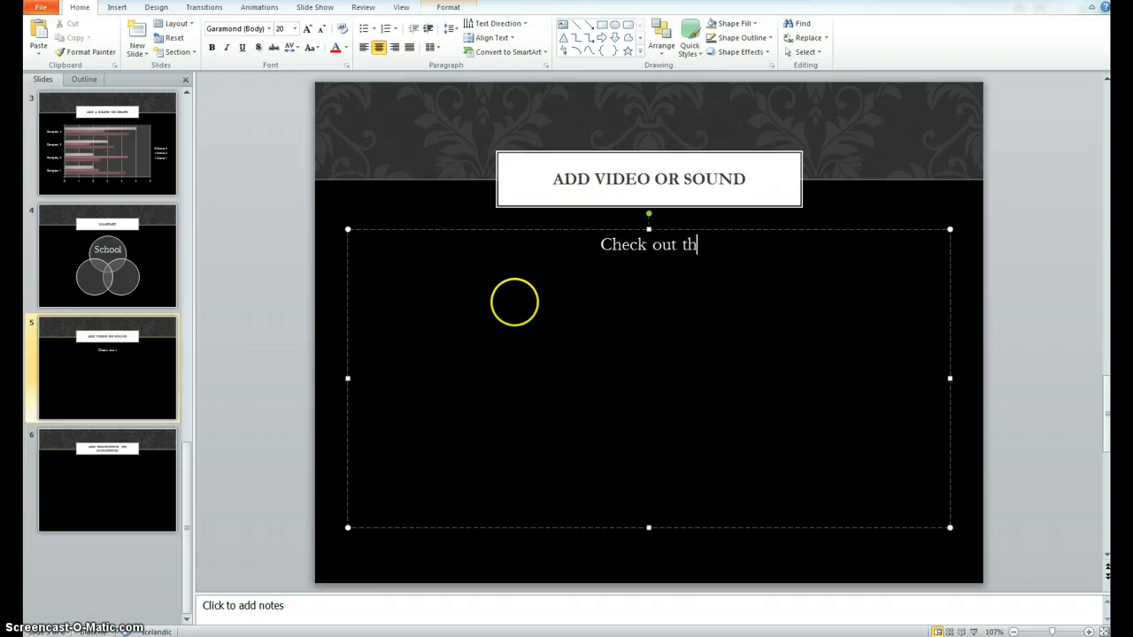
{"action": "type", "text": "is video!"}
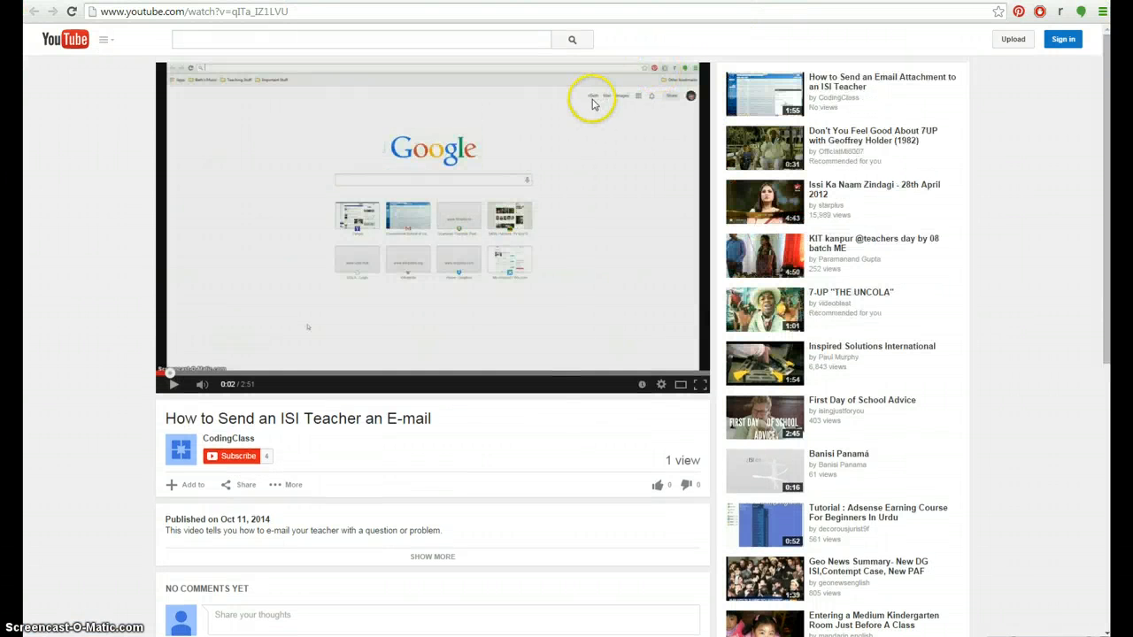
Select the YouTube video's web address in the browser address bar
{"action": "left_click", "coordinate": [192, 11]}
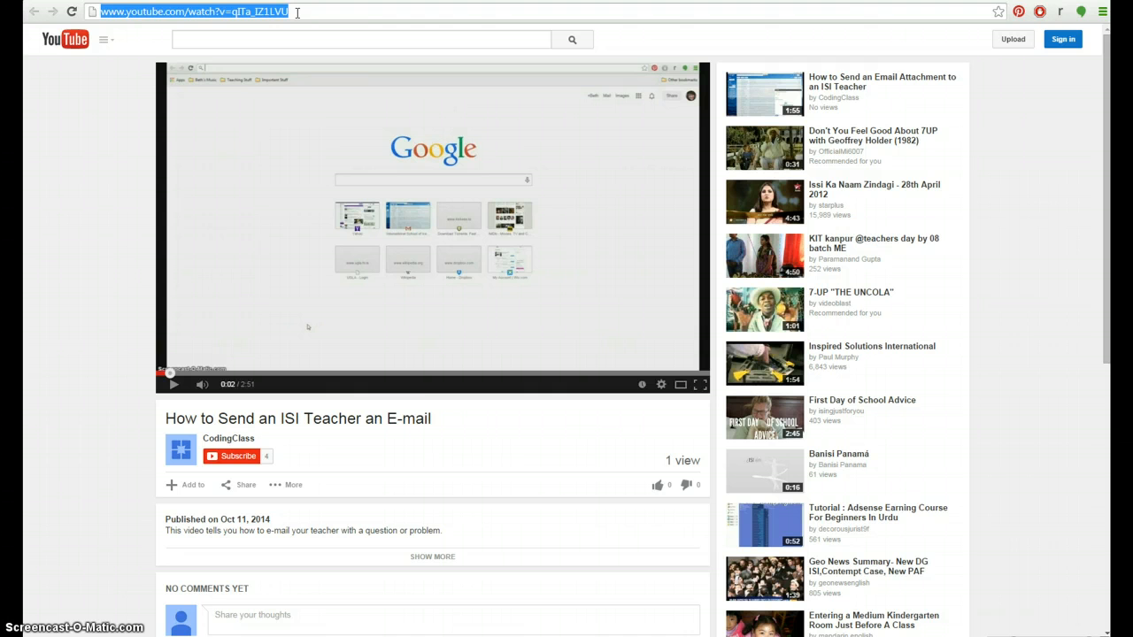
{"action": "mouse_move", "coordinate": [361, 617]}
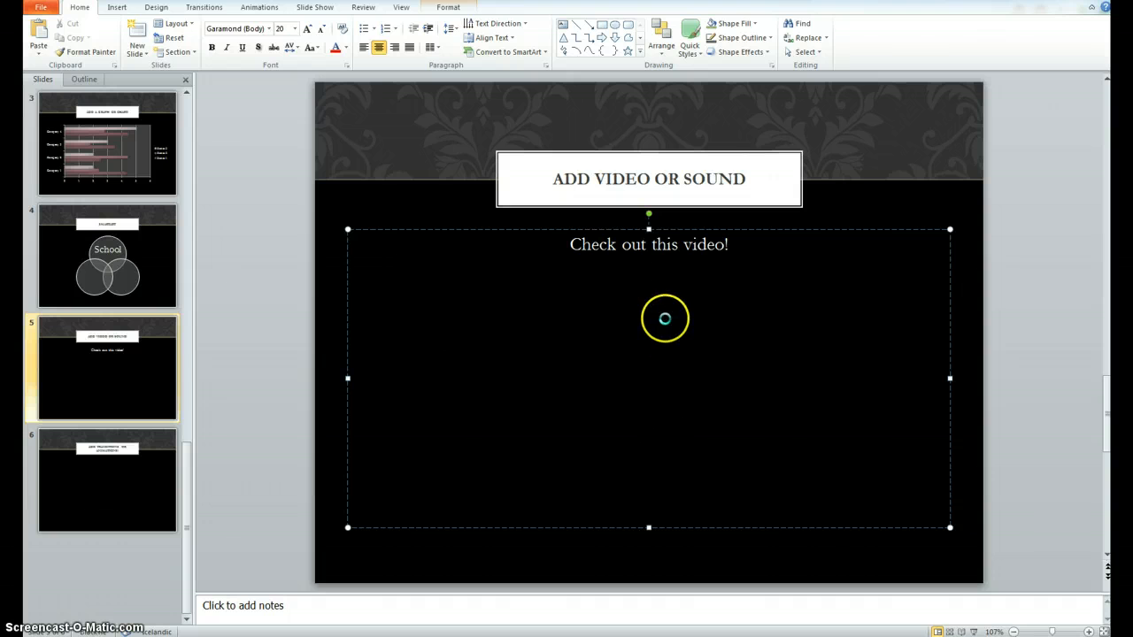
Paste the YouTube URL, then try Insert Media Clip and cancel the file dialog
{"action": "type", "text": "http://www.youtube.com/watch?v=qITa_IZ1LVU"}
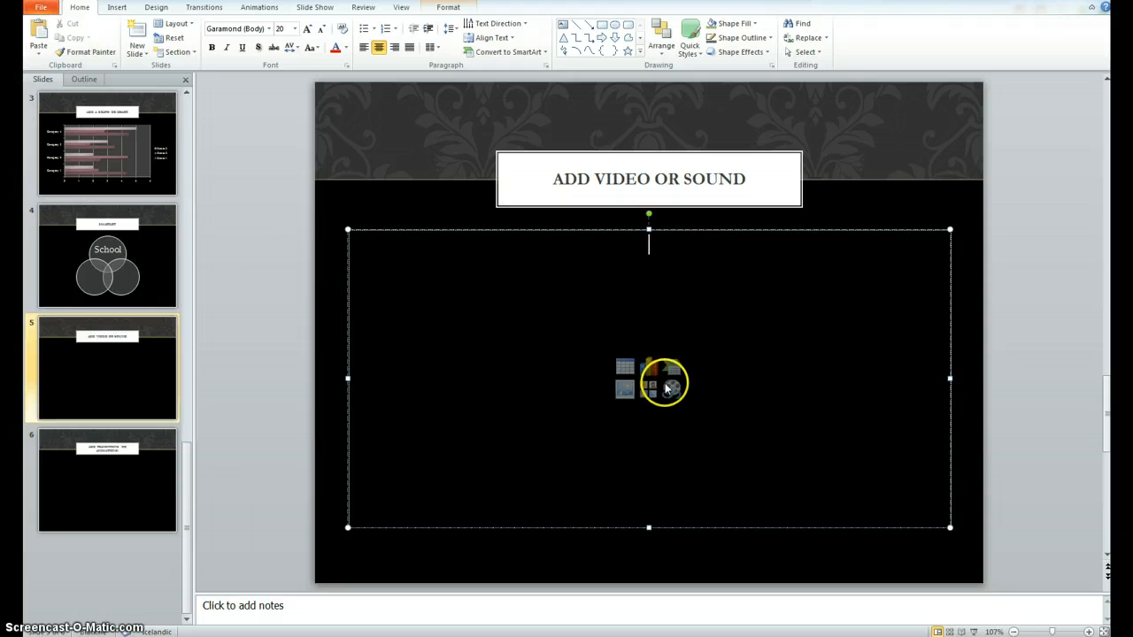
{"action": "mouse_move", "coordinate": [672, 389]}
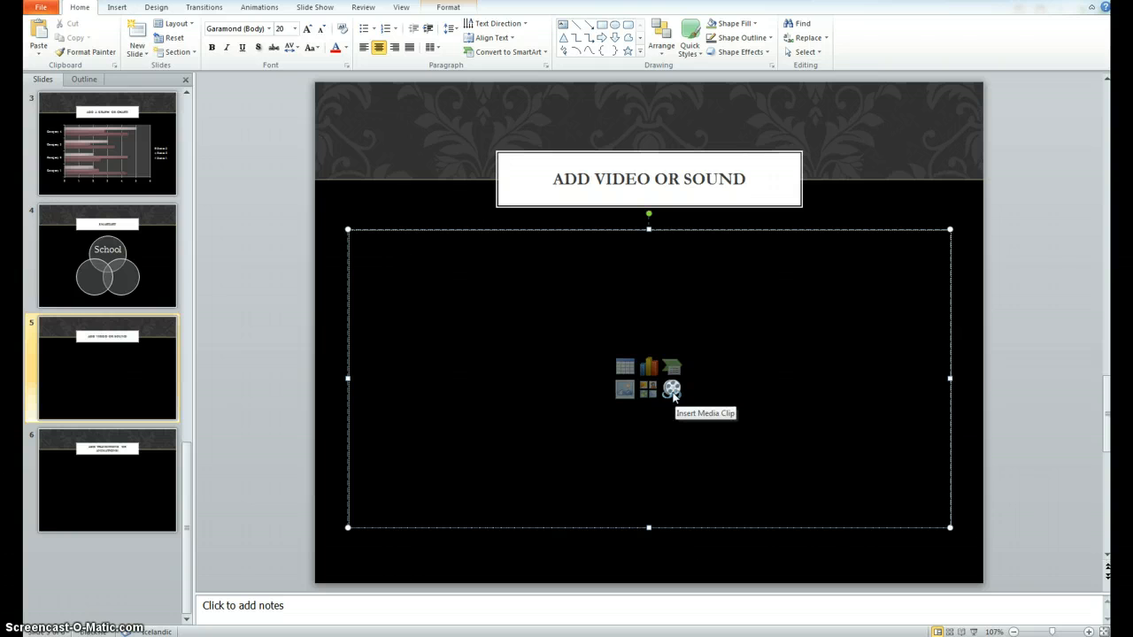
{"action": "left_click", "coordinate": [671, 388]}
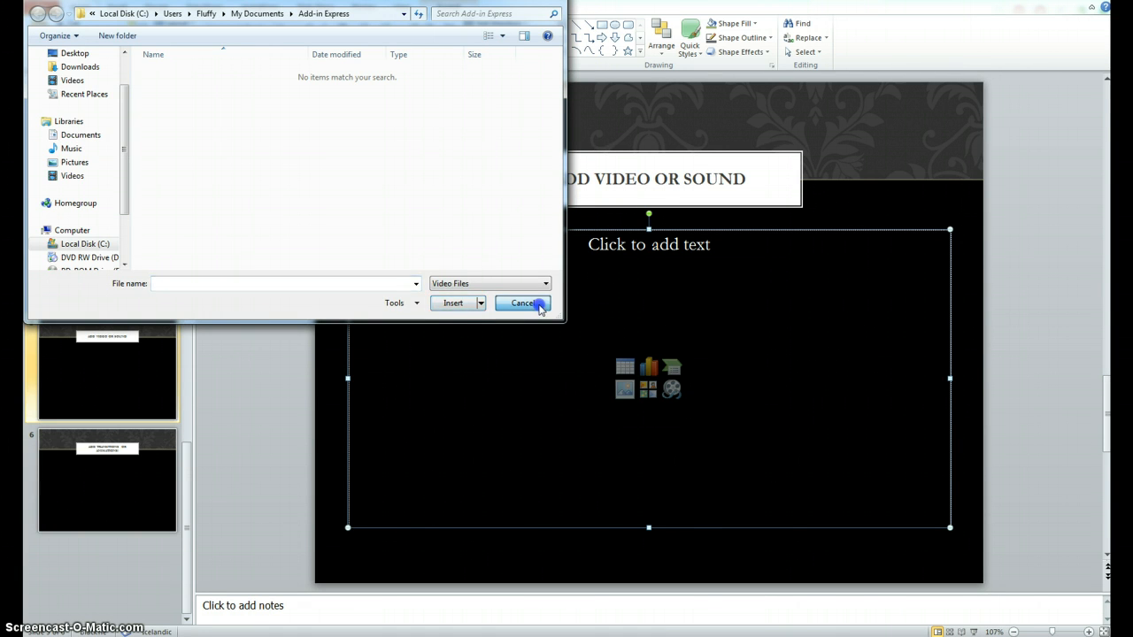
{"action": "left_click", "coordinate": [523, 303]}
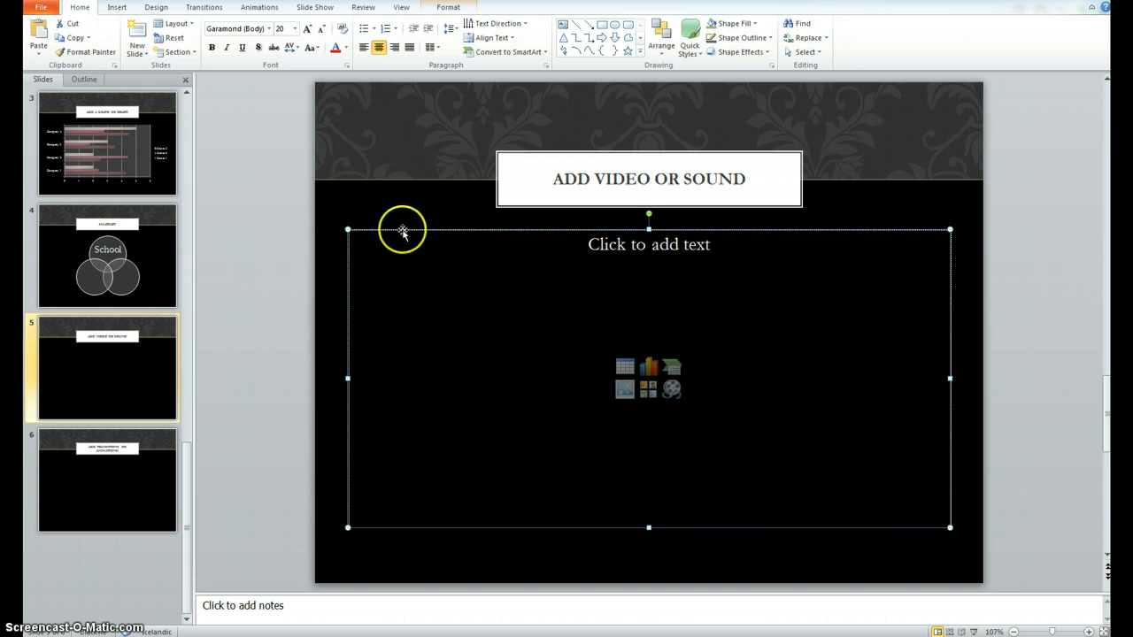
{"action": "left_click", "coordinate": [117, 7]}
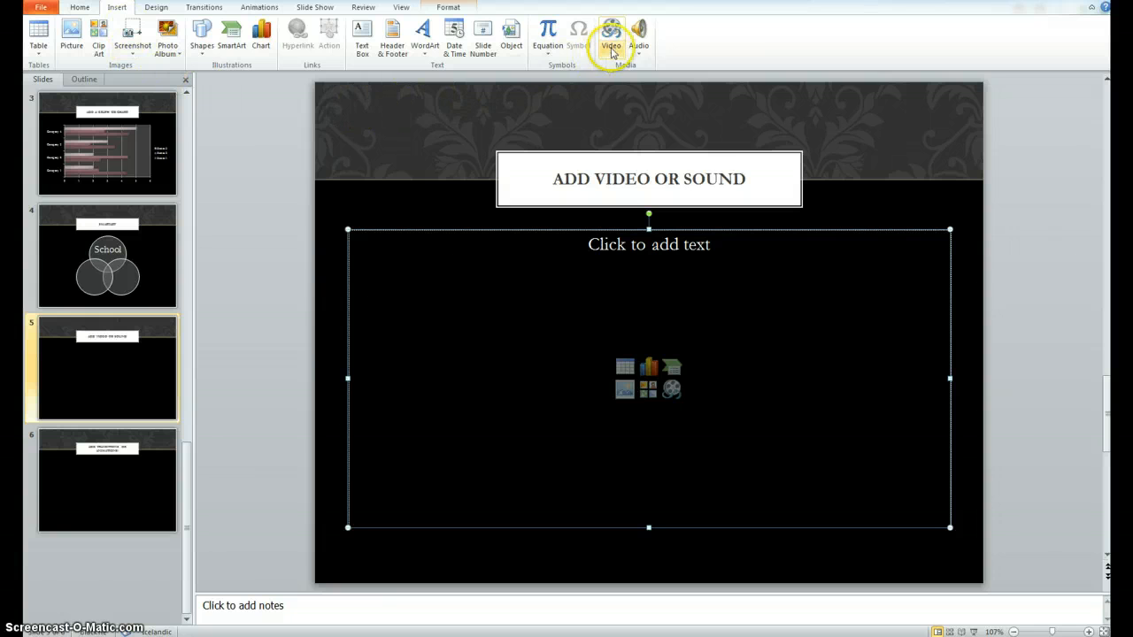
Choose Video from Web Site from the Insert tab's Video menu
{"action": "left_click", "coordinate": [611, 31]}
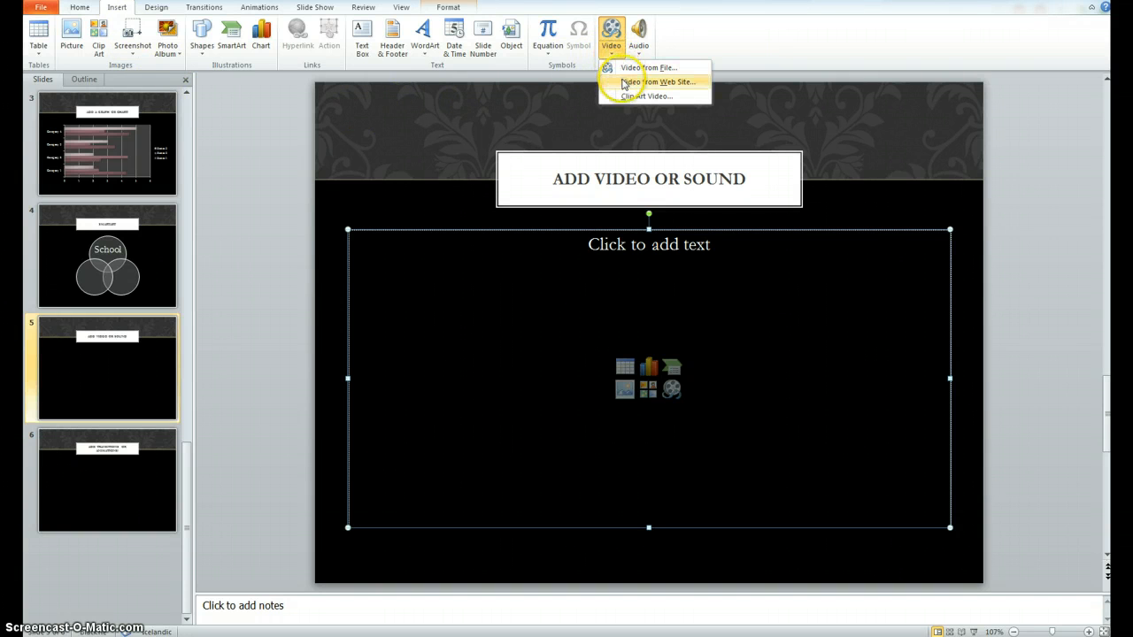
{"action": "left_click", "coordinate": [654, 82]}
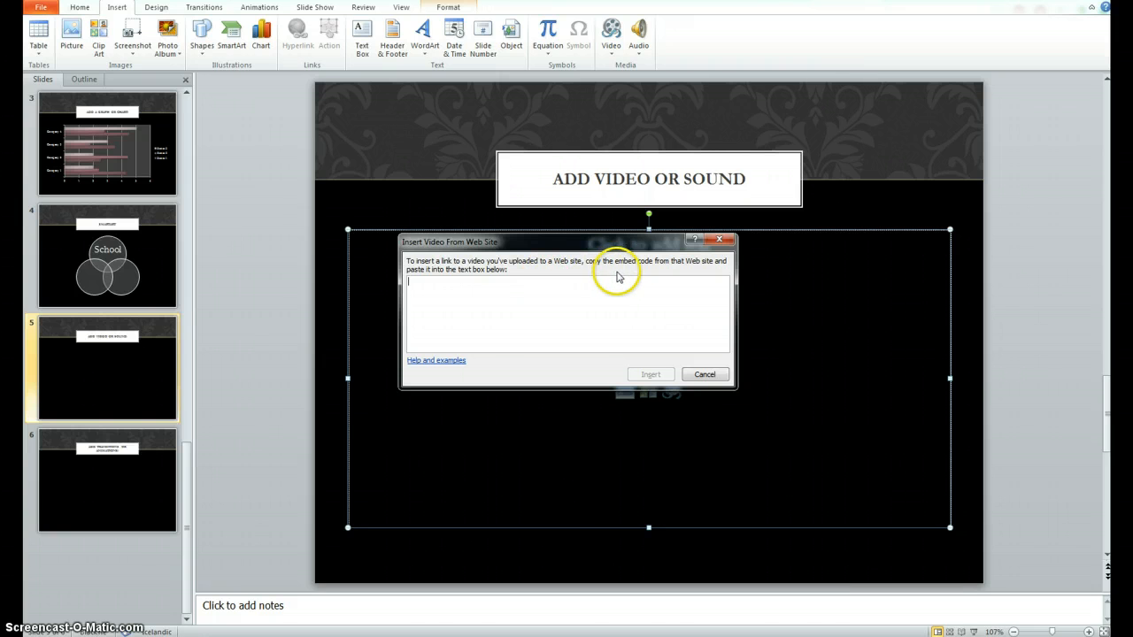
{"action": "mouse_move", "coordinate": [651, 276]}
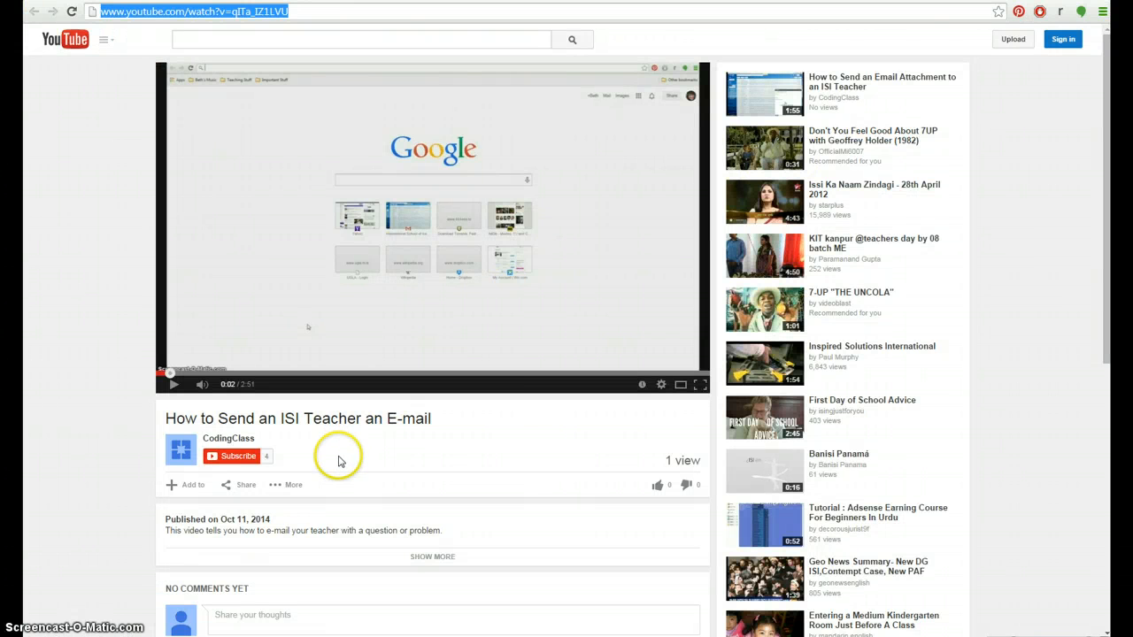
{"action": "mouse_move", "coordinate": [419, 373]}
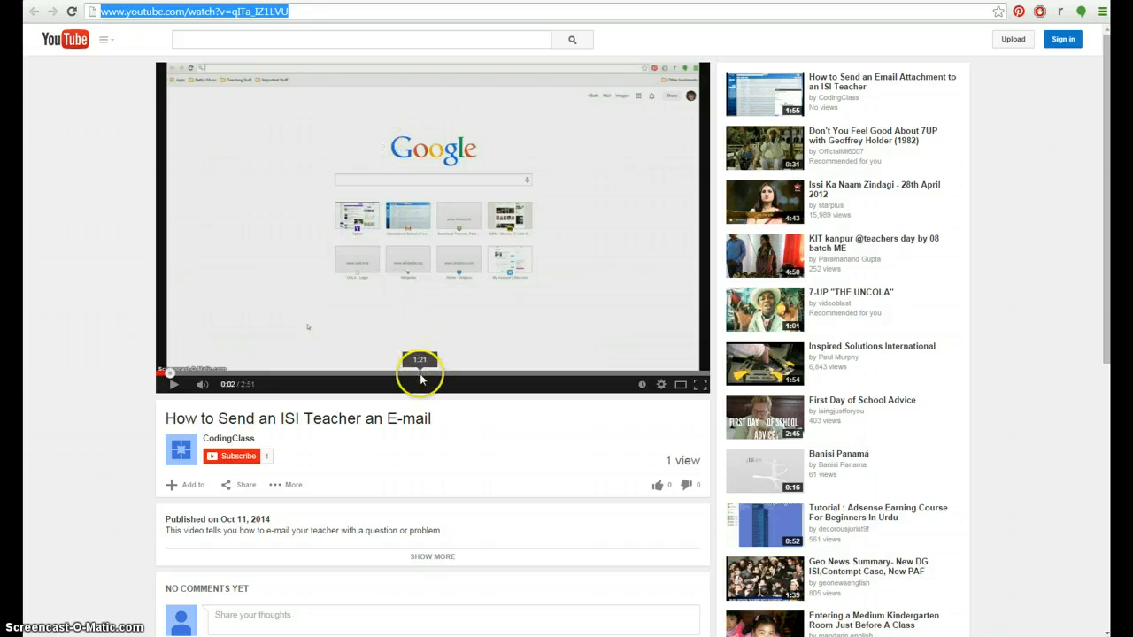
{"action": "mouse_move", "coordinate": [279, 456]}
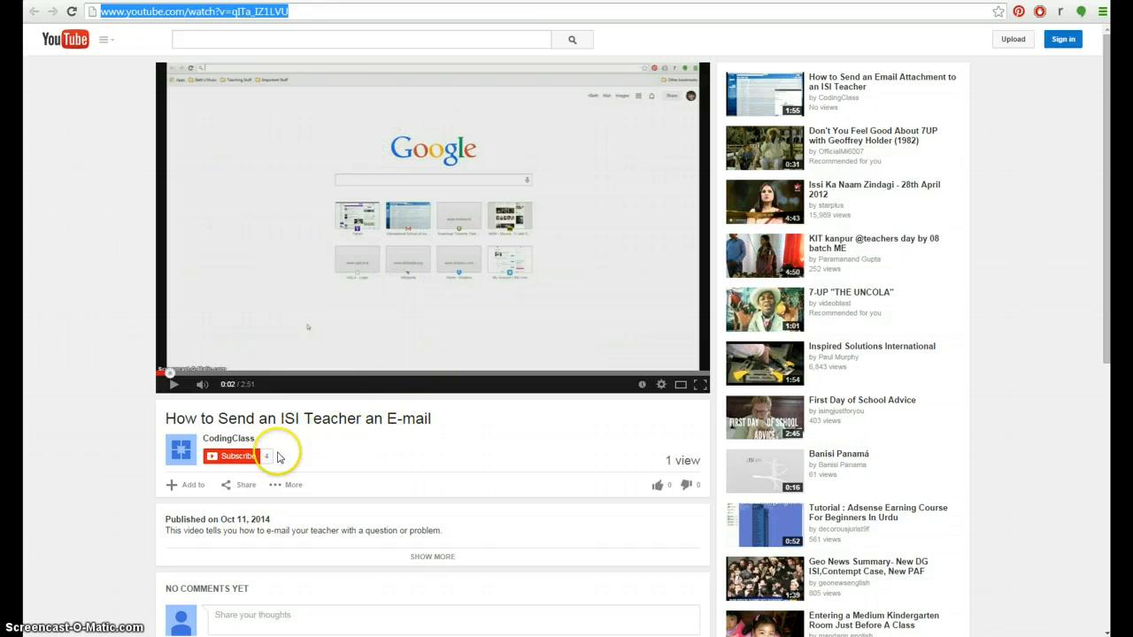
{"action": "mouse_move", "coordinate": [246, 486]}
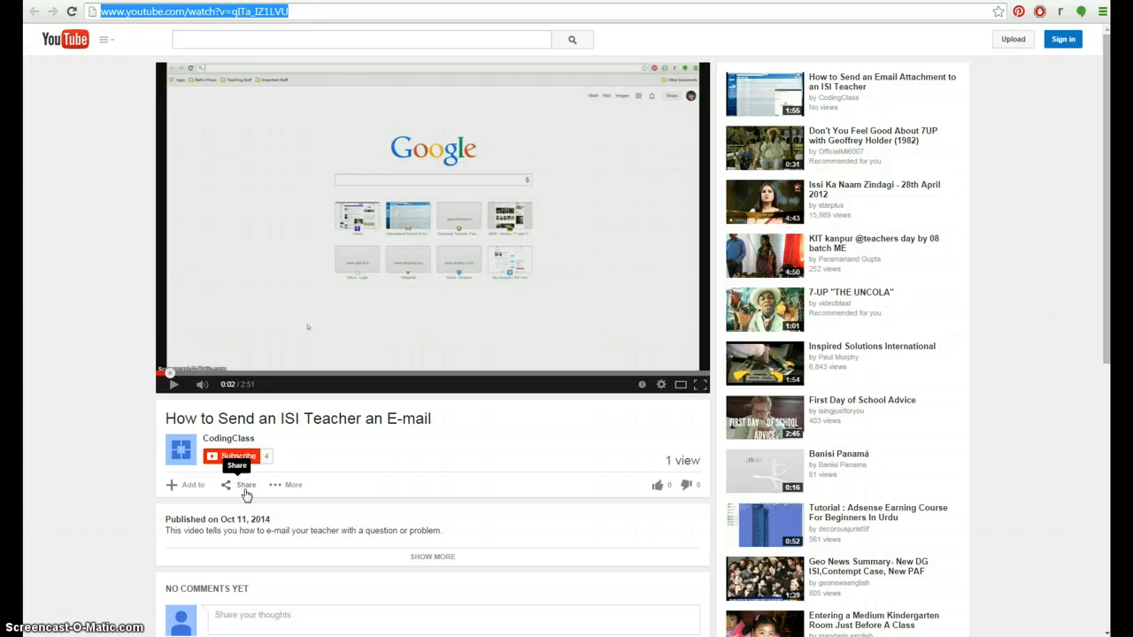
Reveal the video's iframe embed code through Share and the Embed option
{"action": "left_click", "coordinate": [239, 484]}
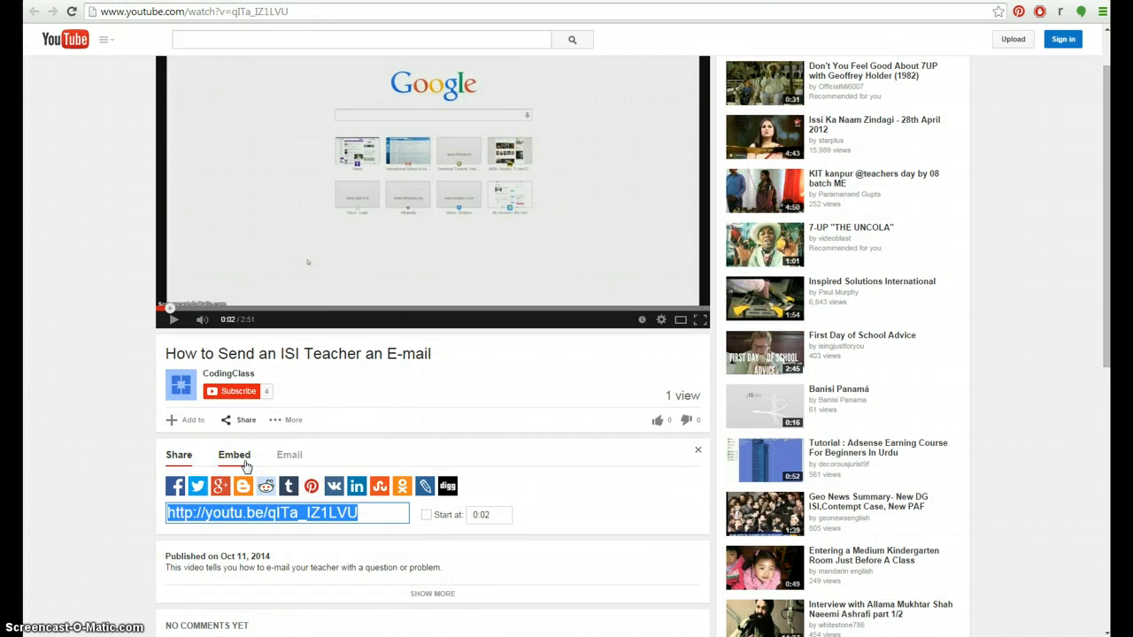
{"action": "left_click", "coordinate": [234, 455]}
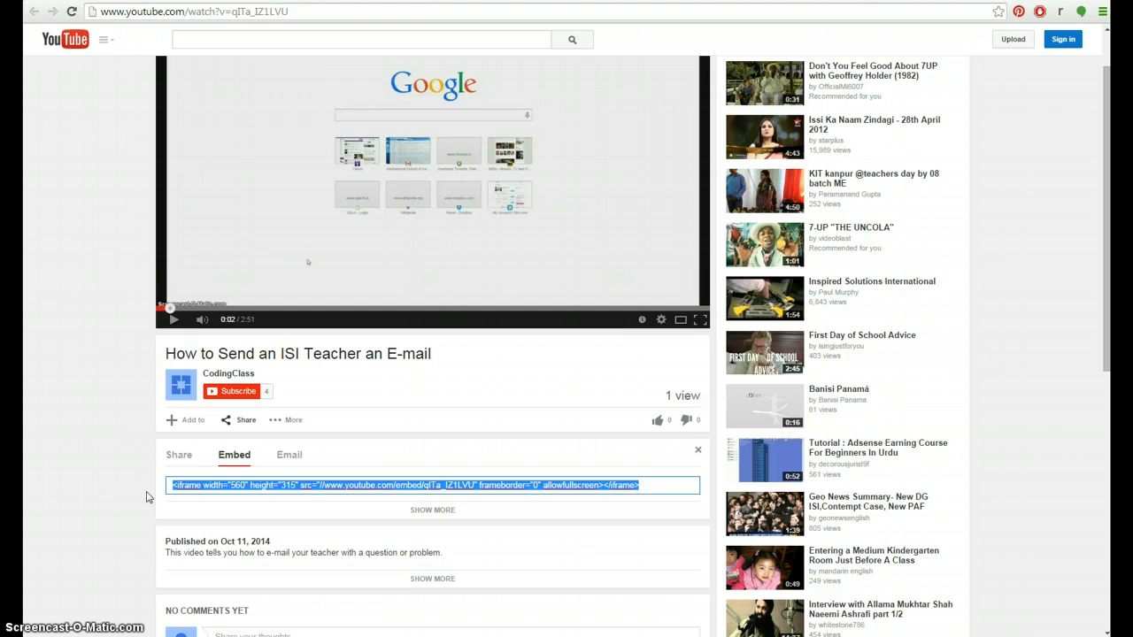
{"action": "mouse_move", "coordinate": [147, 496]}
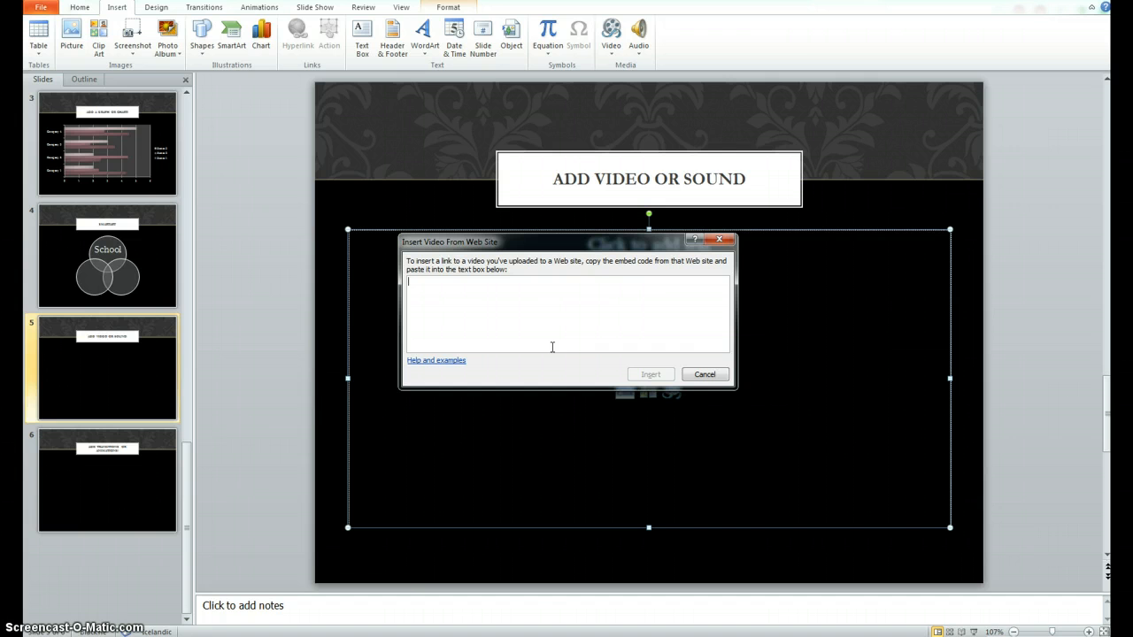
Paste the YouTube iframe embed code, attempt the insert, dismiss the error and cancel
{"action": "type", "text": "<iframe width=\"560\" height=\"315\" src=\"//www.youtube.com/embed/qITa_IZ1LVU\" frameborder=\"0\" allowfullscreen></iframe>"}
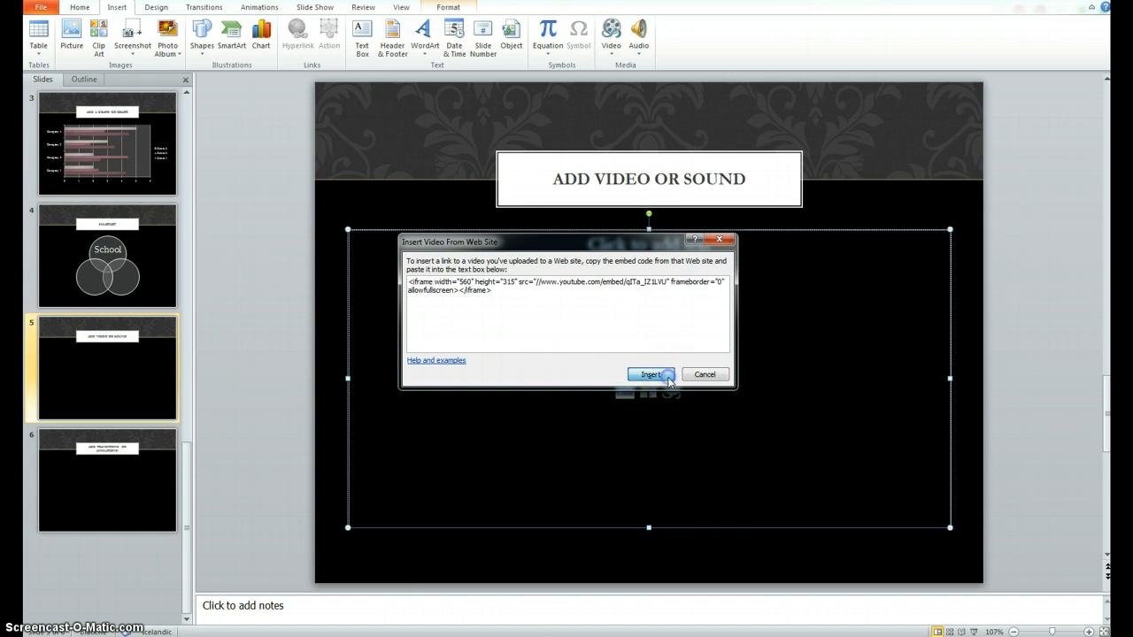
{"action": "left_click", "coordinate": [651, 374]}
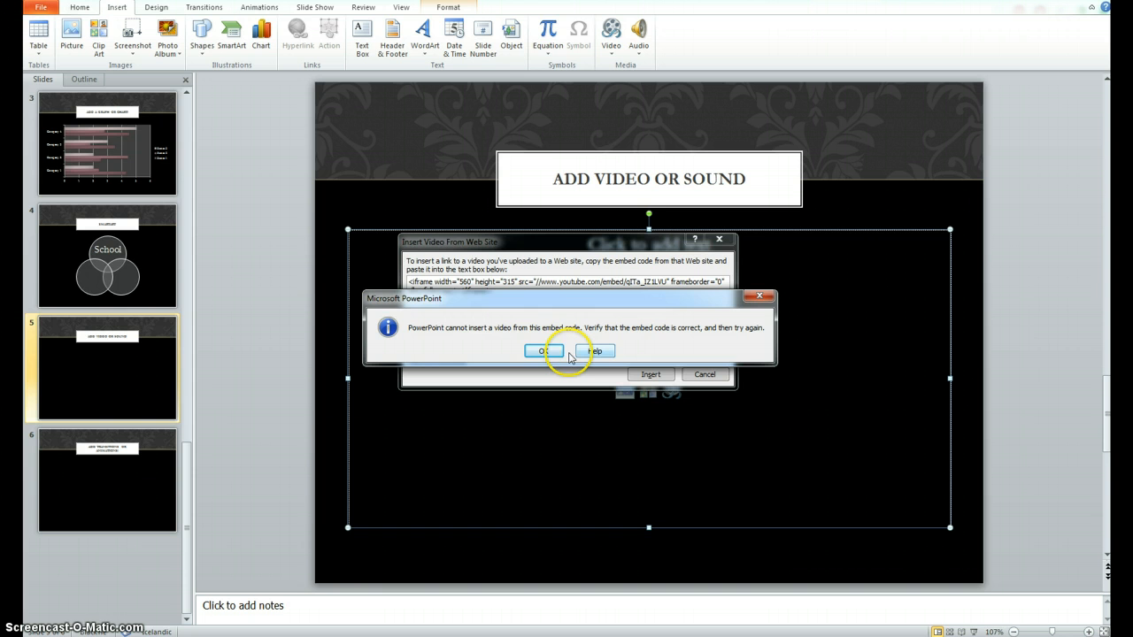
{"action": "left_click", "coordinate": [543, 351]}
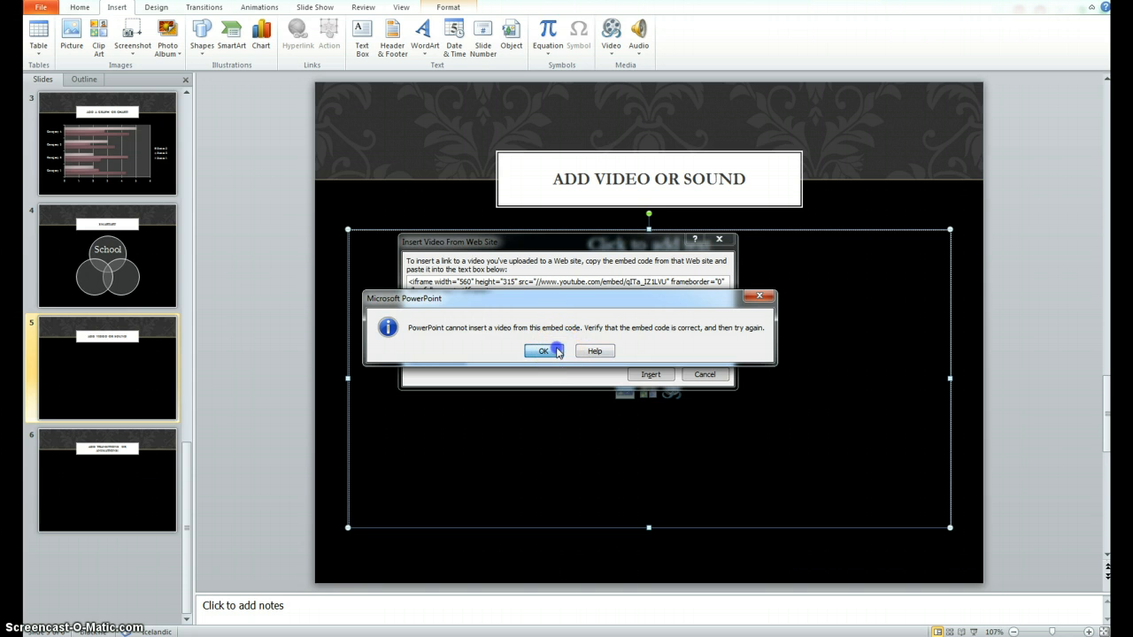
{"action": "left_click", "coordinate": [543, 350]}
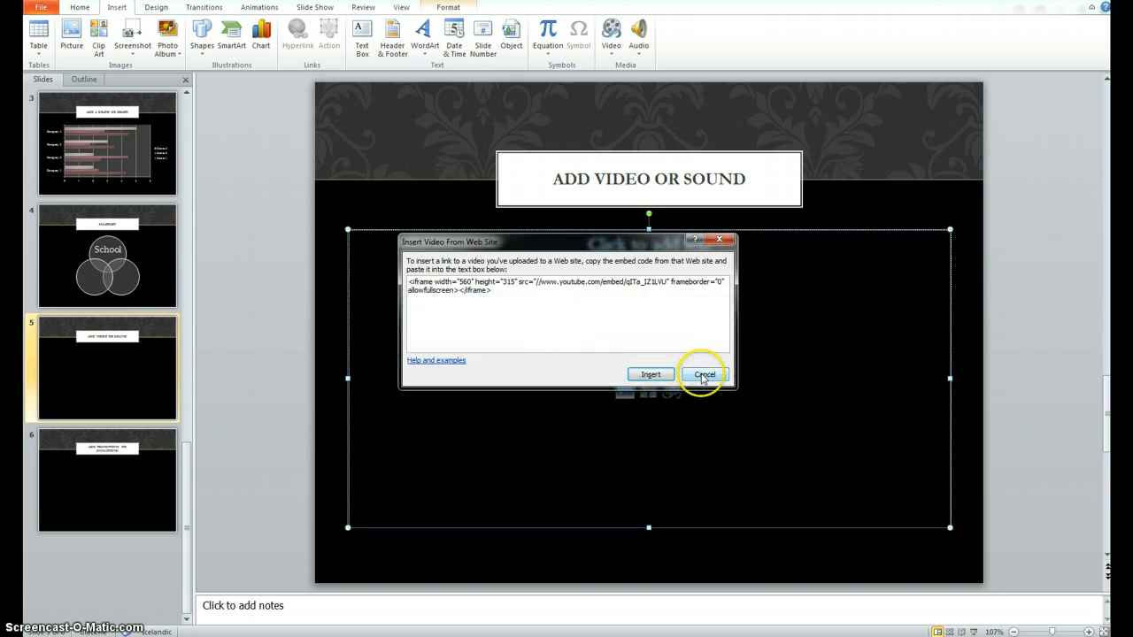
{"action": "left_click", "coordinate": [705, 373]}
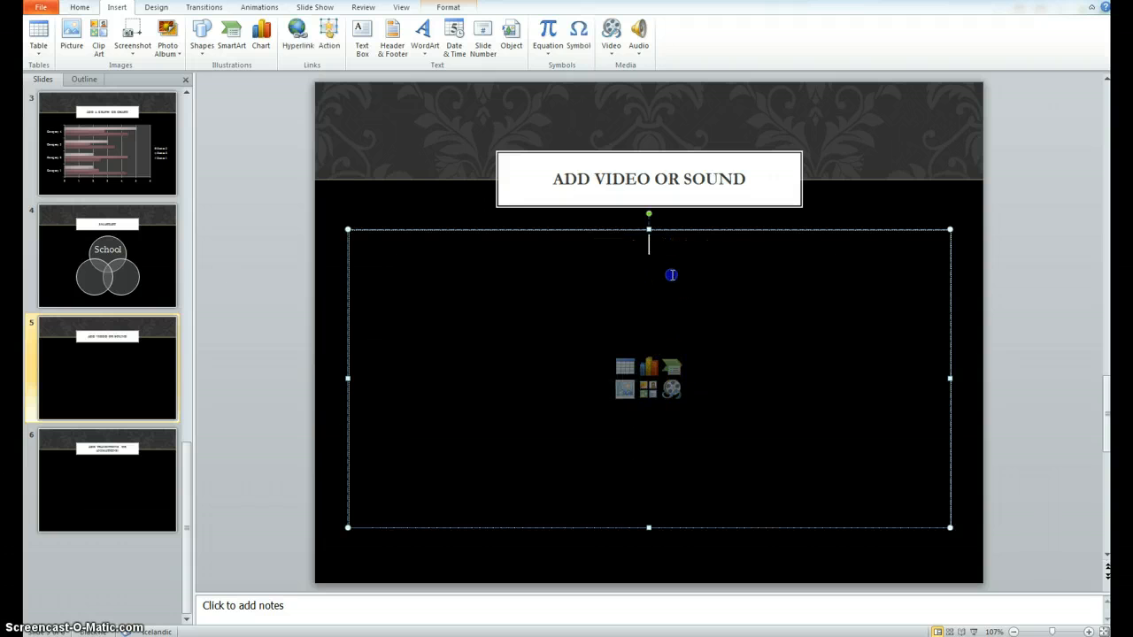
{"action": "type", "text": "Check out"}
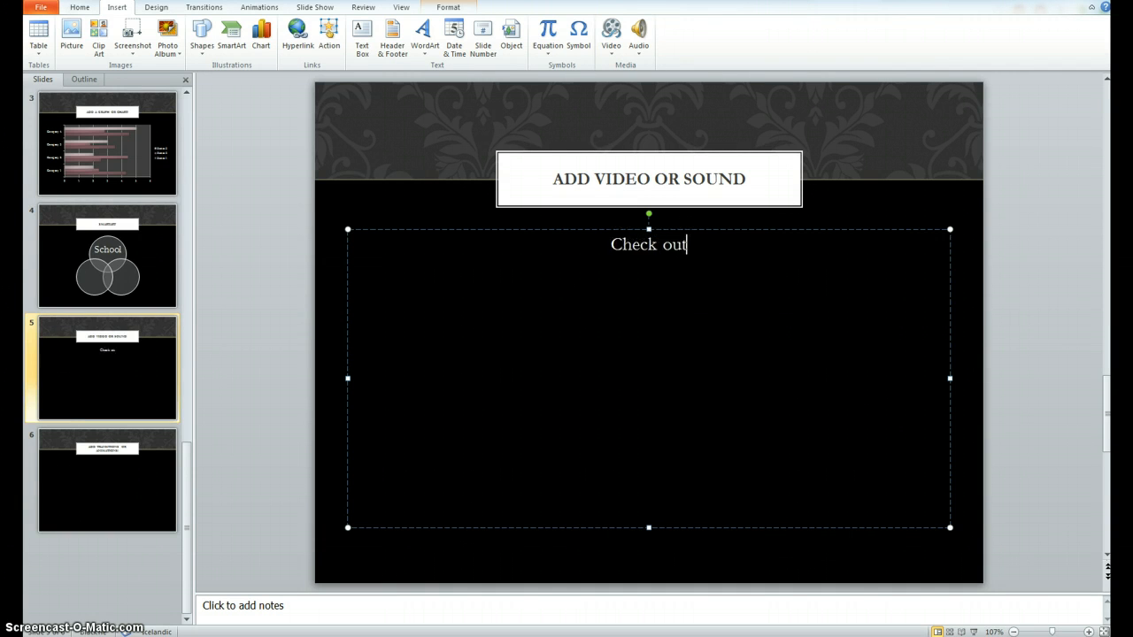
{"action": "type", "text": "this video!"}
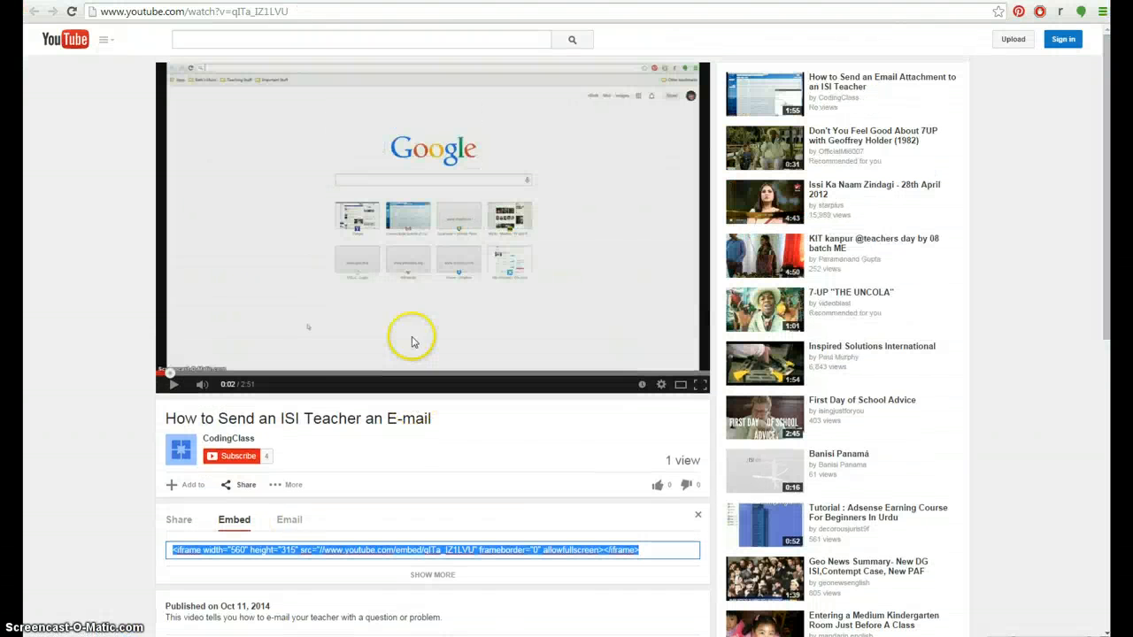
{"action": "left_click", "coordinate": [192, 11]}
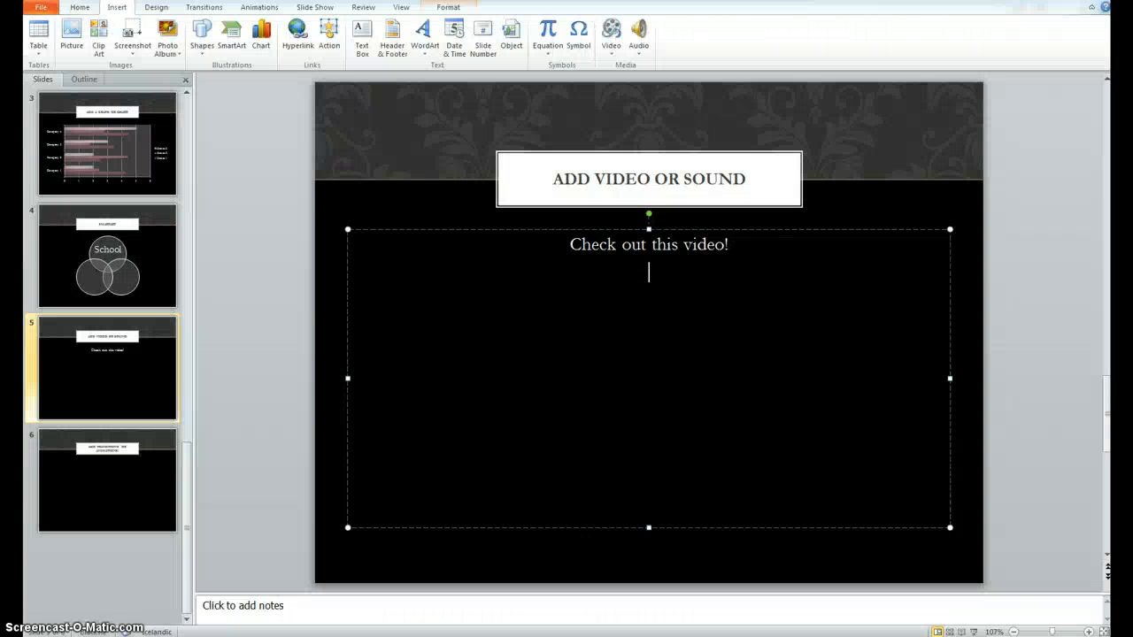
{"action": "type", "text": "http://www.youtube.com/watch?v=qITa_IZ1LVU"}
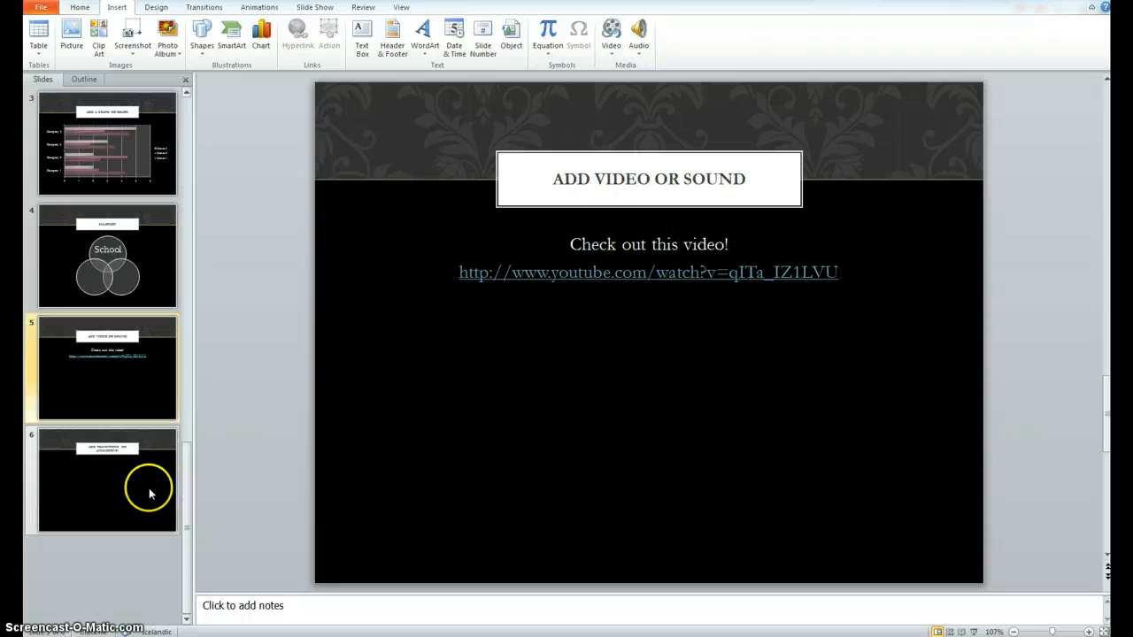
Give slide 6 the Conveyor transition after trying Wipe, Reveal and Window
{"action": "left_click", "coordinate": [106, 481]}
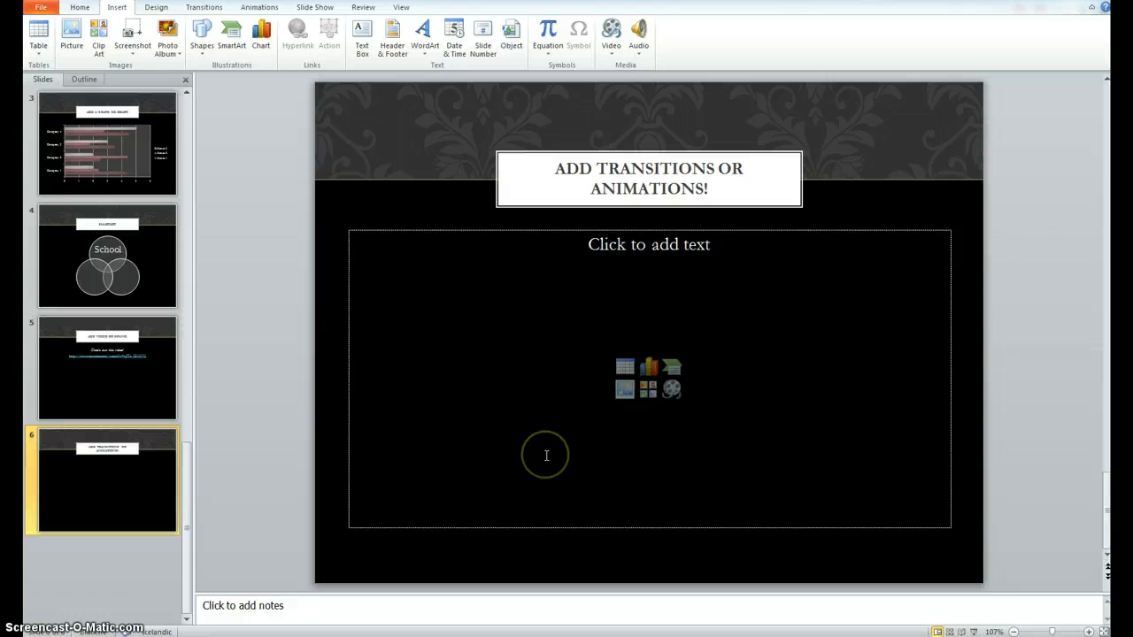
{"action": "mouse_move", "coordinate": [213, 431]}
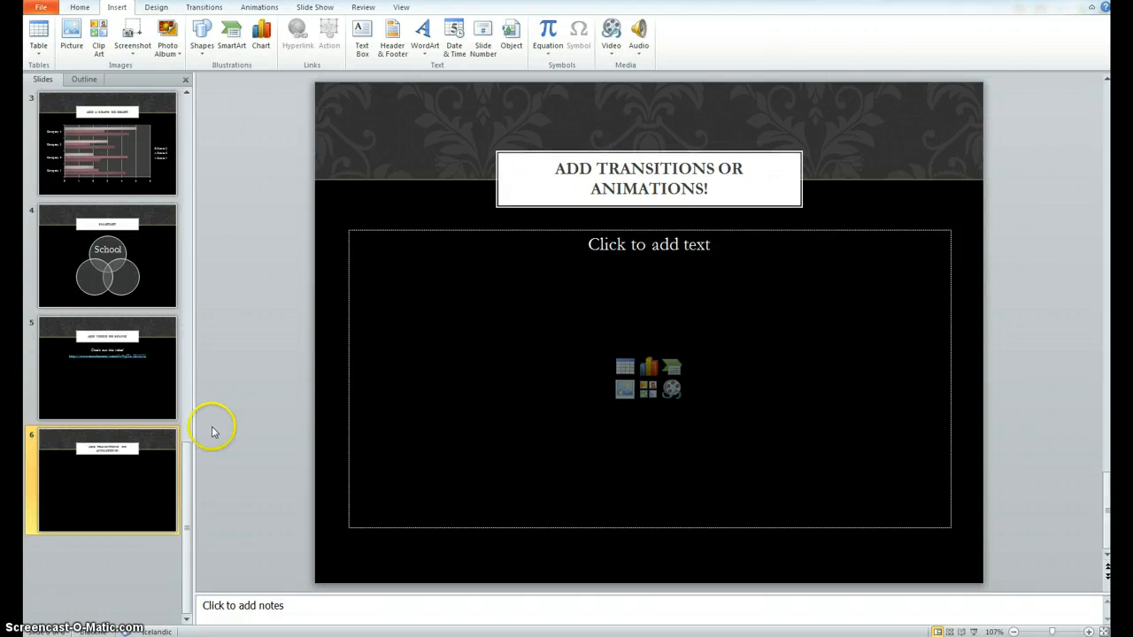
{"action": "mouse_move", "coordinate": [203, 384]}
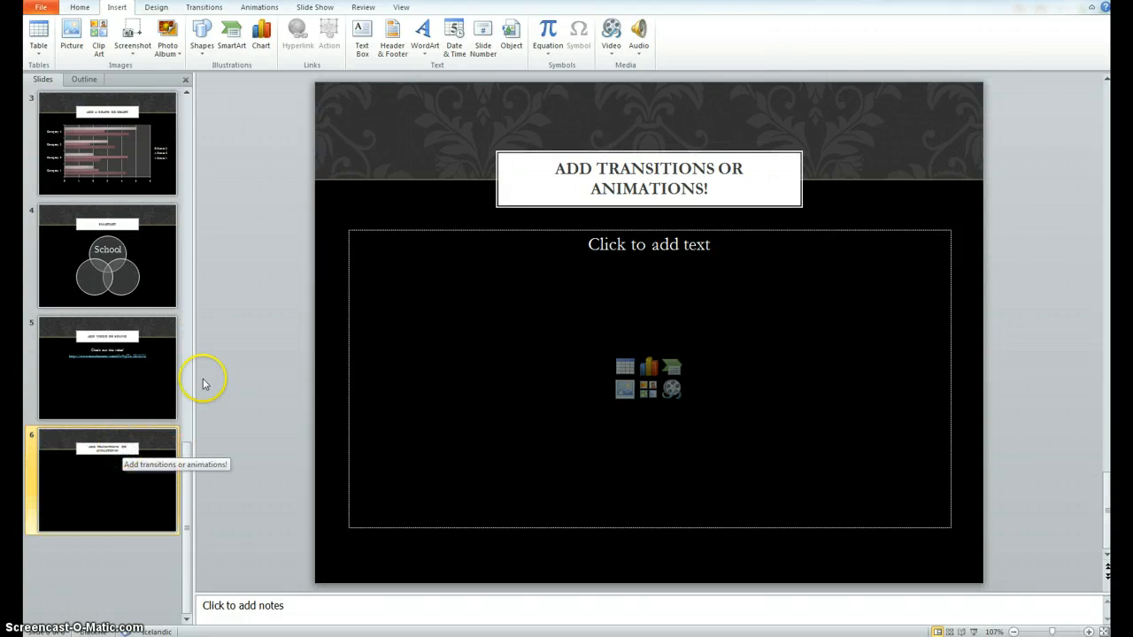
{"action": "left_click", "coordinate": [204, 7]}
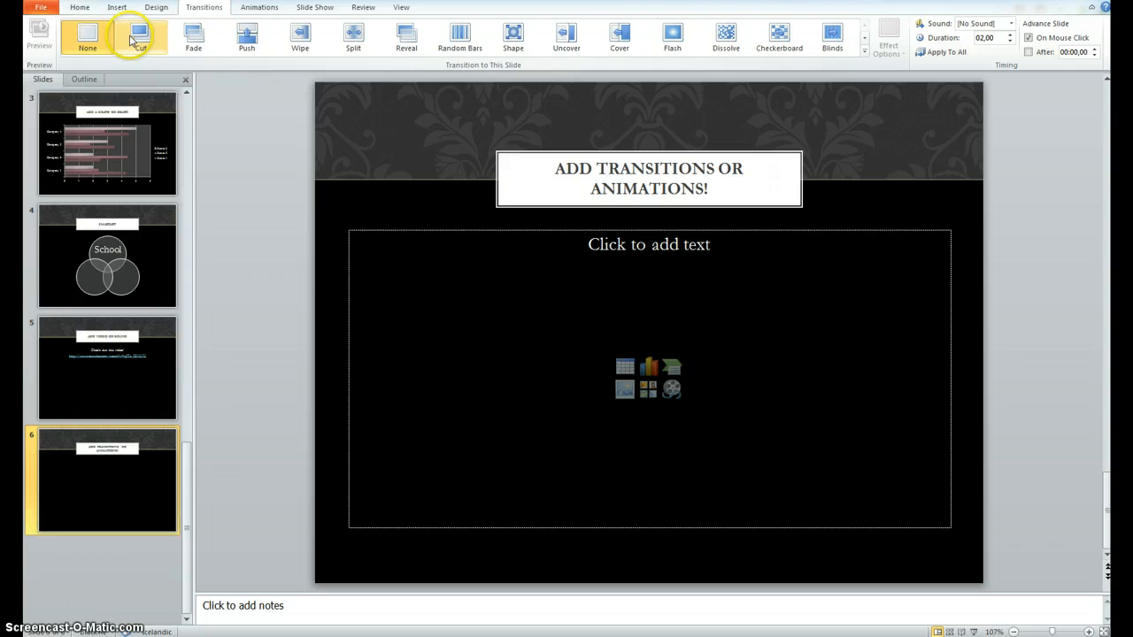
{"action": "left_click", "coordinate": [300, 35]}
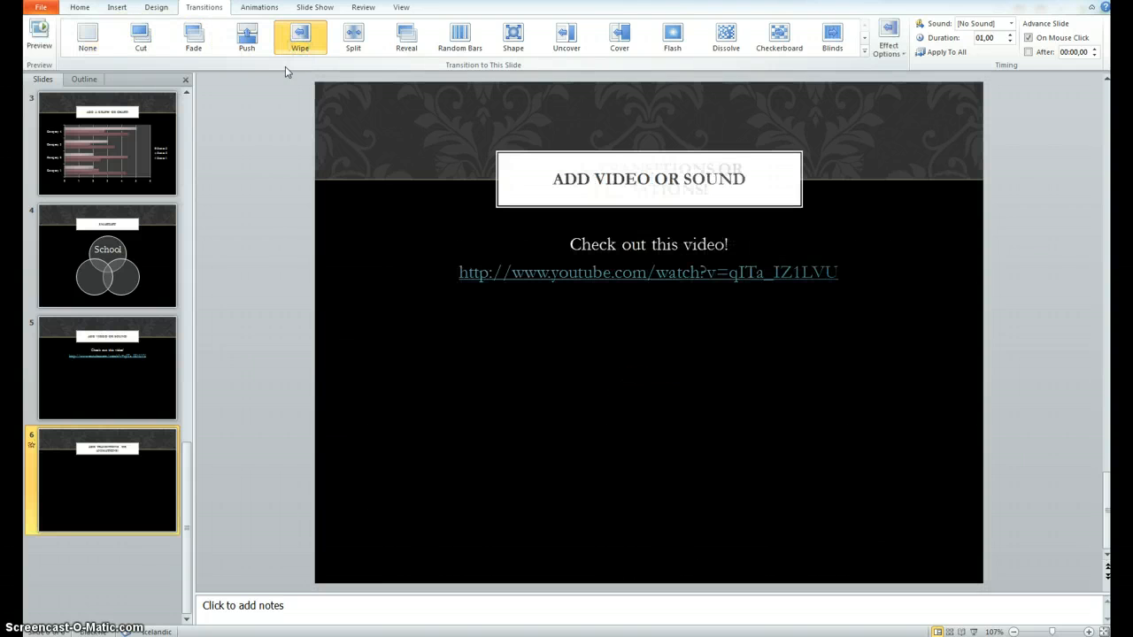
{"action": "left_click", "coordinate": [406, 37]}
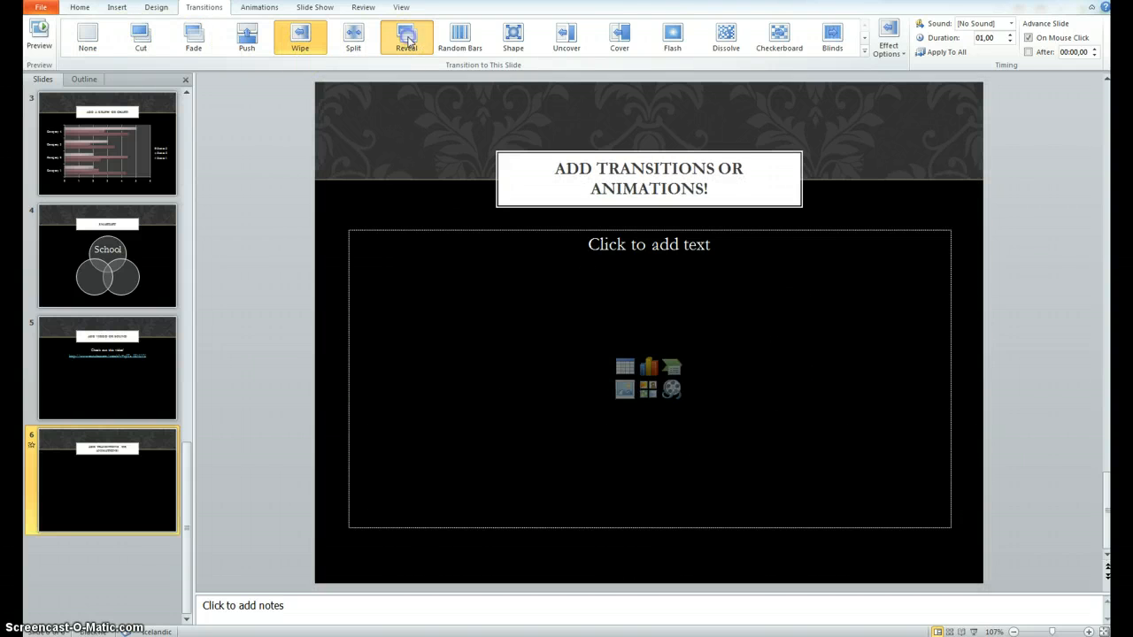
{"action": "left_click", "coordinate": [406, 35]}
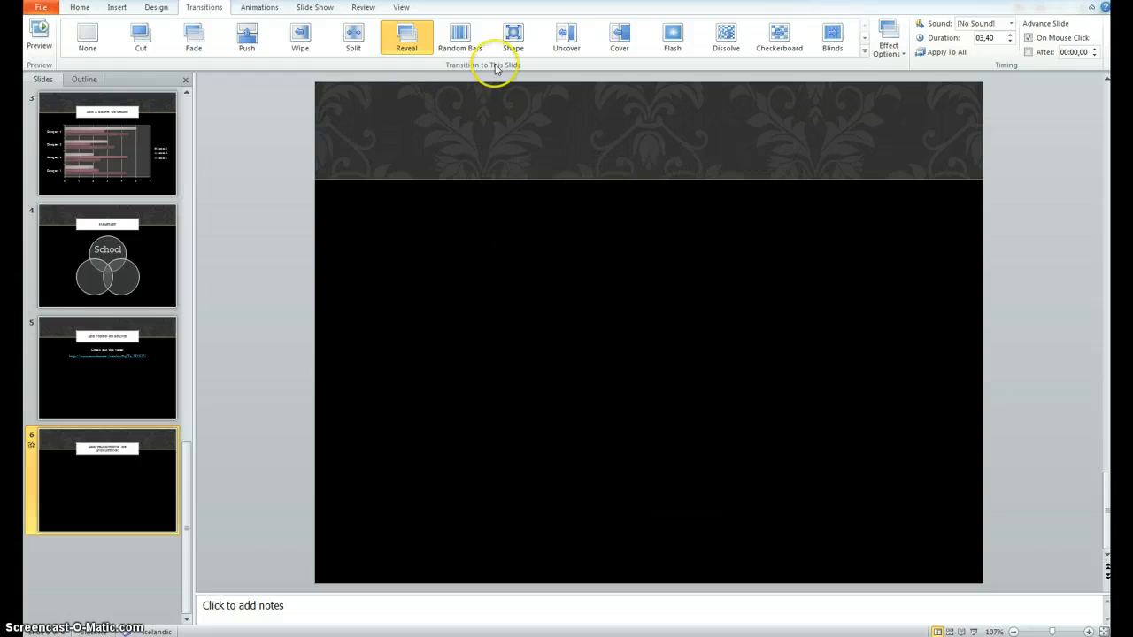
{"action": "left_click", "coordinate": [566, 37]}
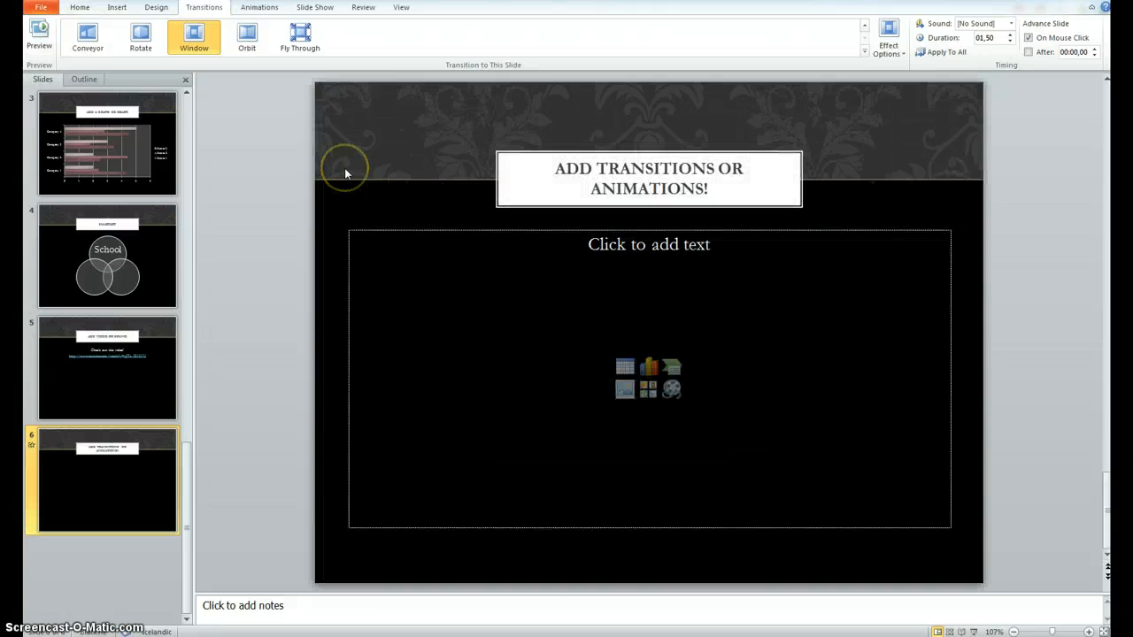
{"action": "left_click", "coordinate": [86, 36]}
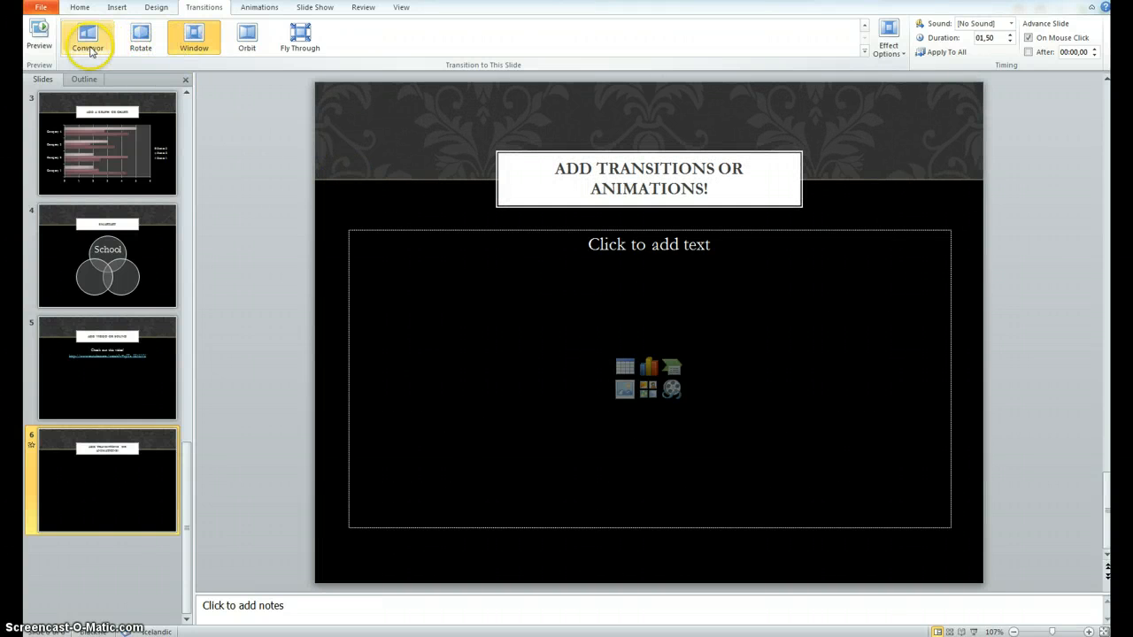
{"action": "left_click", "coordinate": [87, 36]}
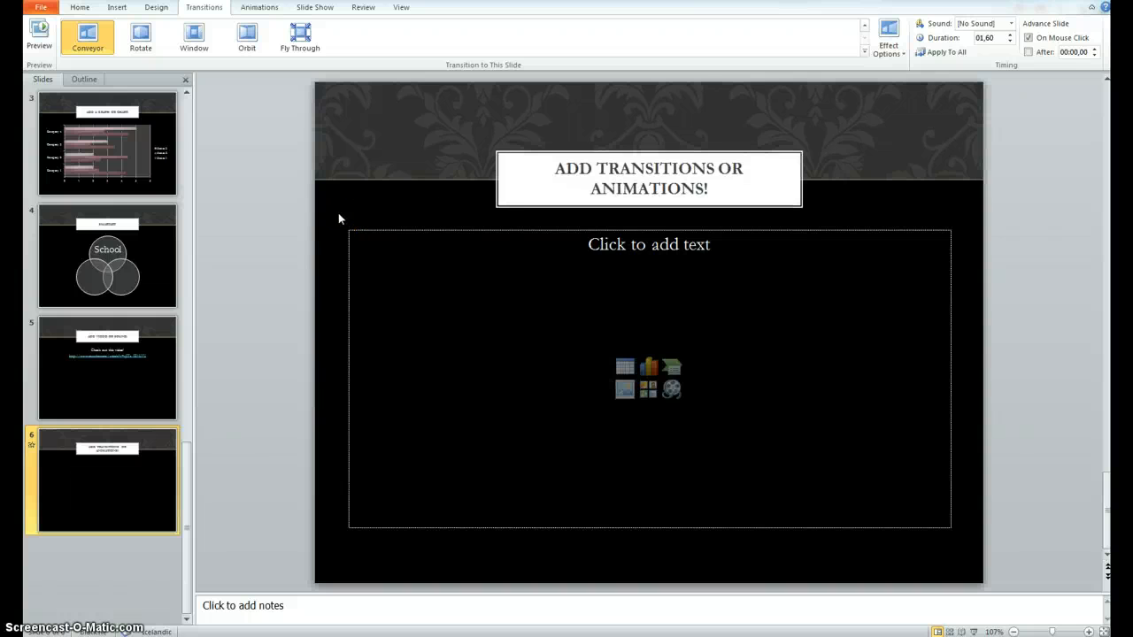
{"action": "left_click", "coordinate": [106, 143]}
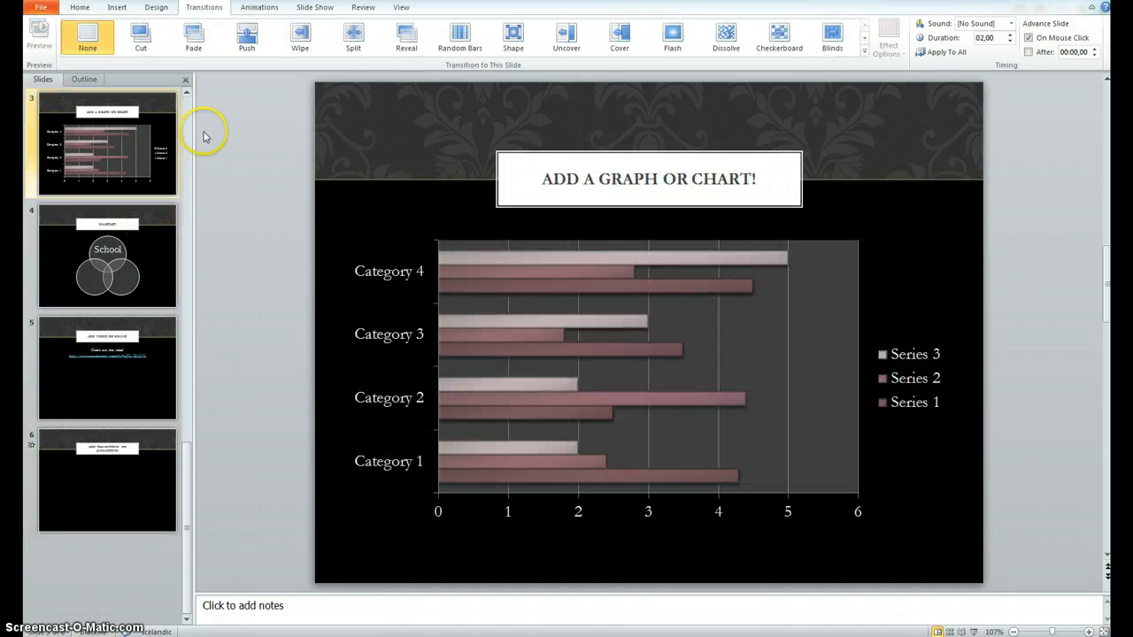
Give slide 2, 'Add some pictures!', the Reveal transition after trying Push, Wipe and Split
{"action": "left_click", "coordinate": [106, 257]}
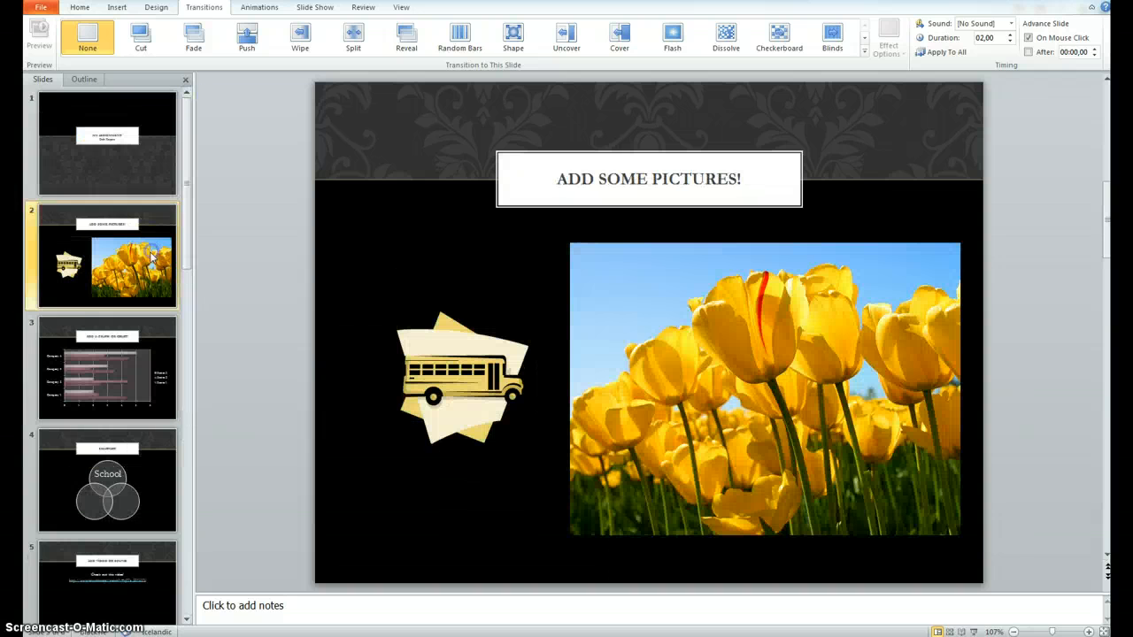
{"action": "left_click", "coordinate": [246, 37]}
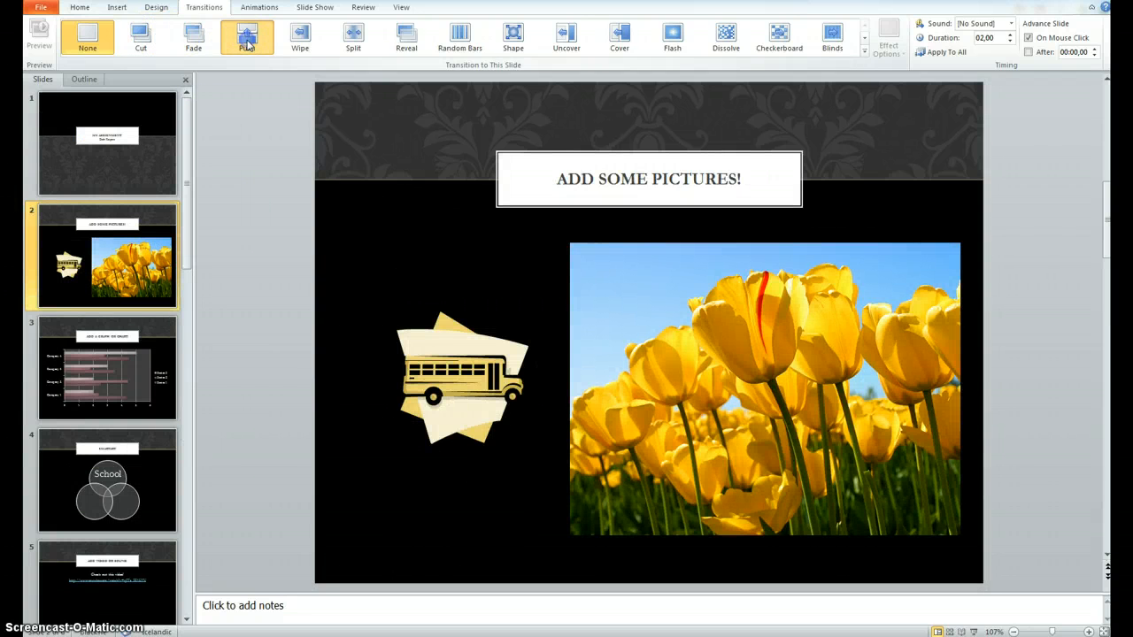
{"action": "left_click", "coordinate": [246, 37]}
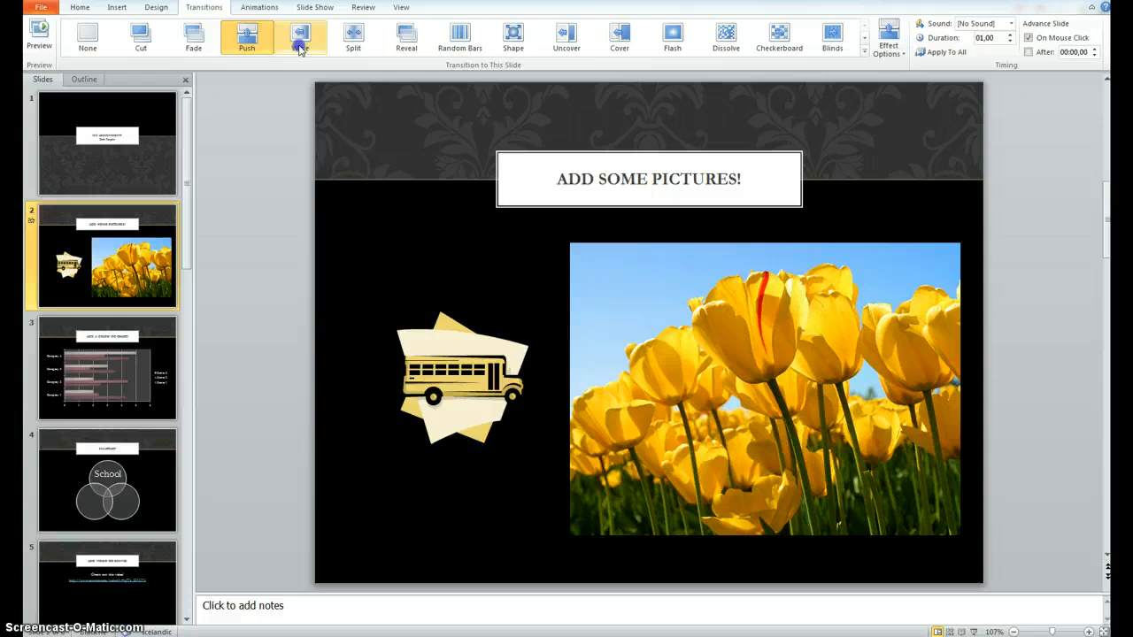
{"action": "left_click", "coordinate": [300, 37]}
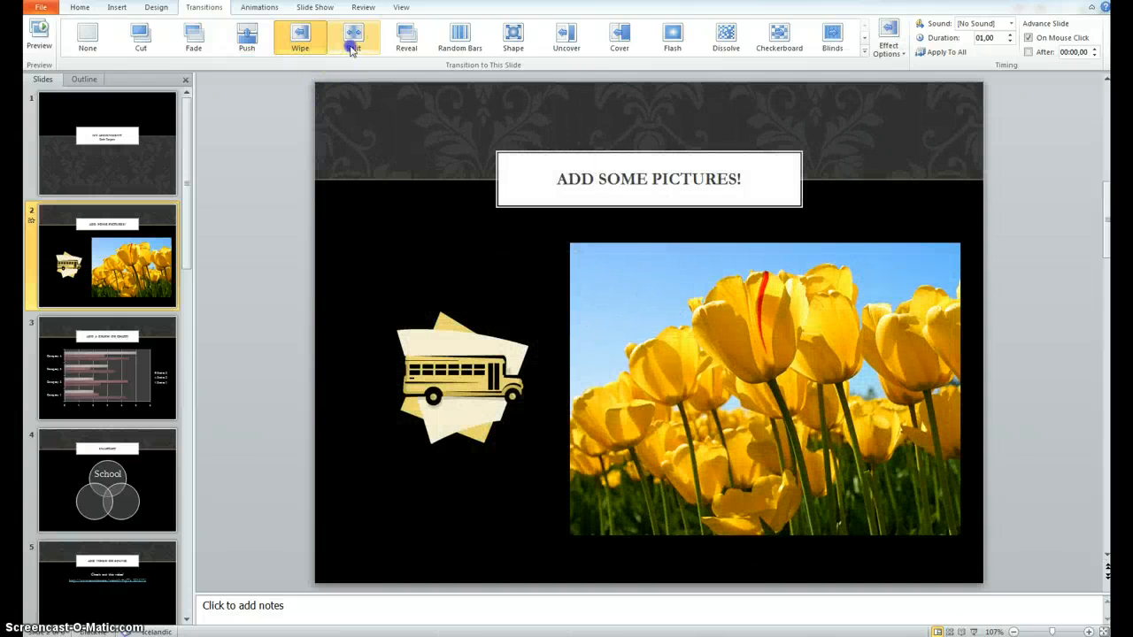
{"action": "left_click", "coordinate": [353, 38]}
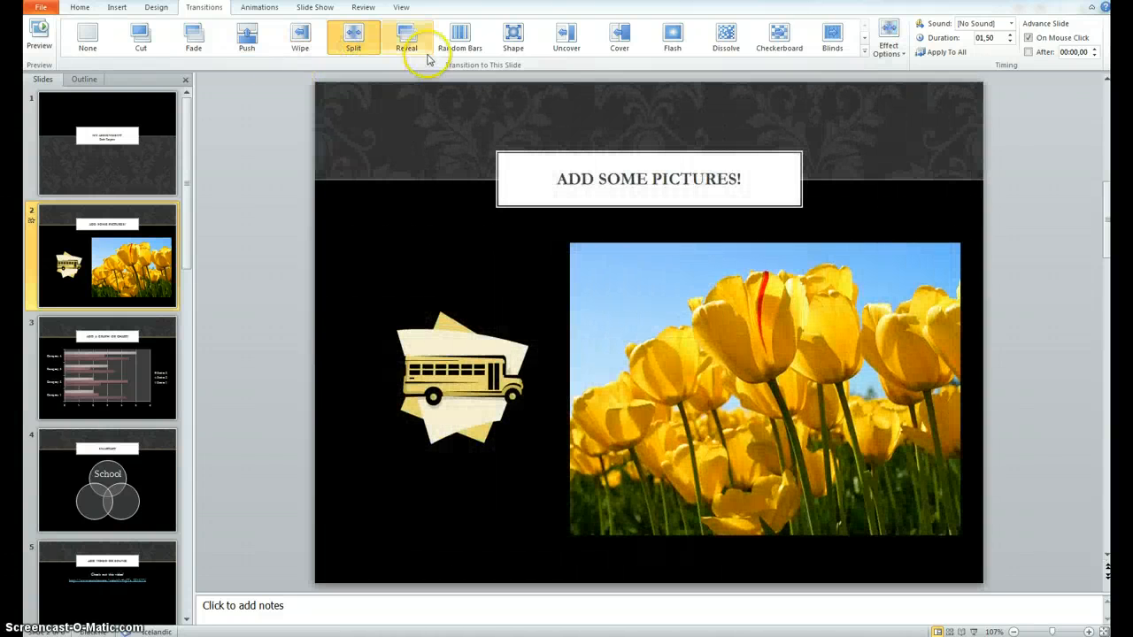
{"action": "left_click", "coordinate": [406, 37]}
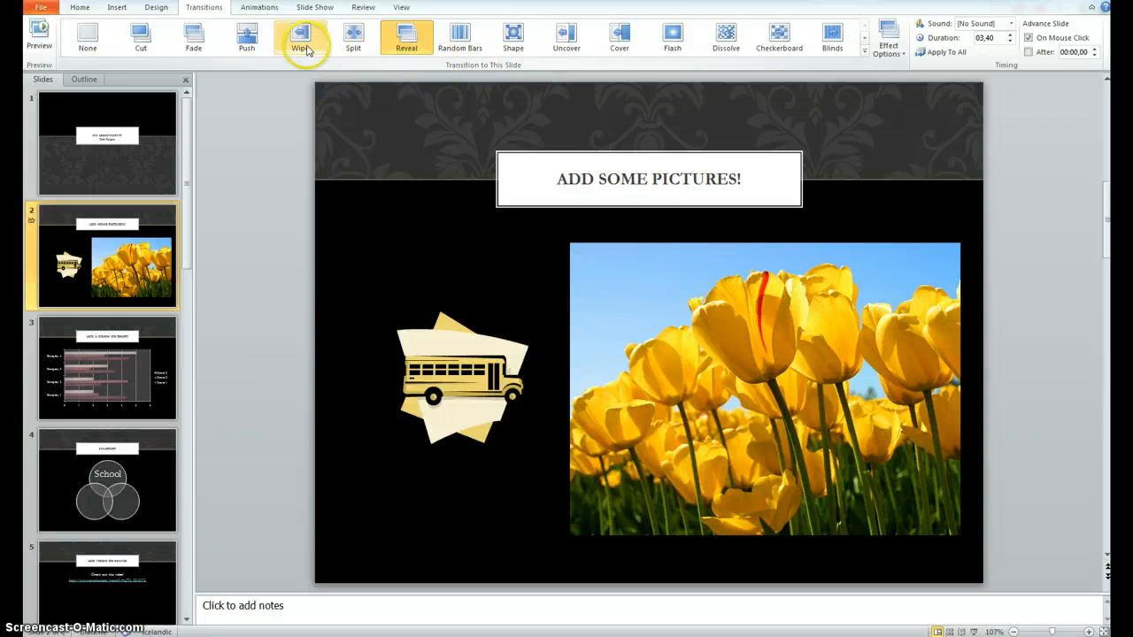
{"action": "left_click", "coordinate": [258, 7]}
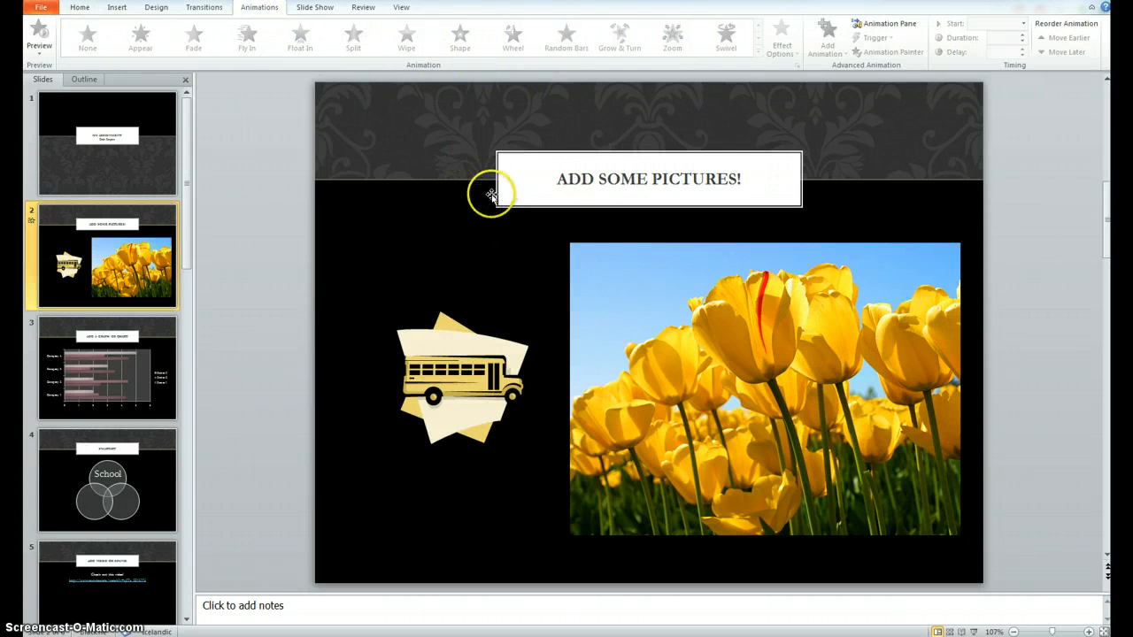
{"action": "mouse_move", "coordinate": [611, 336]}
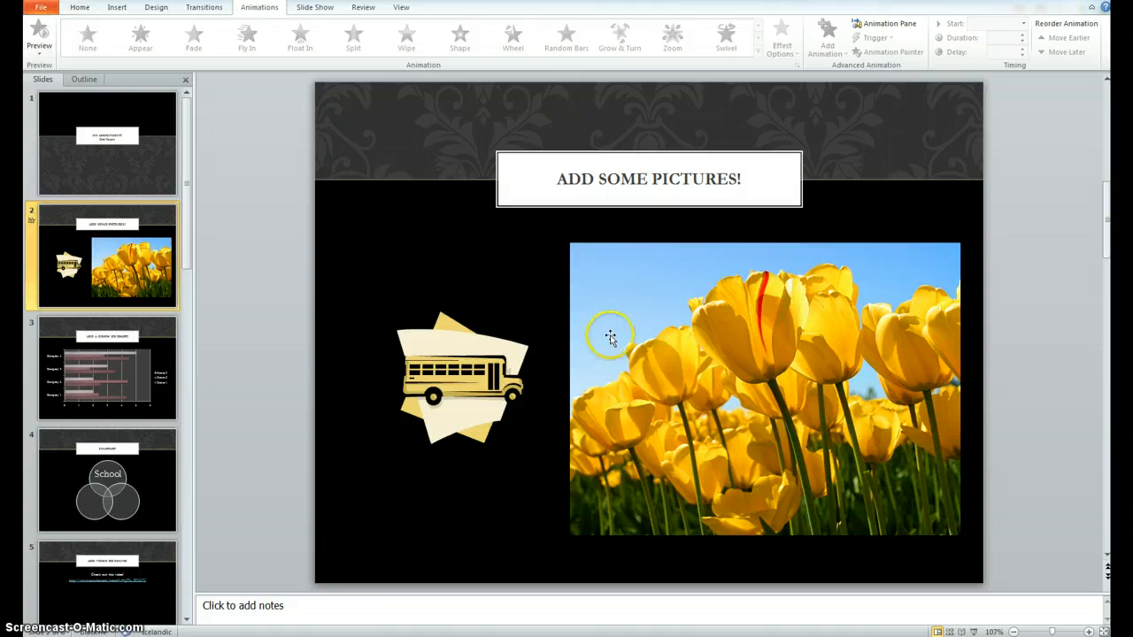
Give the school bus picture a Grow & Turn entrance animation after trying Fly In and Float In
{"action": "left_click", "coordinate": [460, 376]}
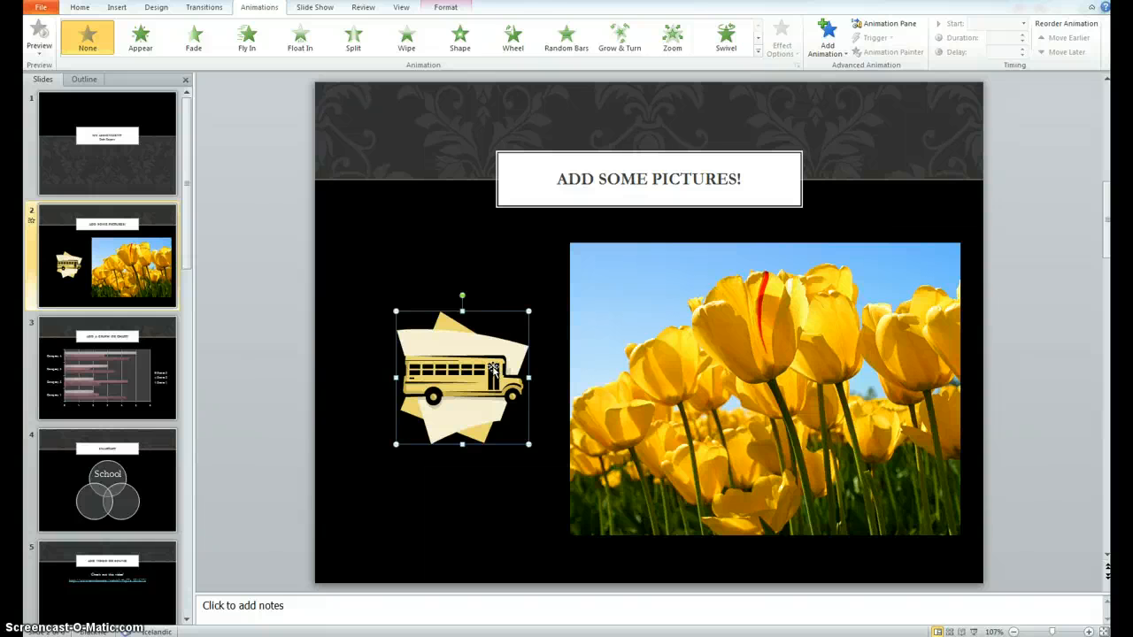
{"action": "mouse_move", "coordinate": [424, 151]}
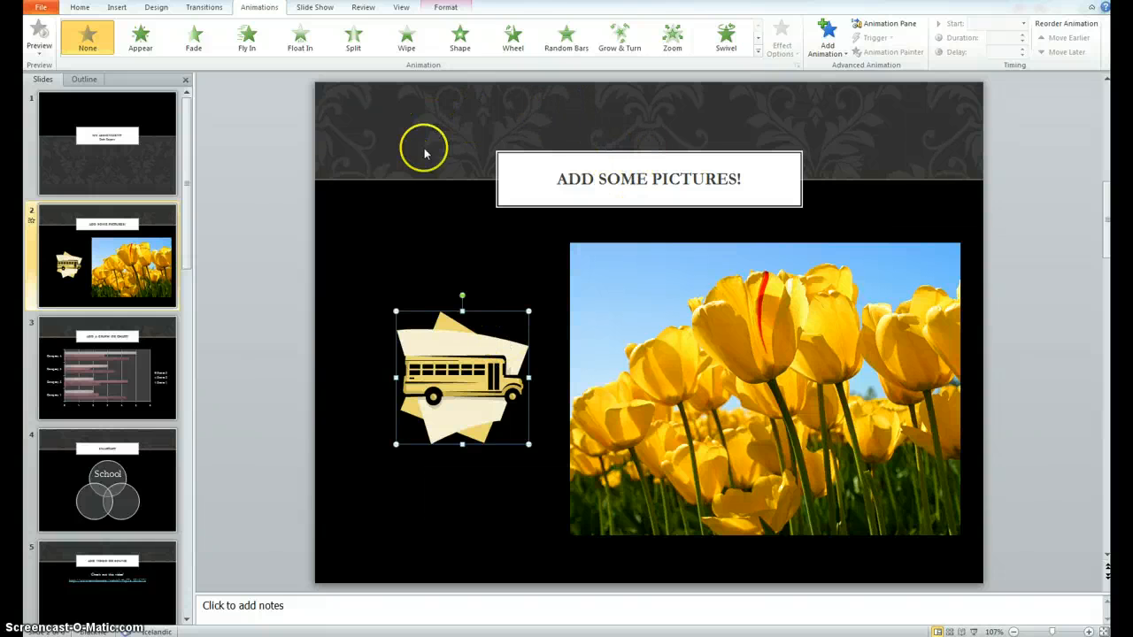
{"action": "left_click", "coordinate": [445, 7]}
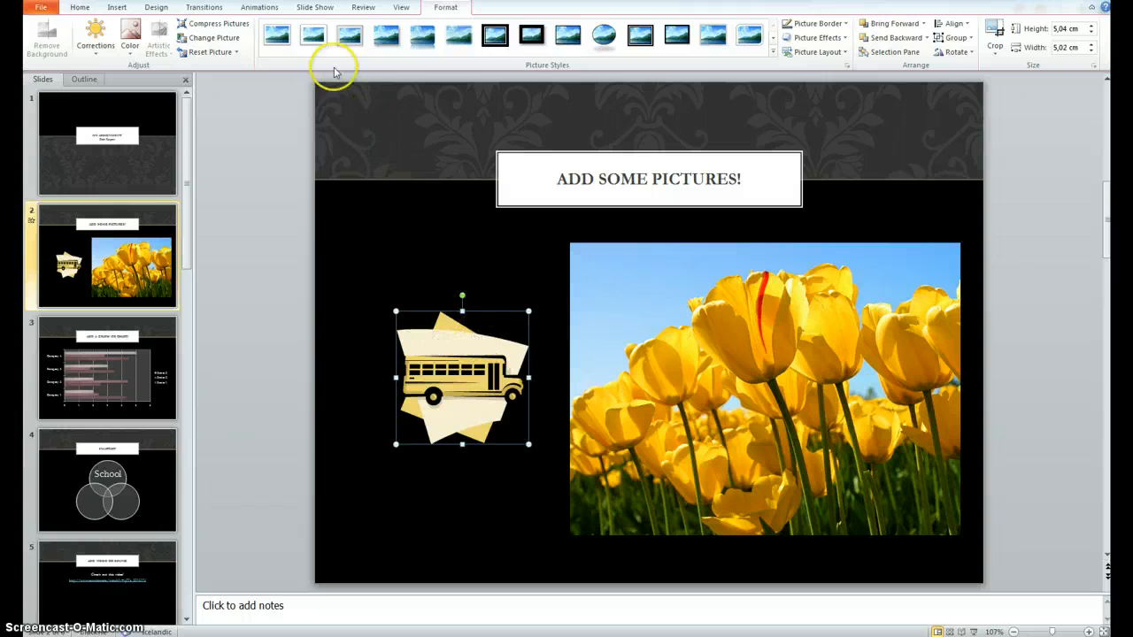
{"action": "left_click", "coordinate": [259, 7]}
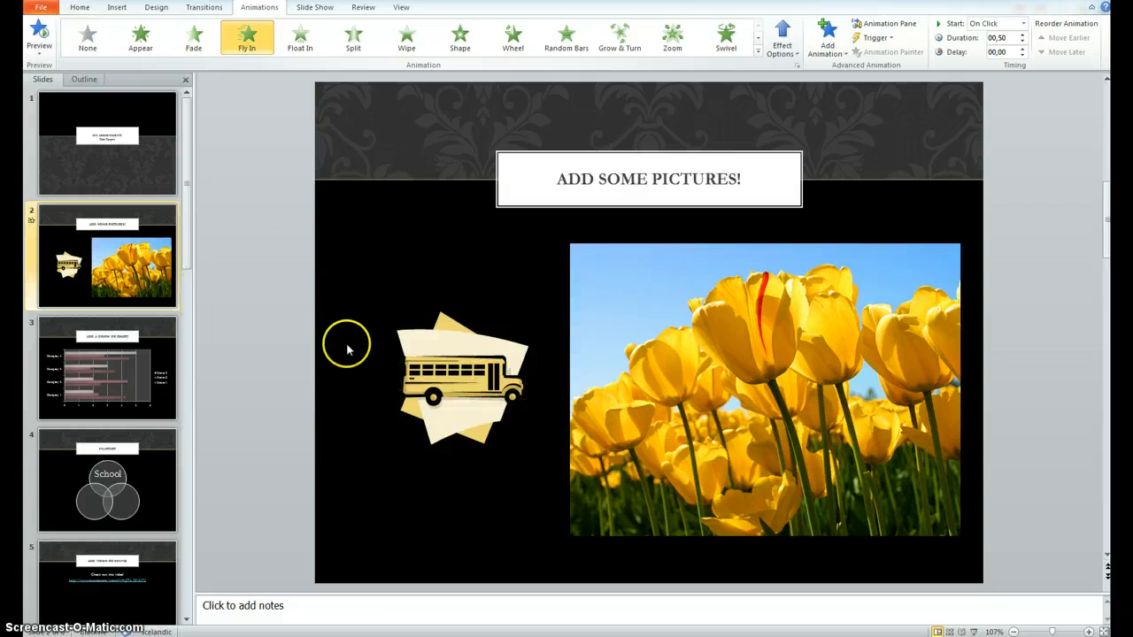
{"action": "left_click", "coordinate": [300, 37]}
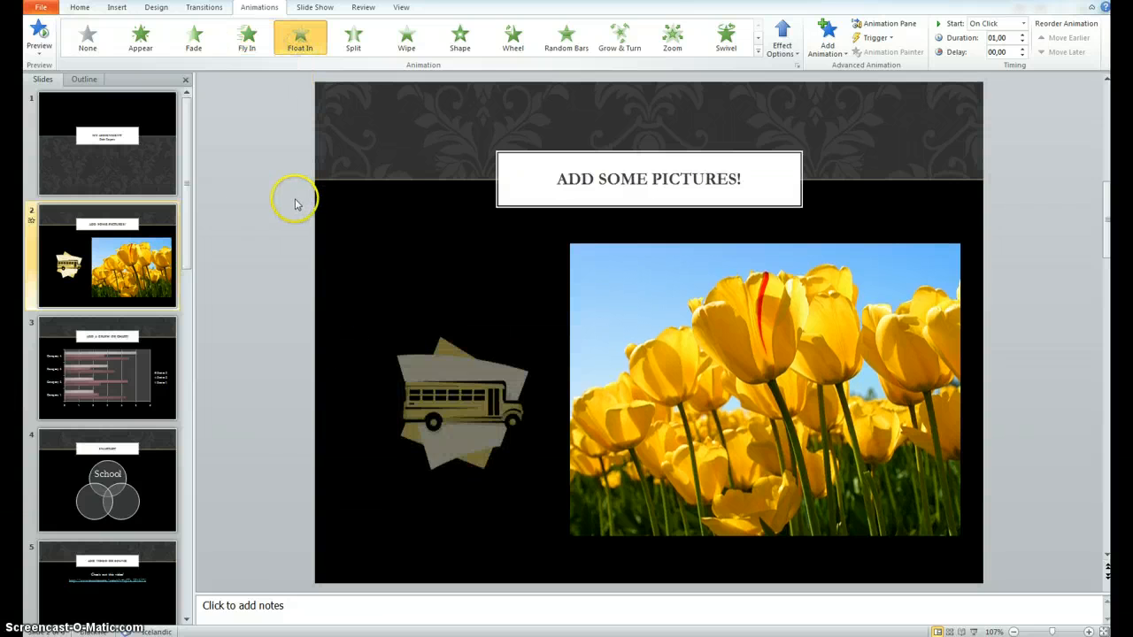
{"action": "left_click", "coordinate": [619, 37]}
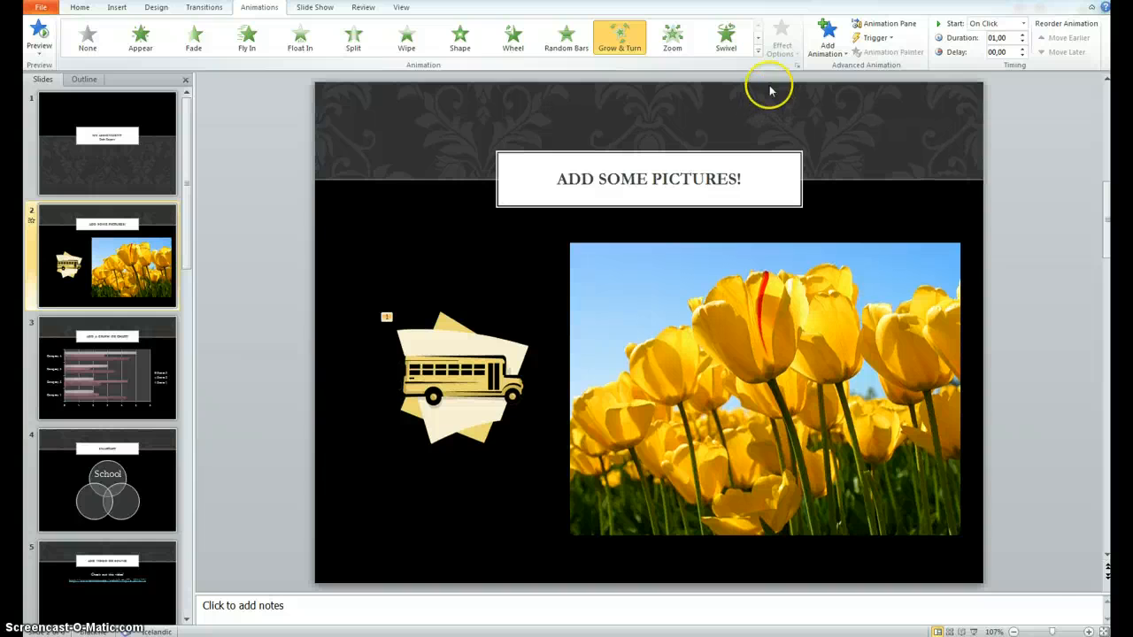
{"action": "mouse_move", "coordinate": [759, 40]}
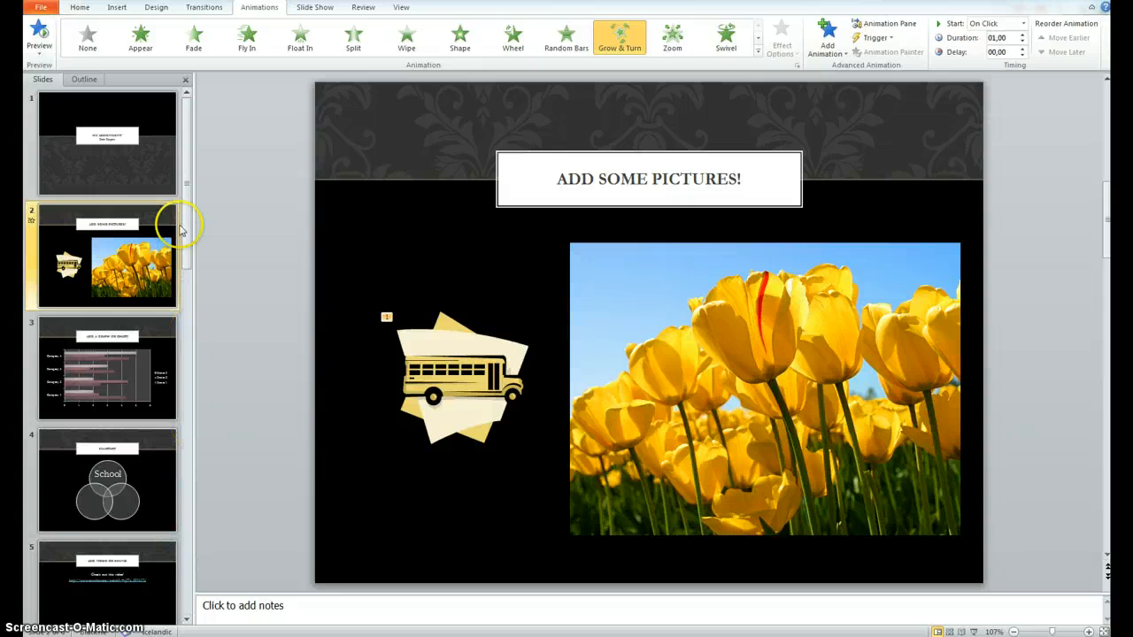
Review the slides through slide 5, selecting the YouTube link, then return to the title slide
{"action": "left_click", "coordinate": [106, 142]}
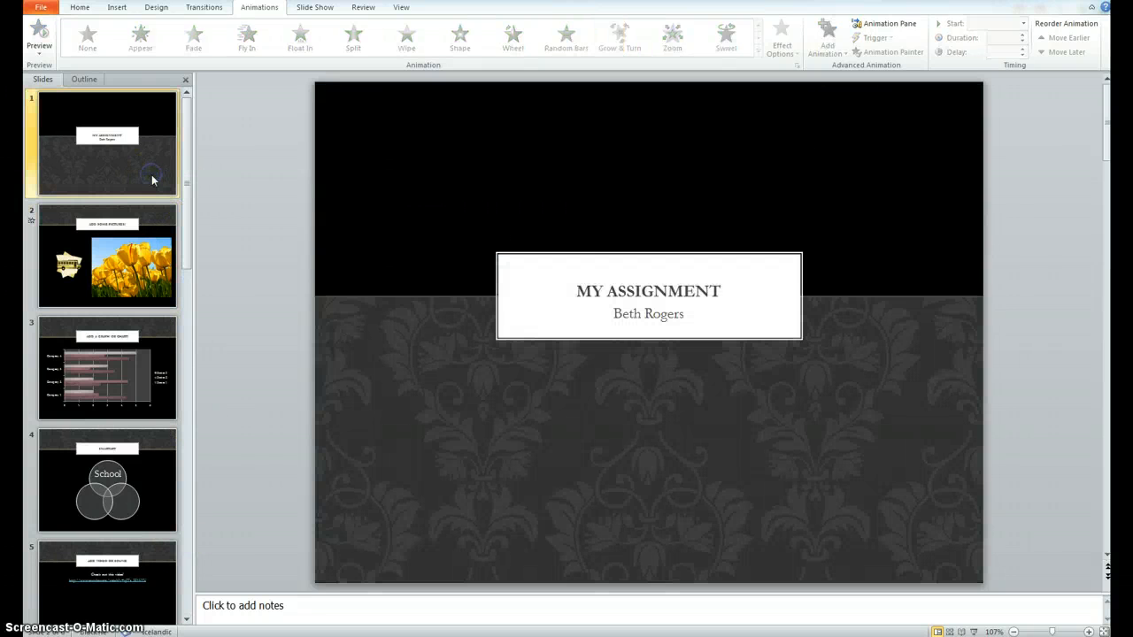
{"action": "left_click", "coordinate": [106, 256]}
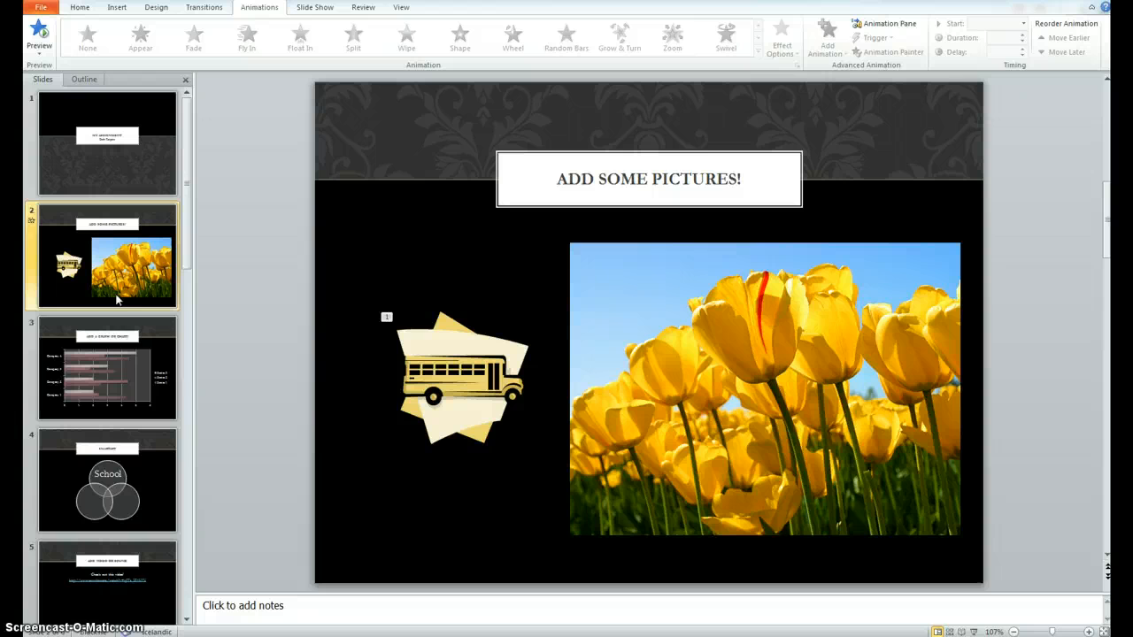
{"action": "mouse_move", "coordinate": [119, 347]}
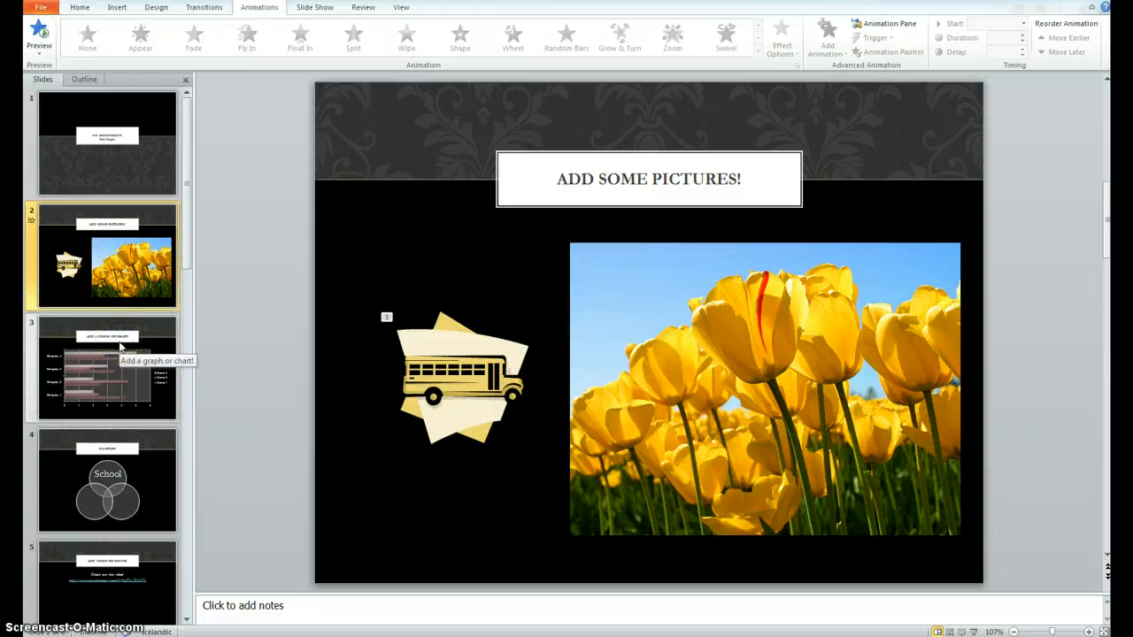
{"action": "left_click", "coordinate": [106, 367]}
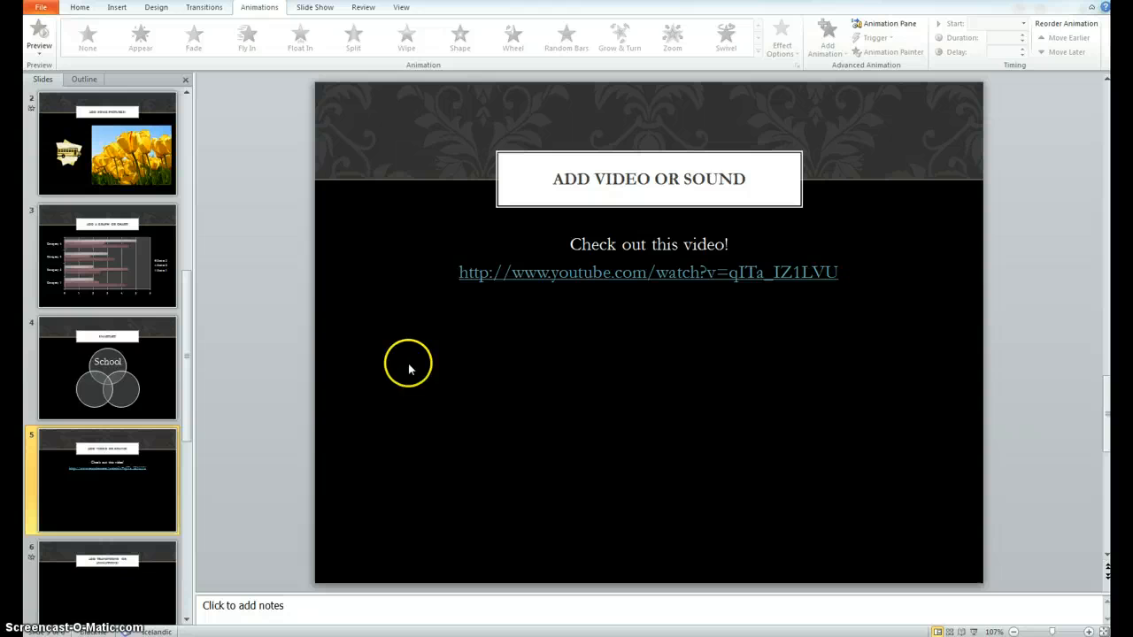
{"action": "mouse_move", "coordinate": [613, 276]}
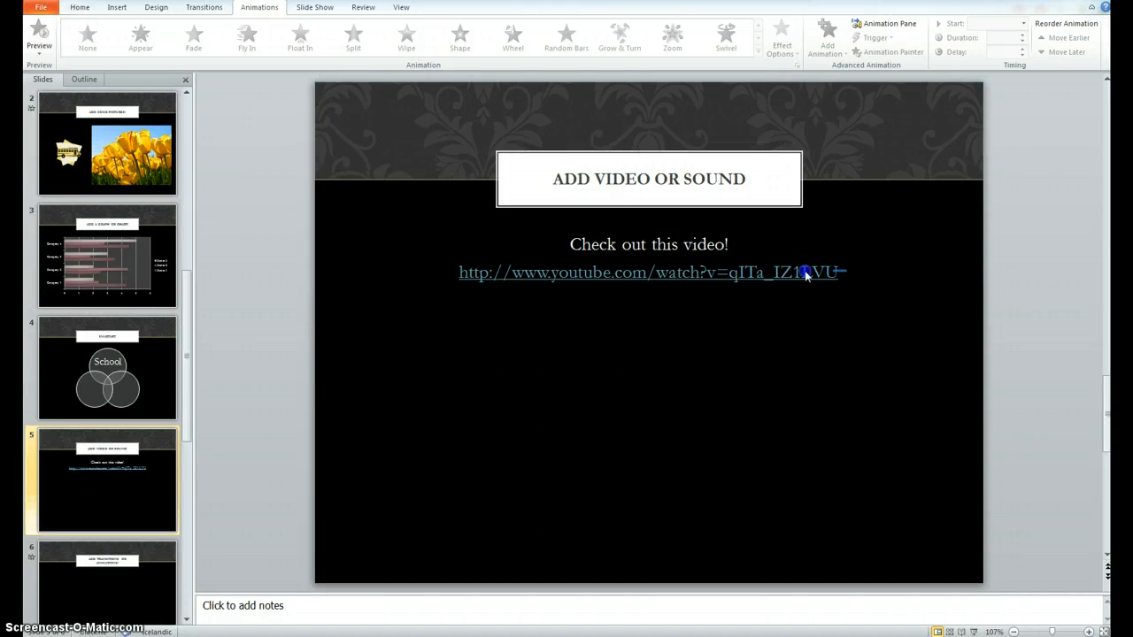
{"action": "left_click_drag", "start_coordinate": [801, 271], "coordinate": [456, 286]}
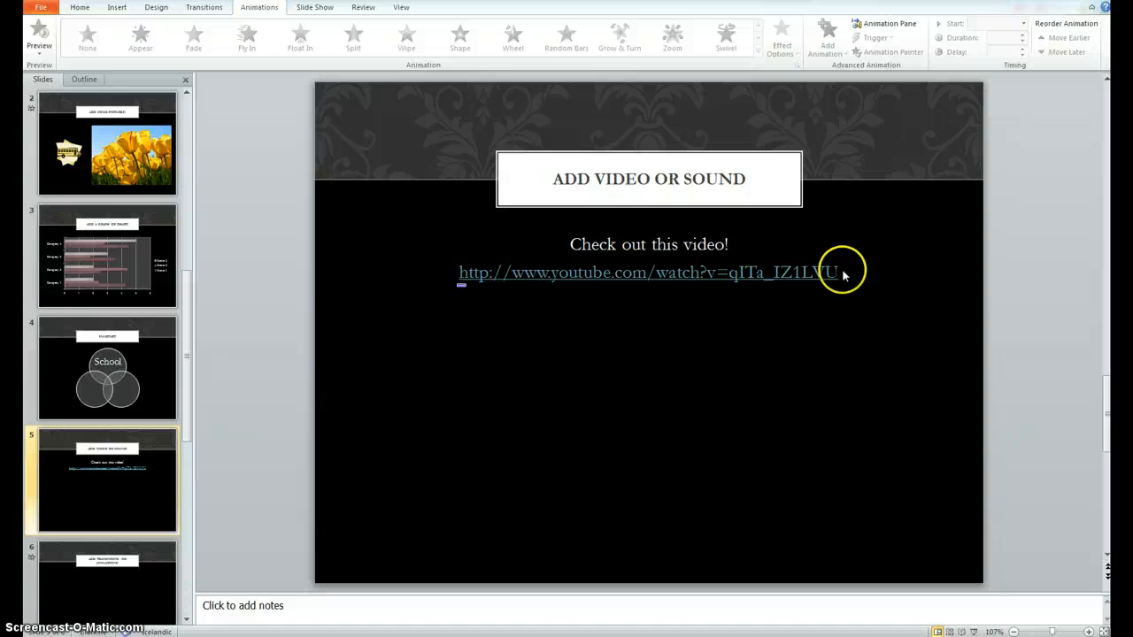
{"action": "left_click", "coordinate": [648, 271]}
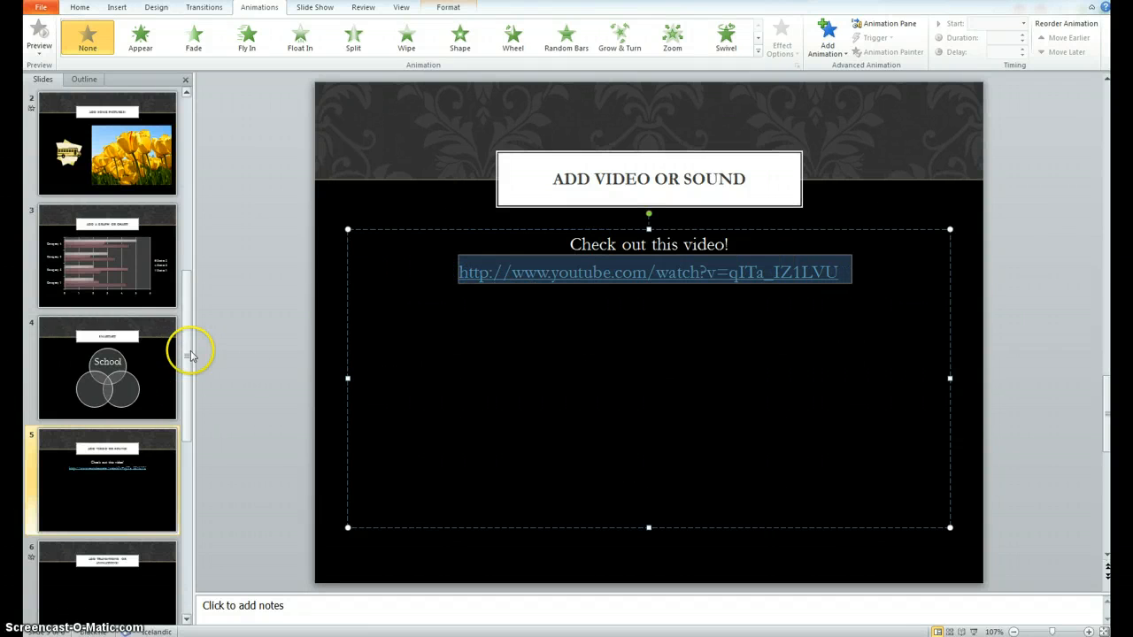
{"action": "left_click", "coordinate": [107, 144]}
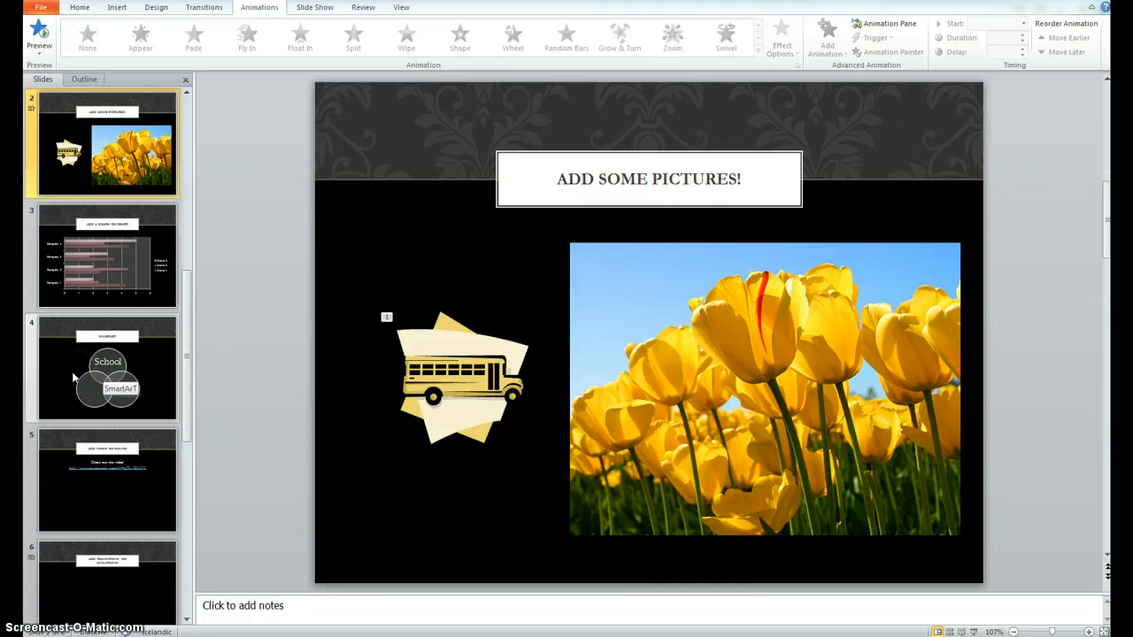
{"action": "mouse_move", "coordinate": [74, 378]}
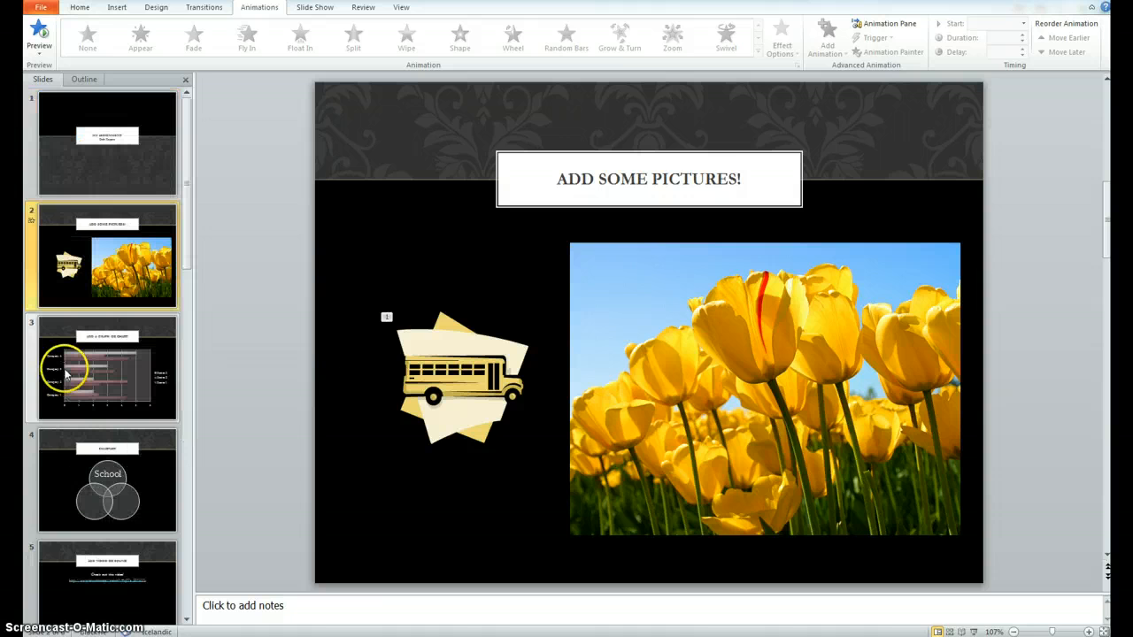
{"action": "left_click", "coordinate": [106, 144]}
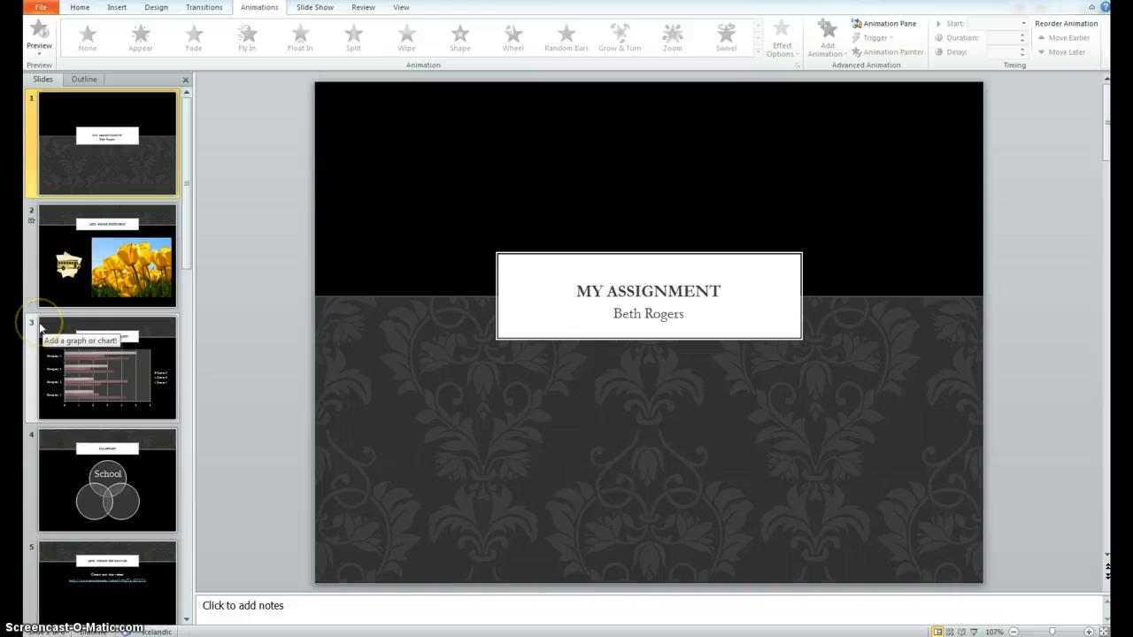
{"action": "mouse_move", "coordinate": [40, 328]}
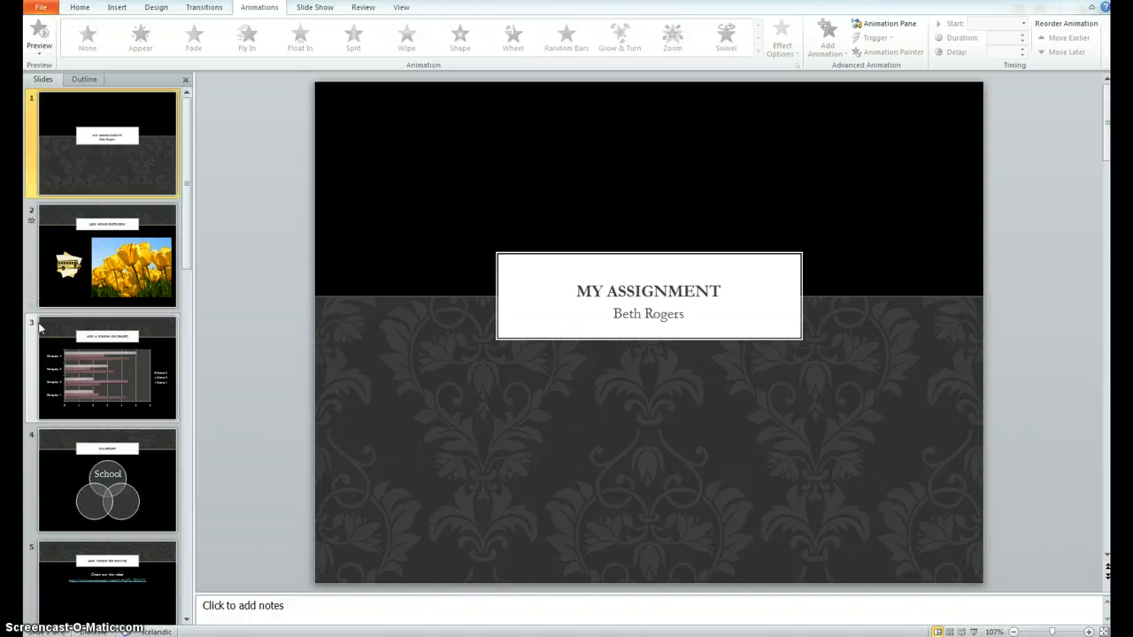